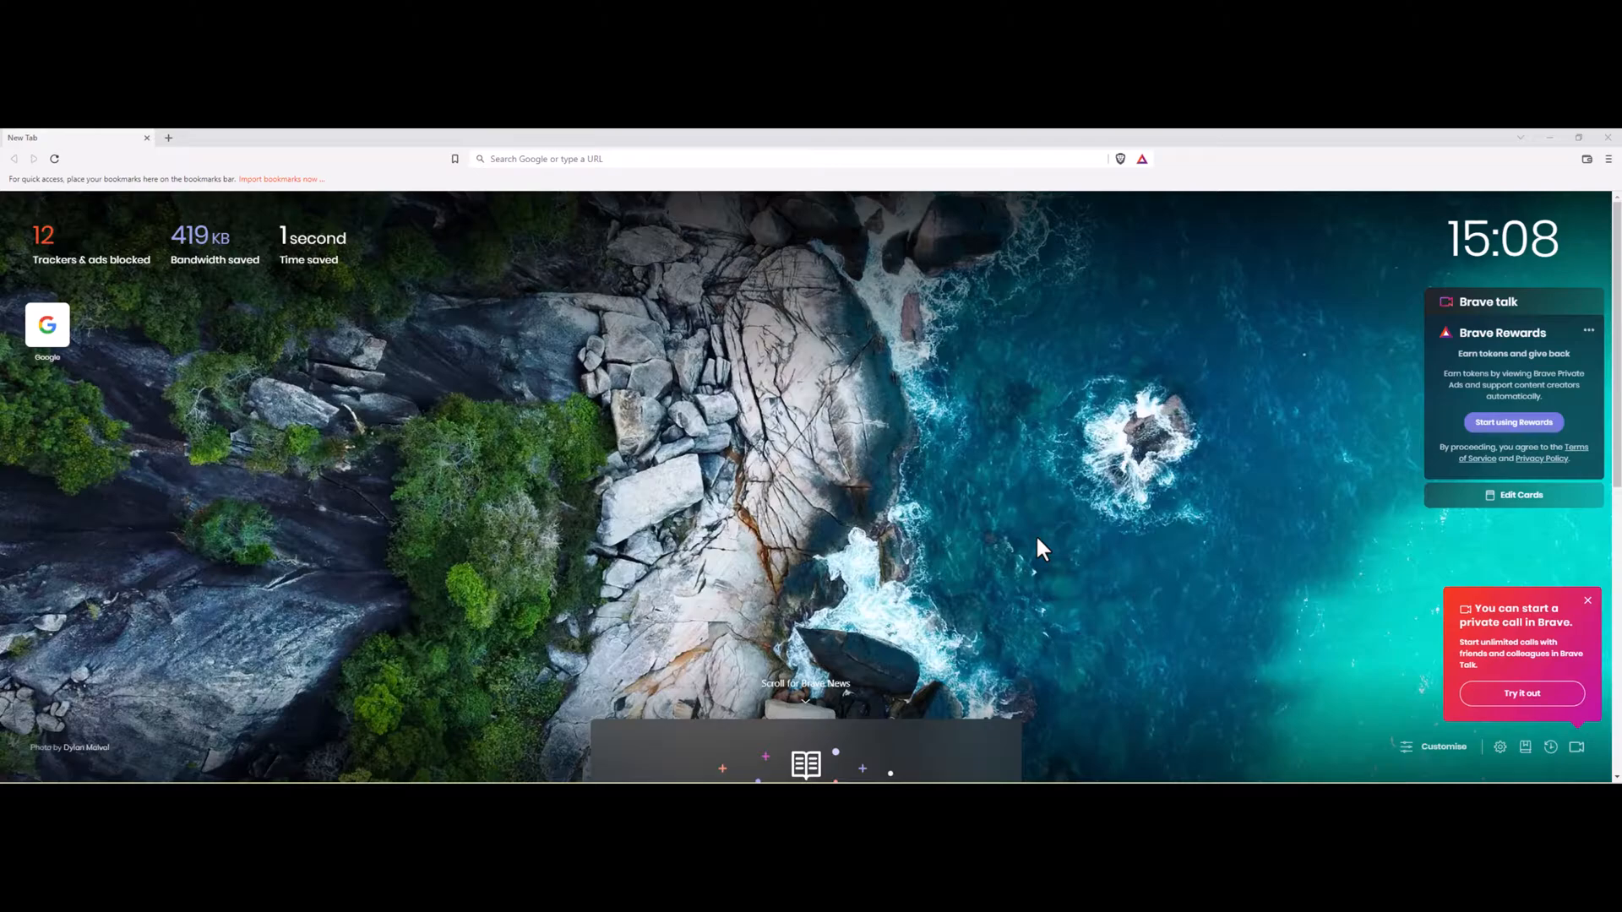
pyautogui.moveTo(1093, 390)
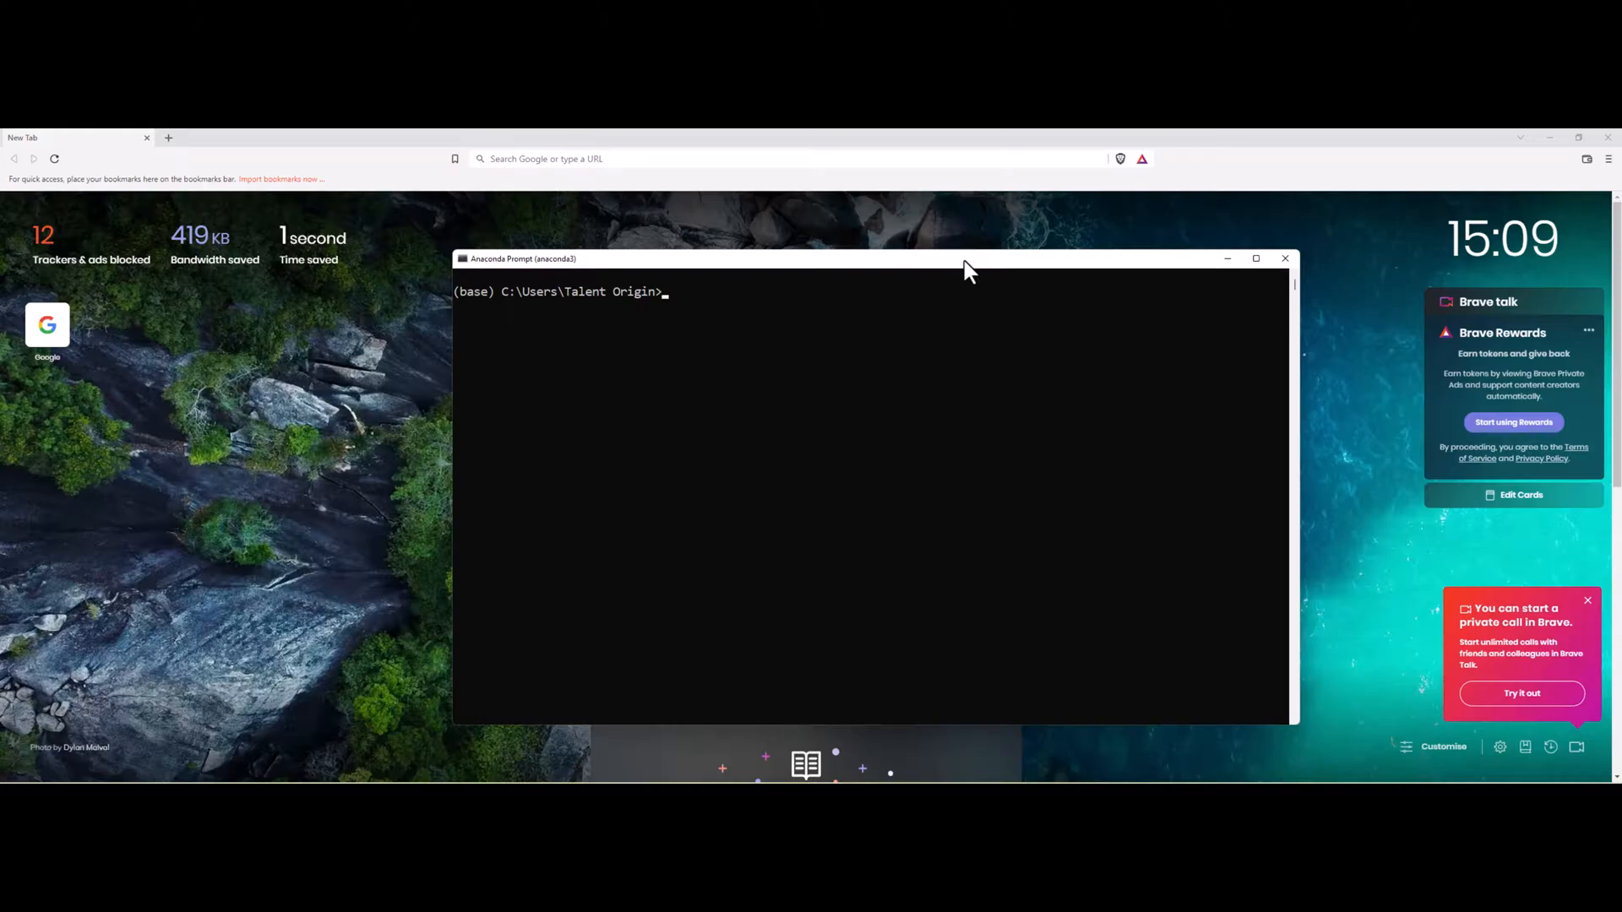
# - List the conda environments with 'conda env list', showing only base
pyautogui.write('conda env list')
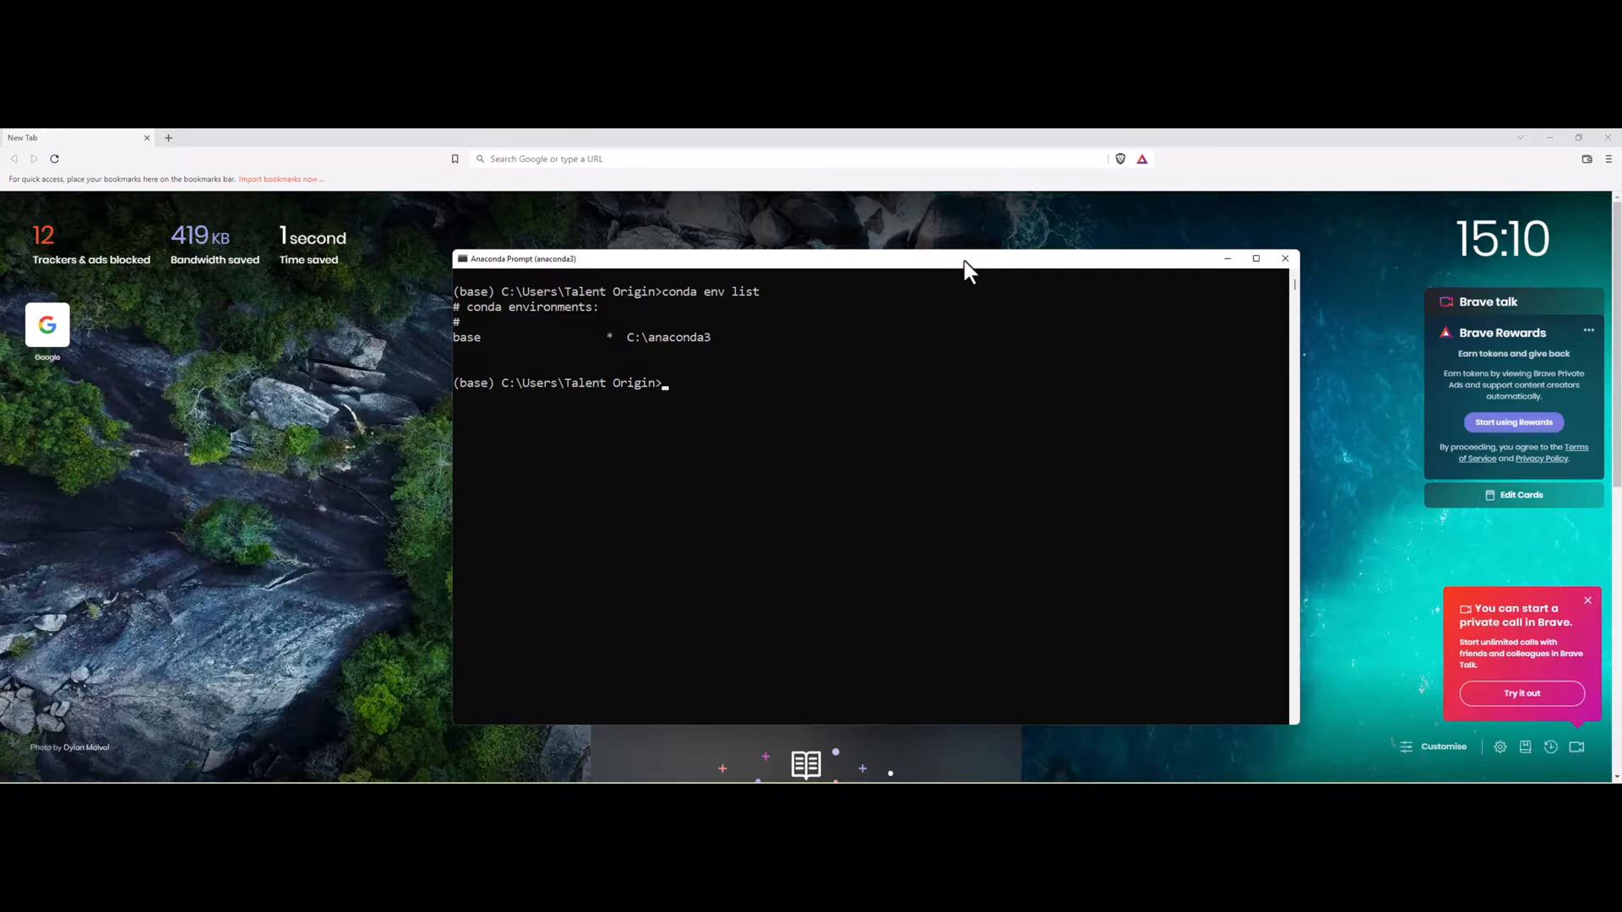
pyautogui.write('conda')
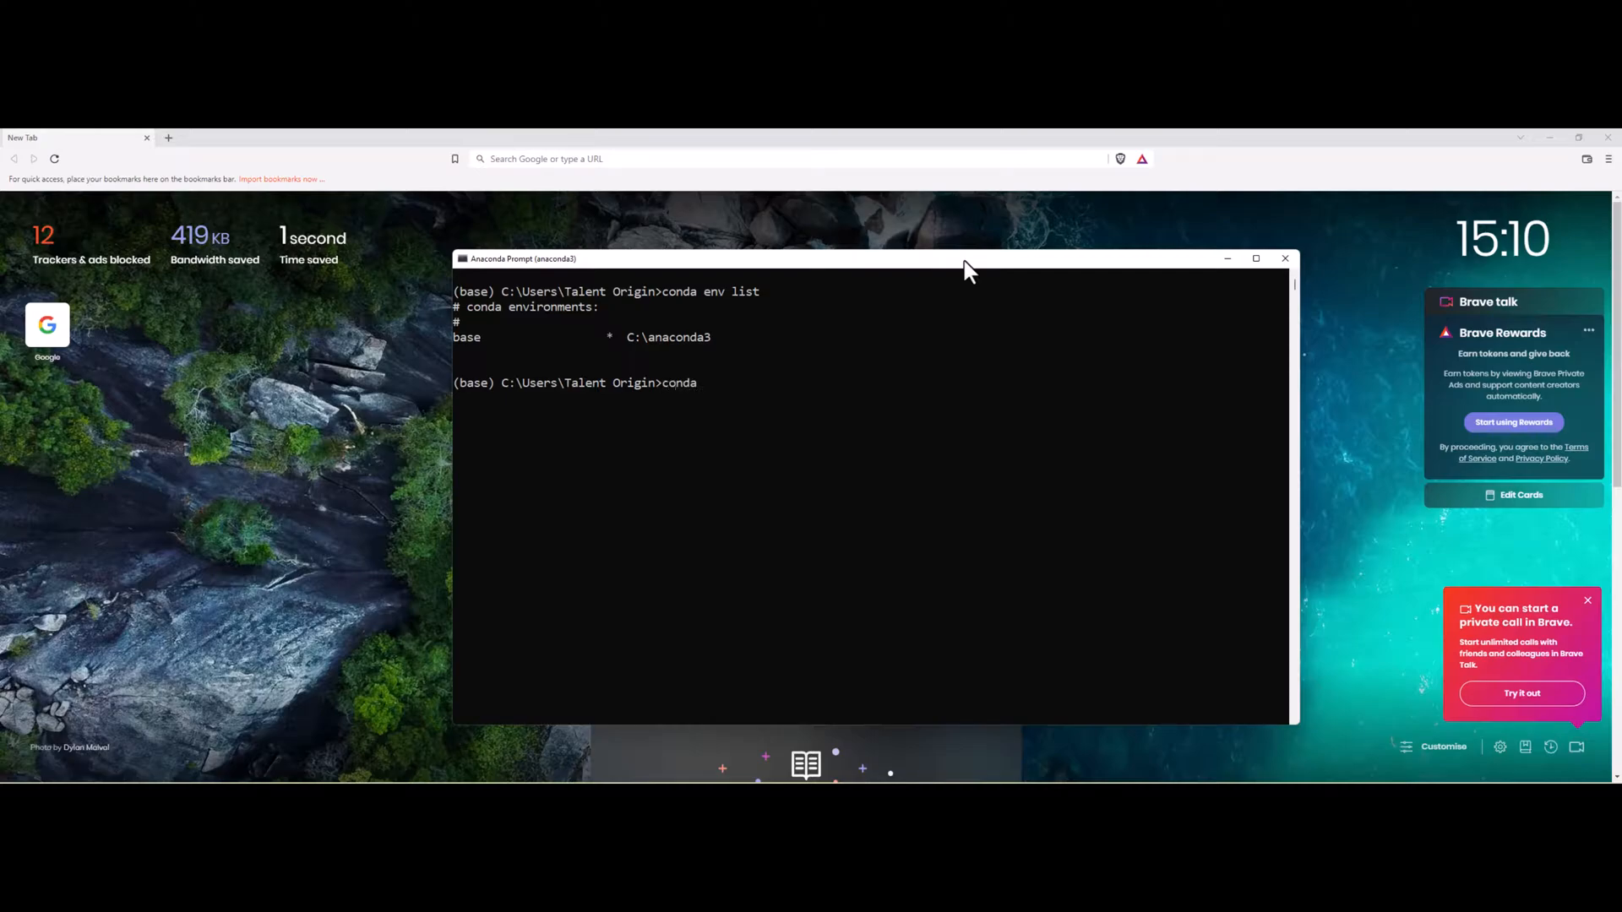
# - Create a conda environment named pyspark-env and answer y to proceed
pyautogui.write('cre')
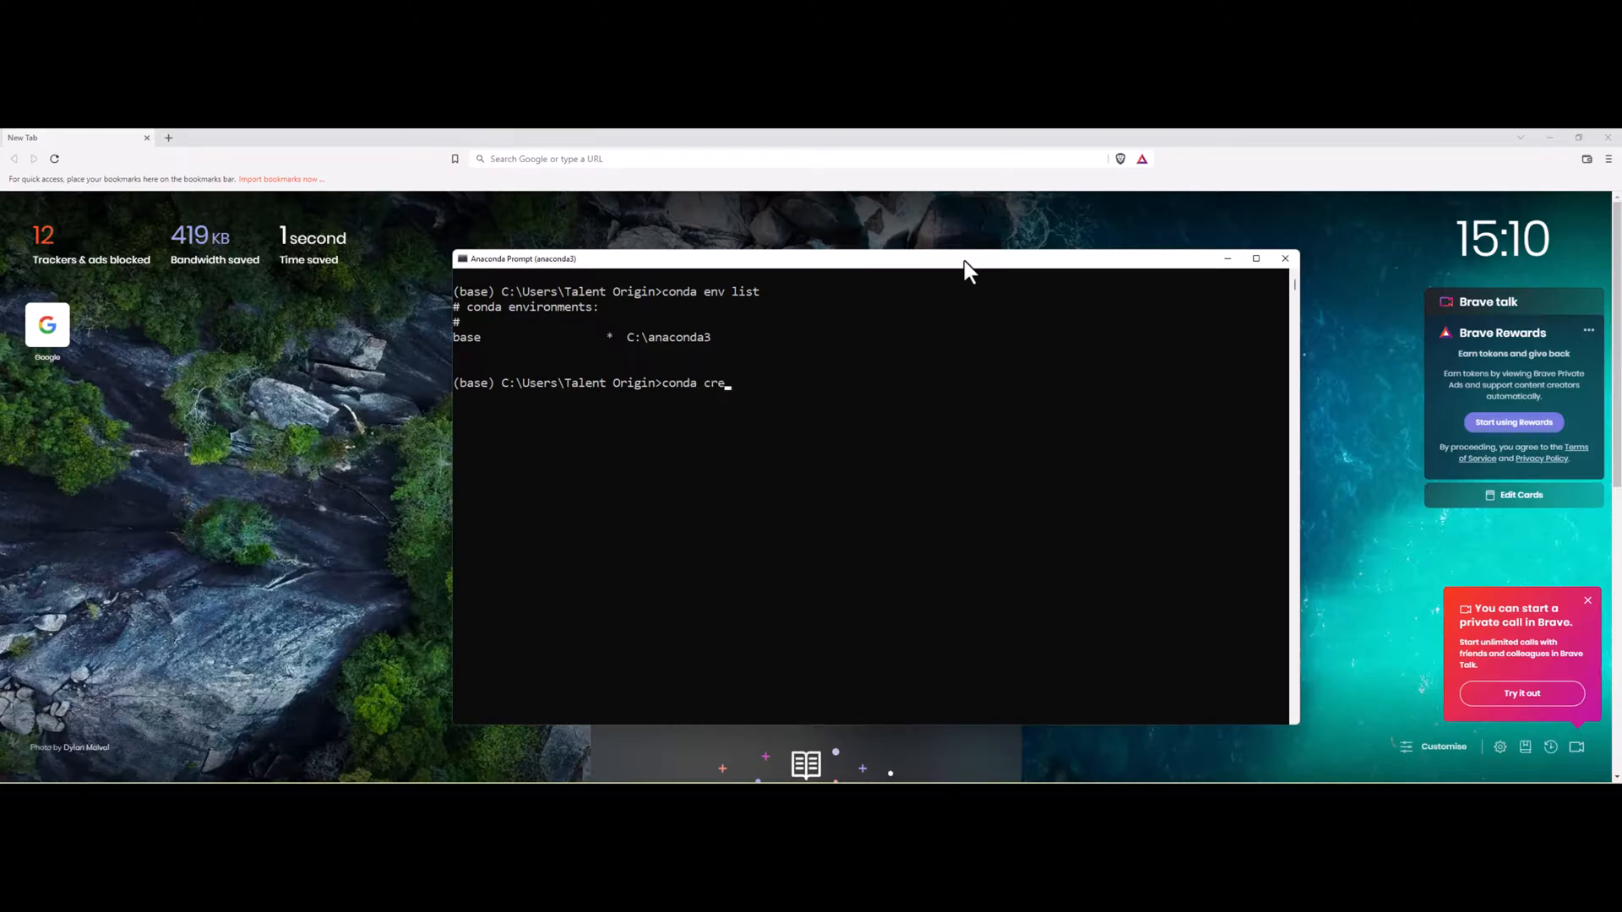
pyautogui.write('ate -n')
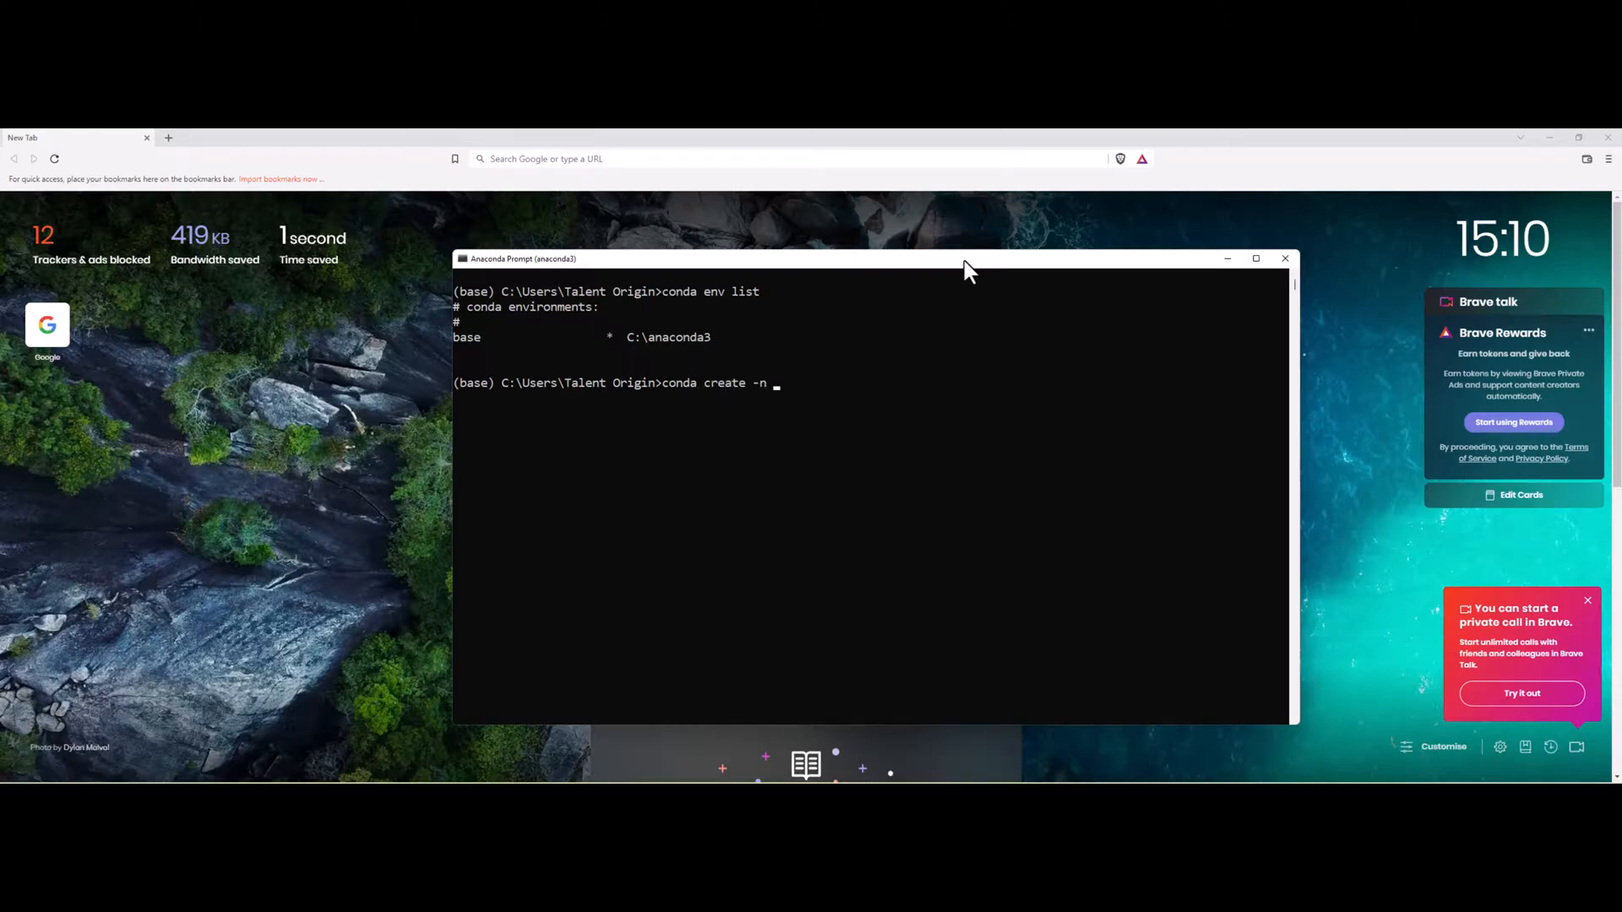
pyautogui.write('pyspar')
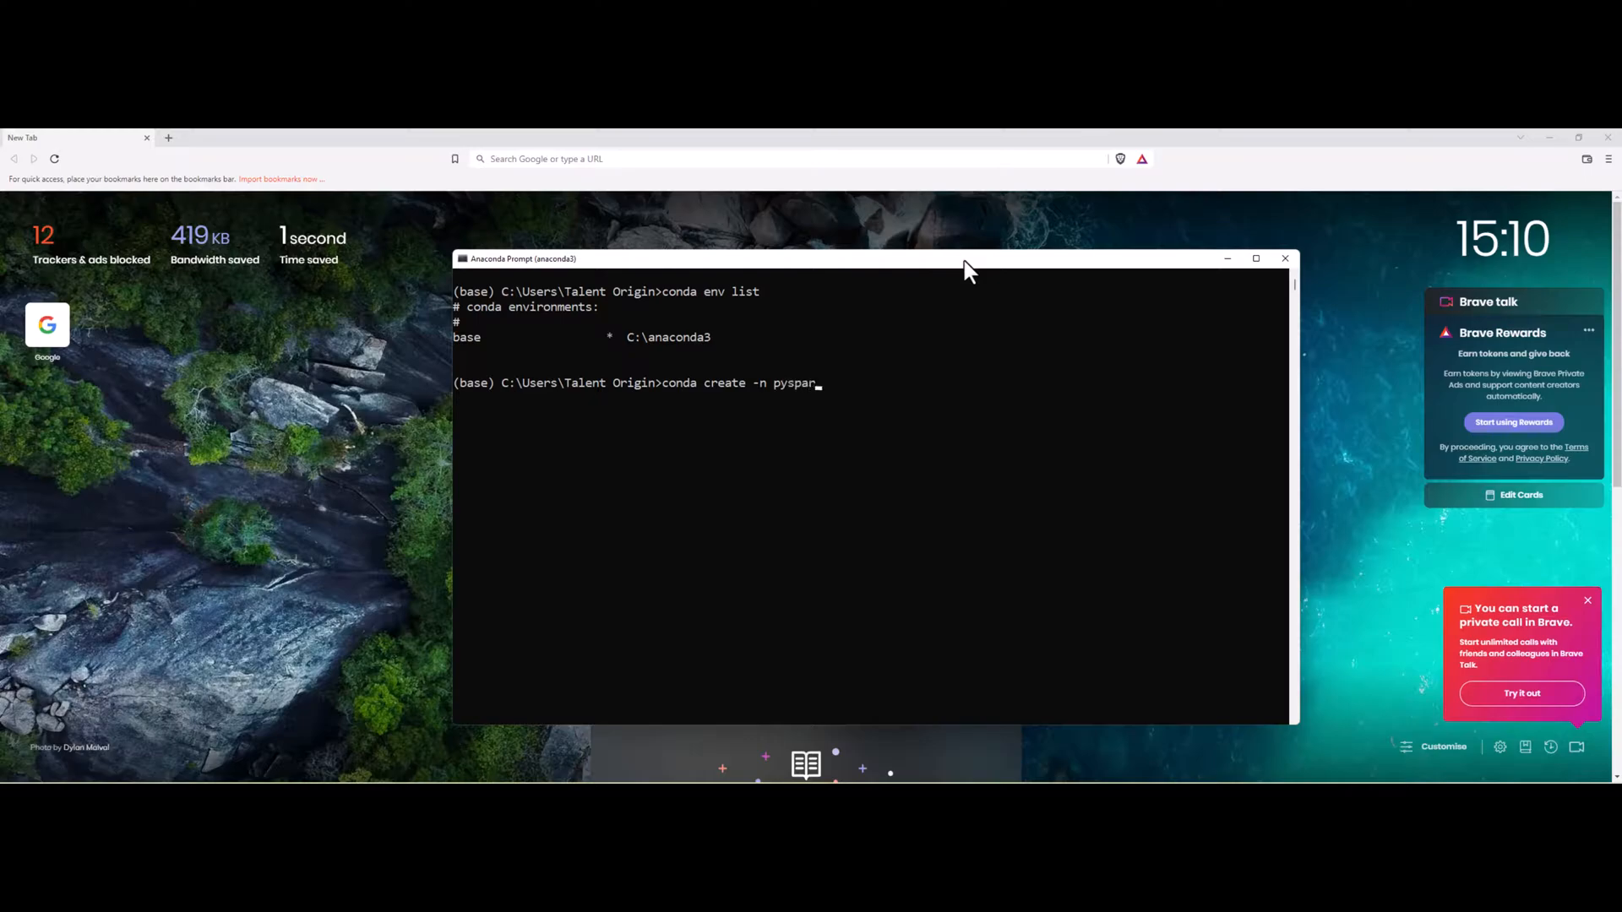
pyautogui.write('k-env')
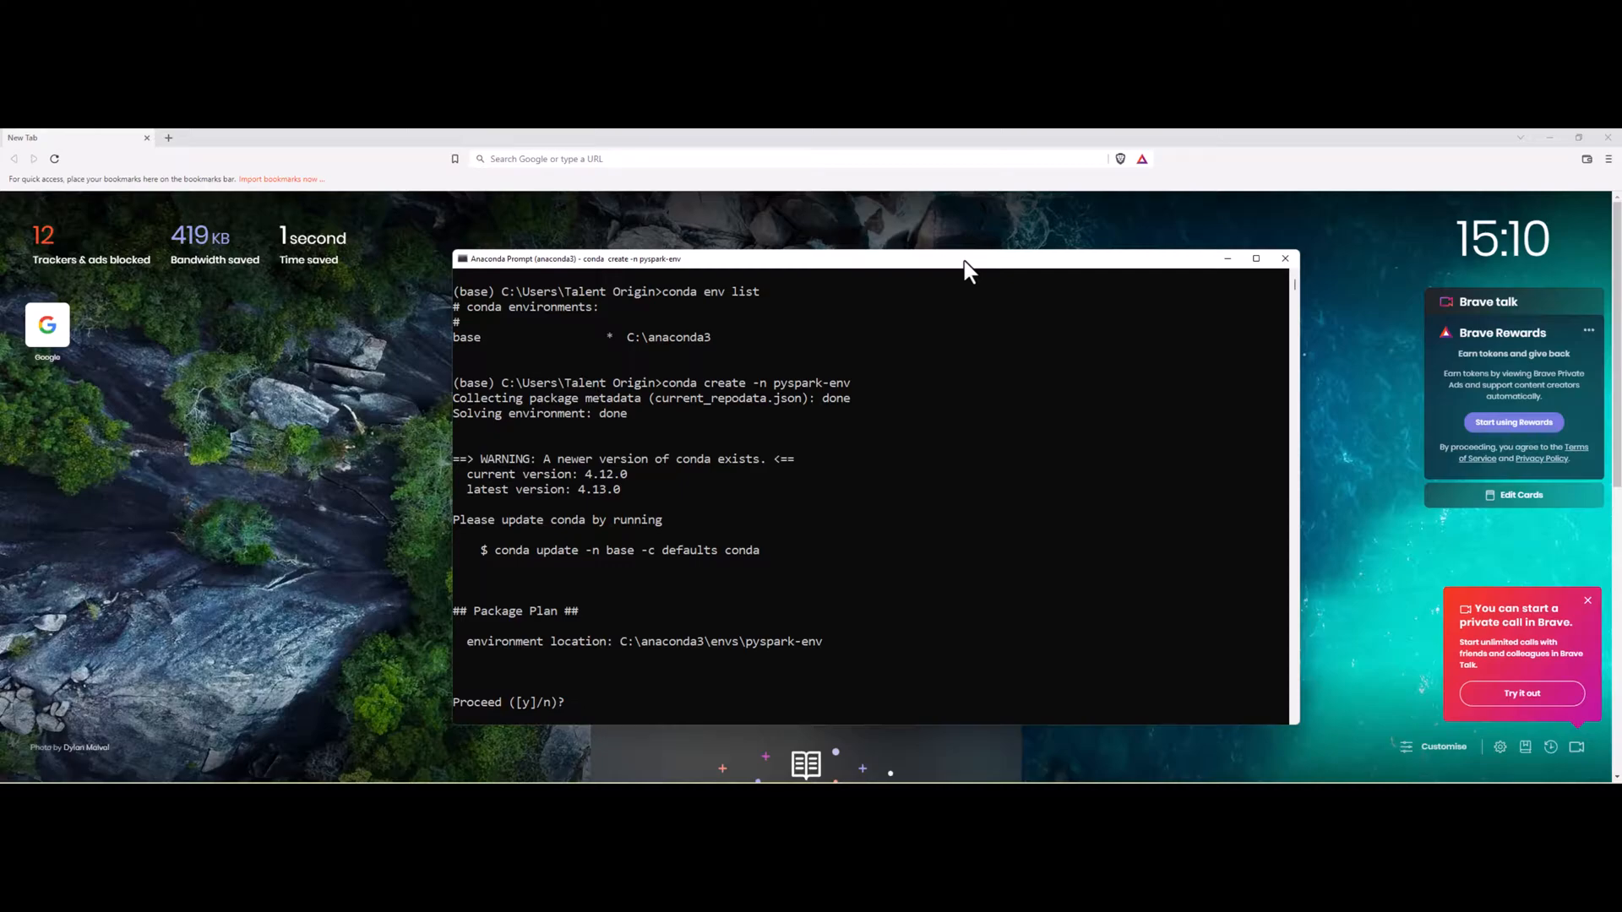
pyautogui.write('y')
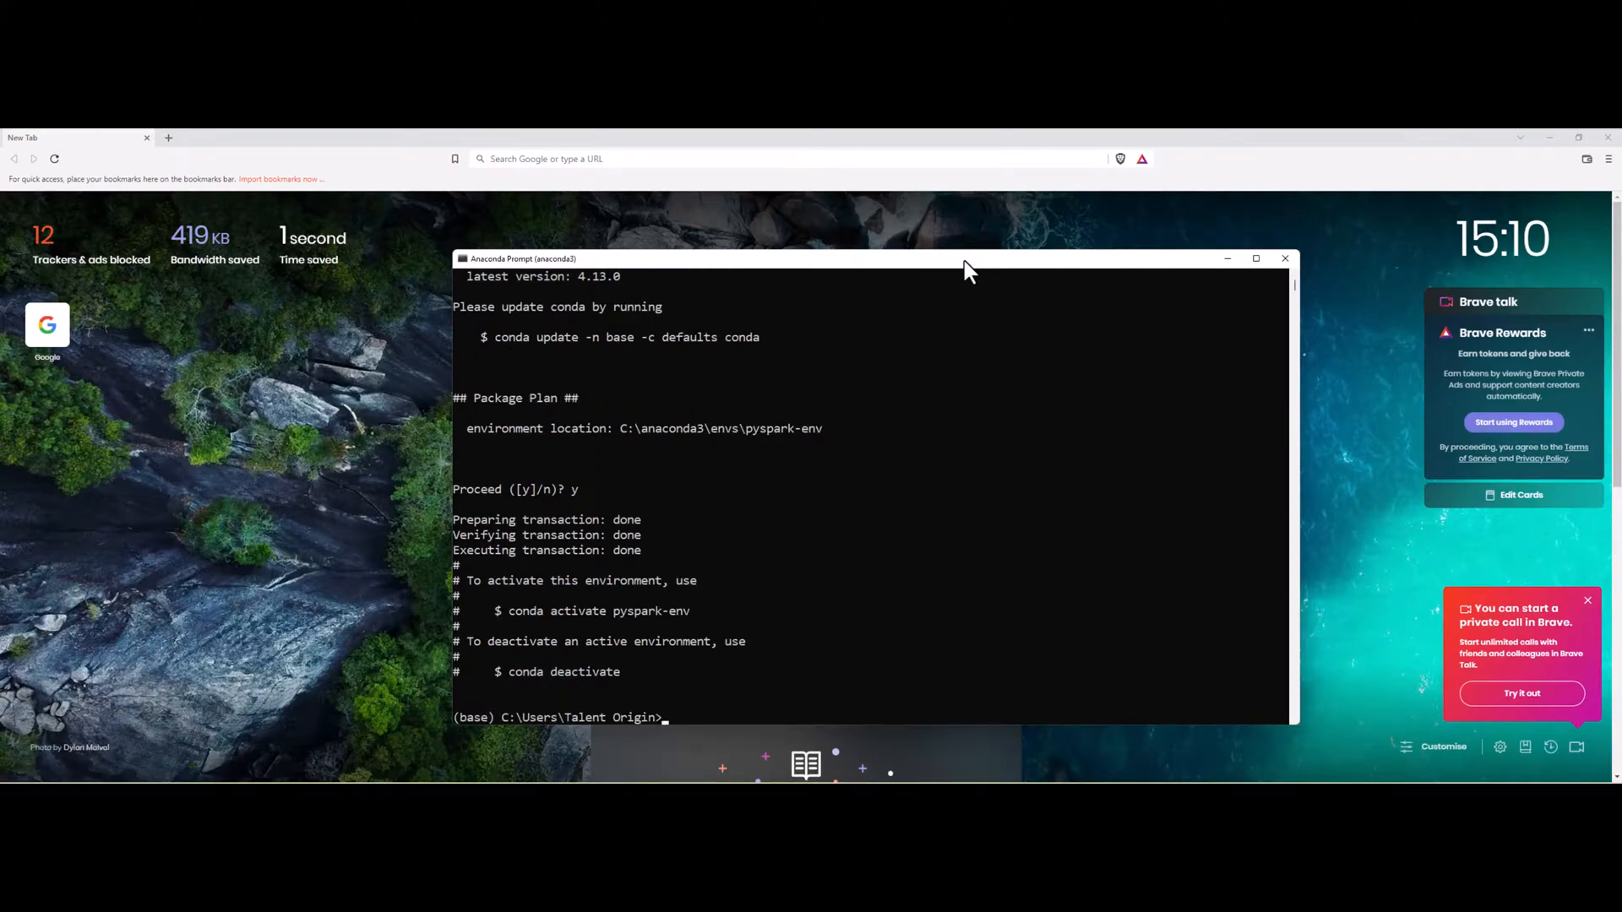
pyautogui.write('conda')
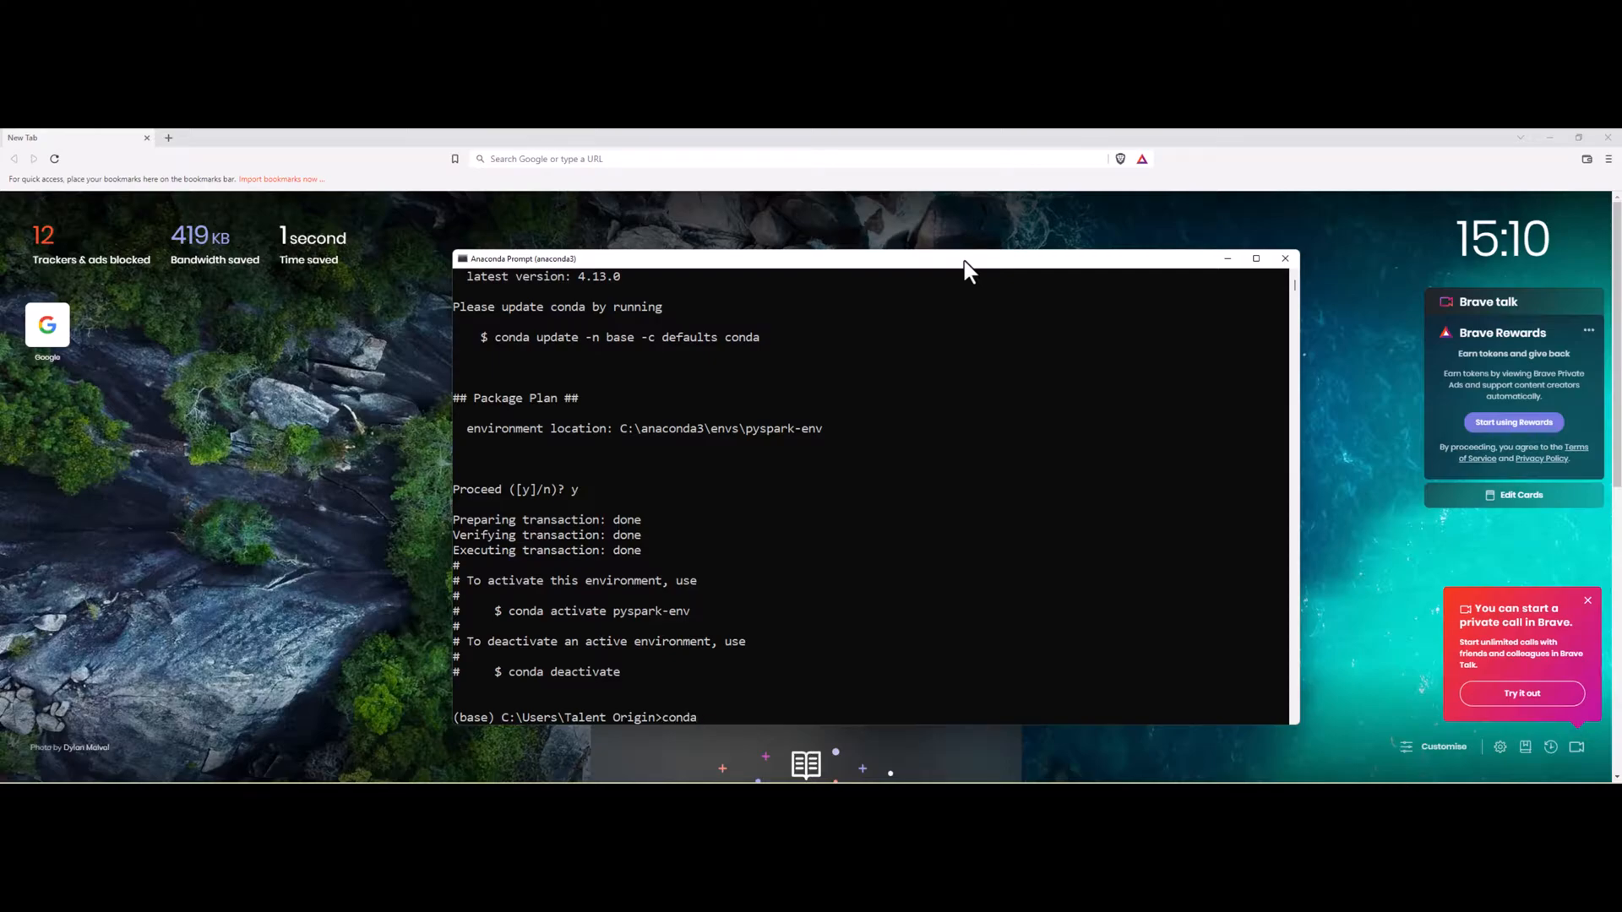
# - Activate pyspark-env, then leave it again with 'conda deactivate'
pyautogui.write('activate pyspark')
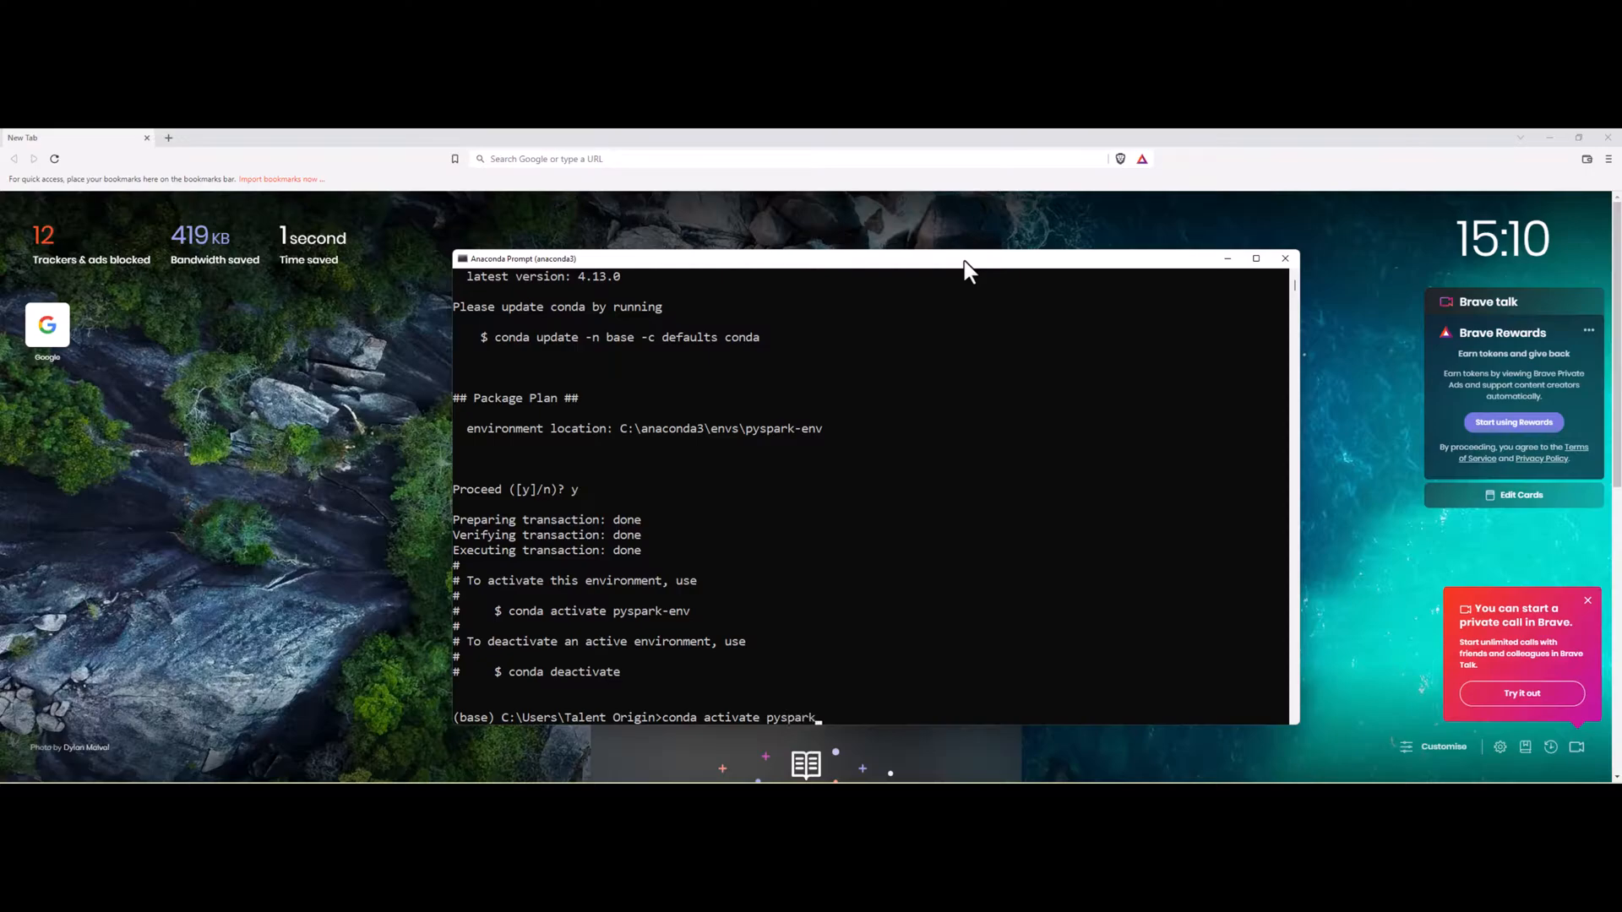
pyautogui.write('-env')
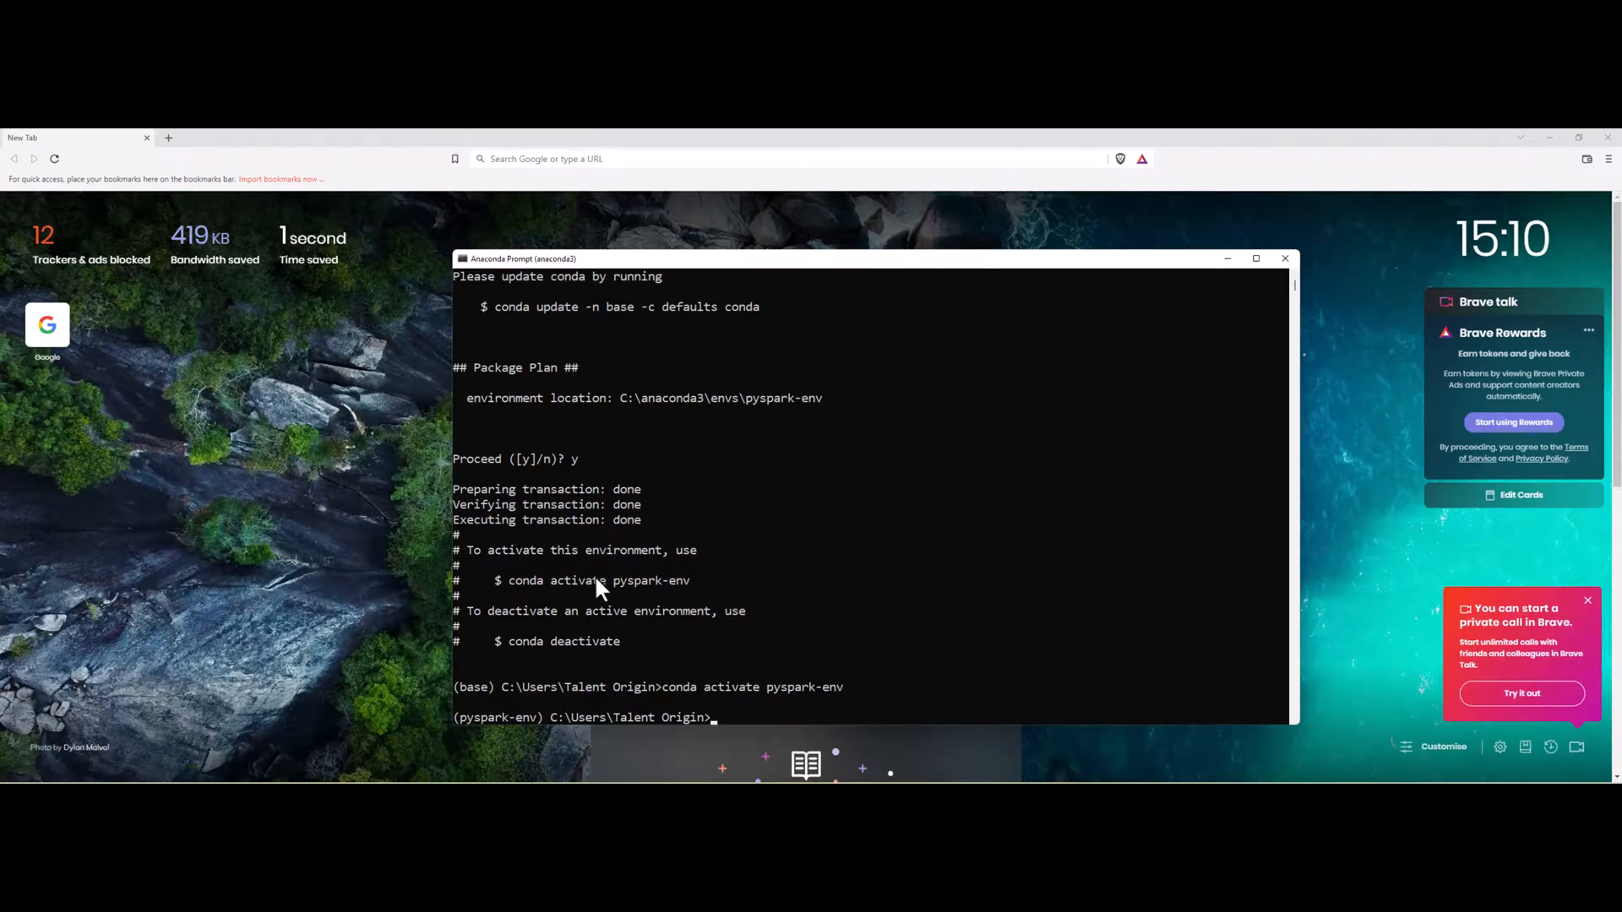
pyautogui.moveTo(458, 698)
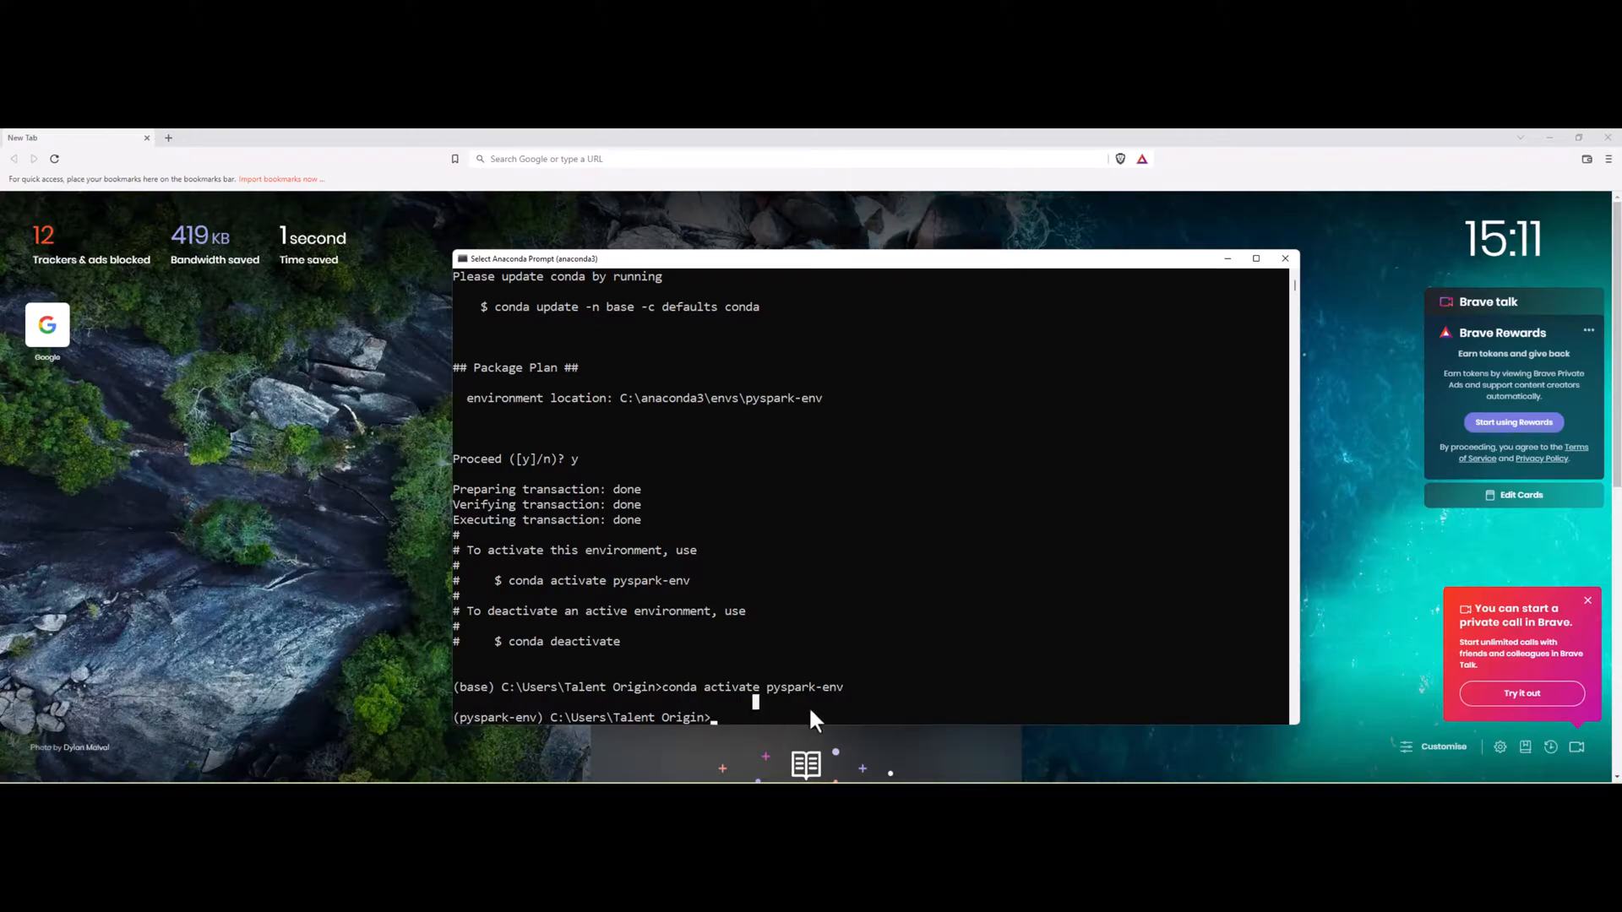
pyautogui.write('conda d')
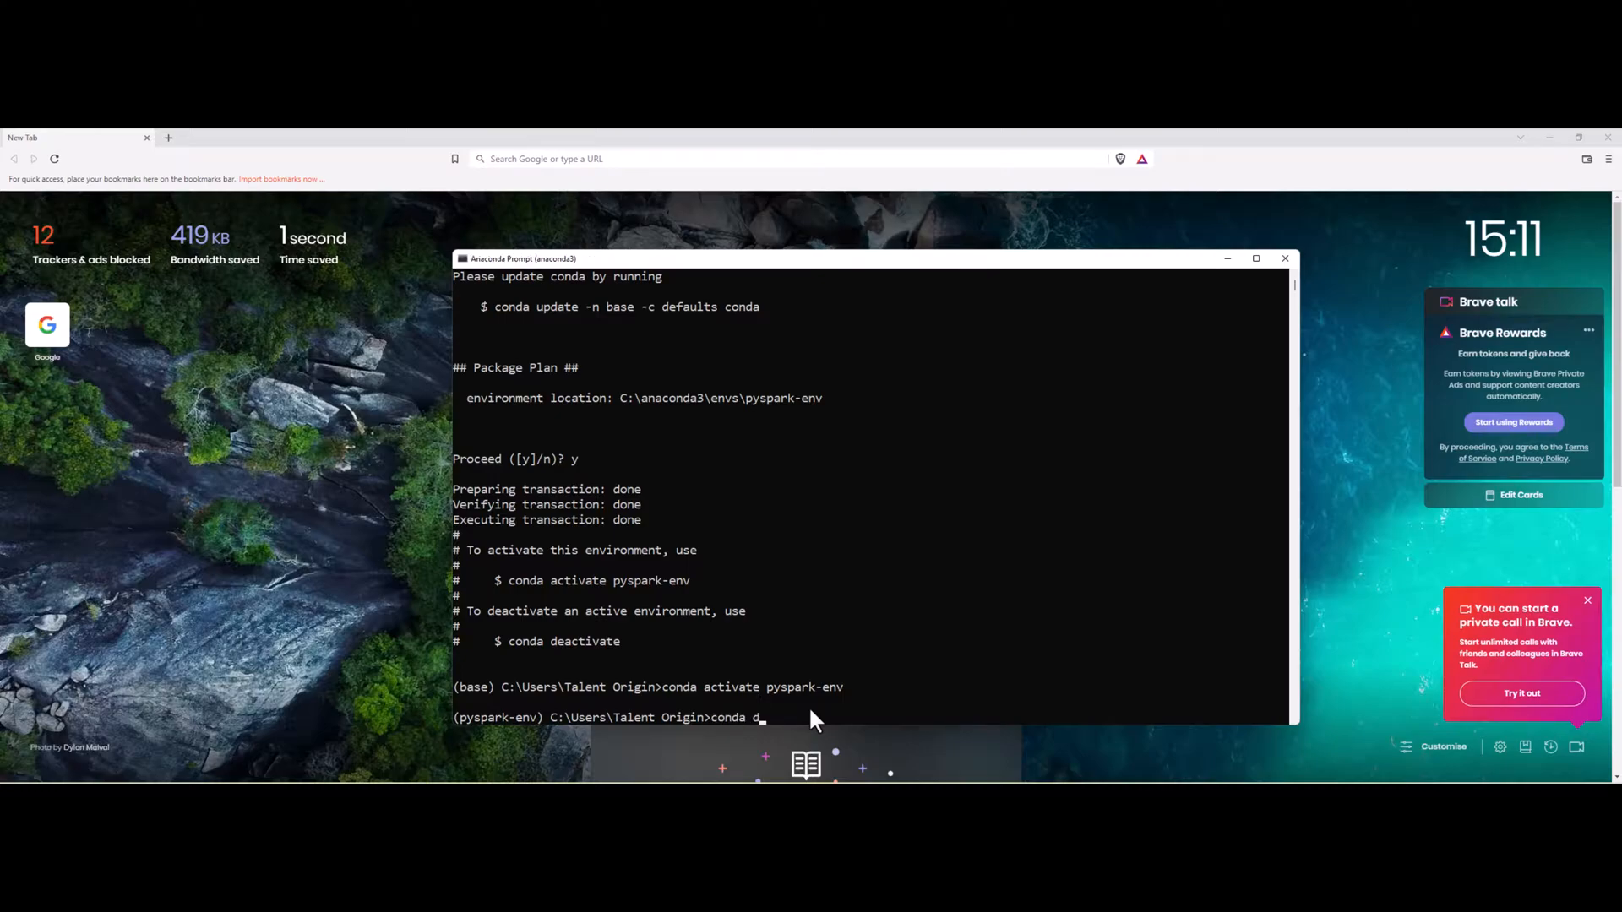
pyautogui.write('eavc')
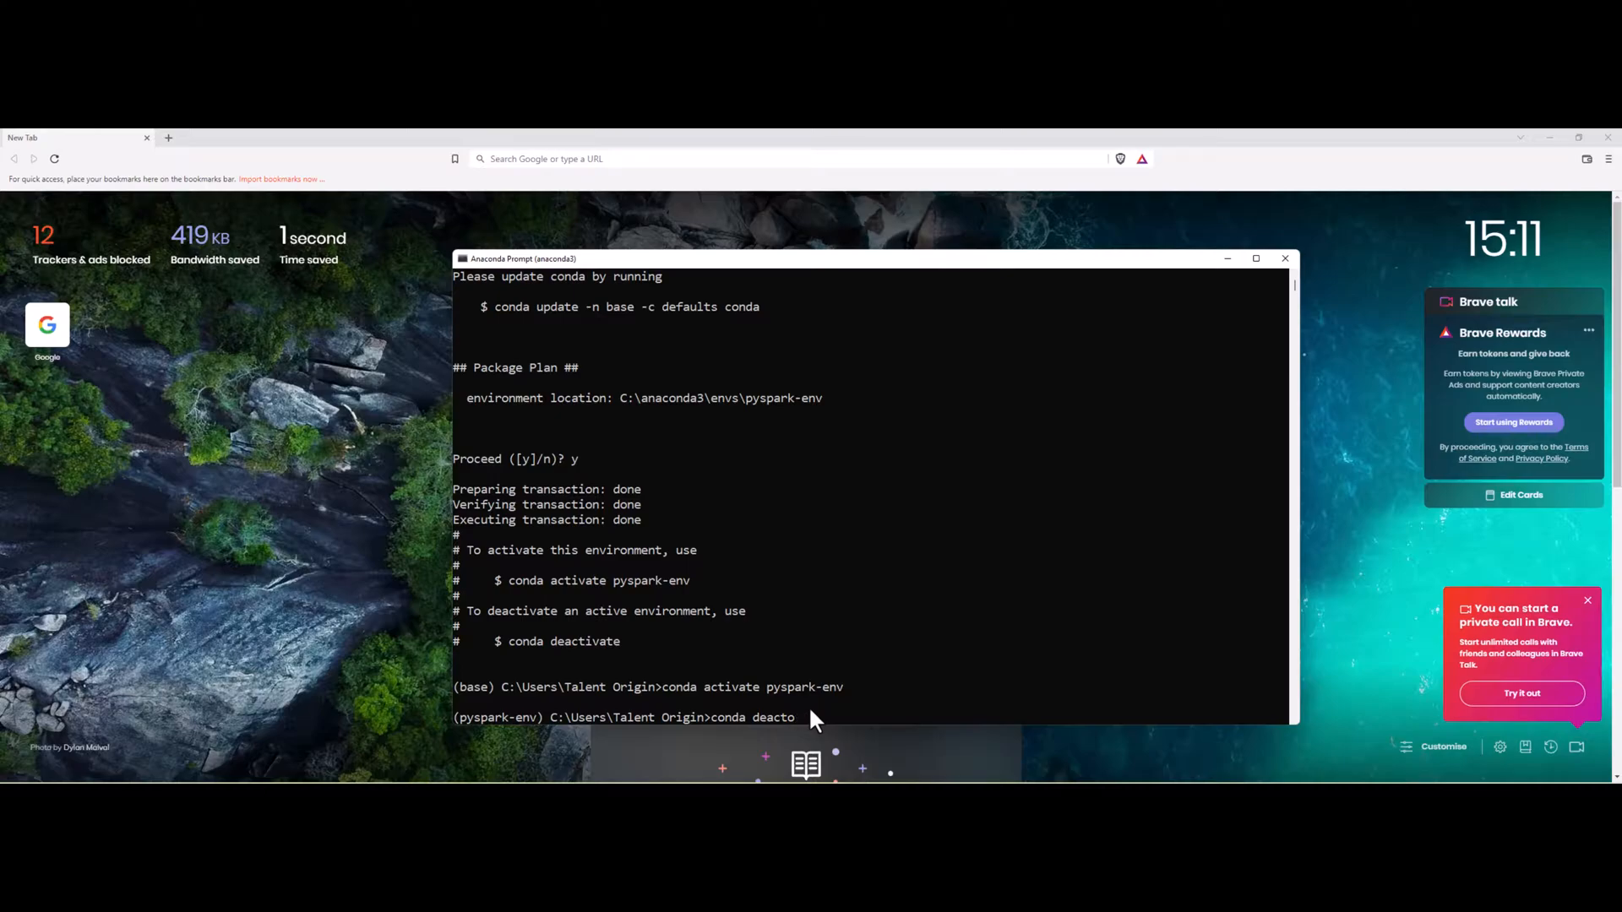
pyautogui.write('ivate')
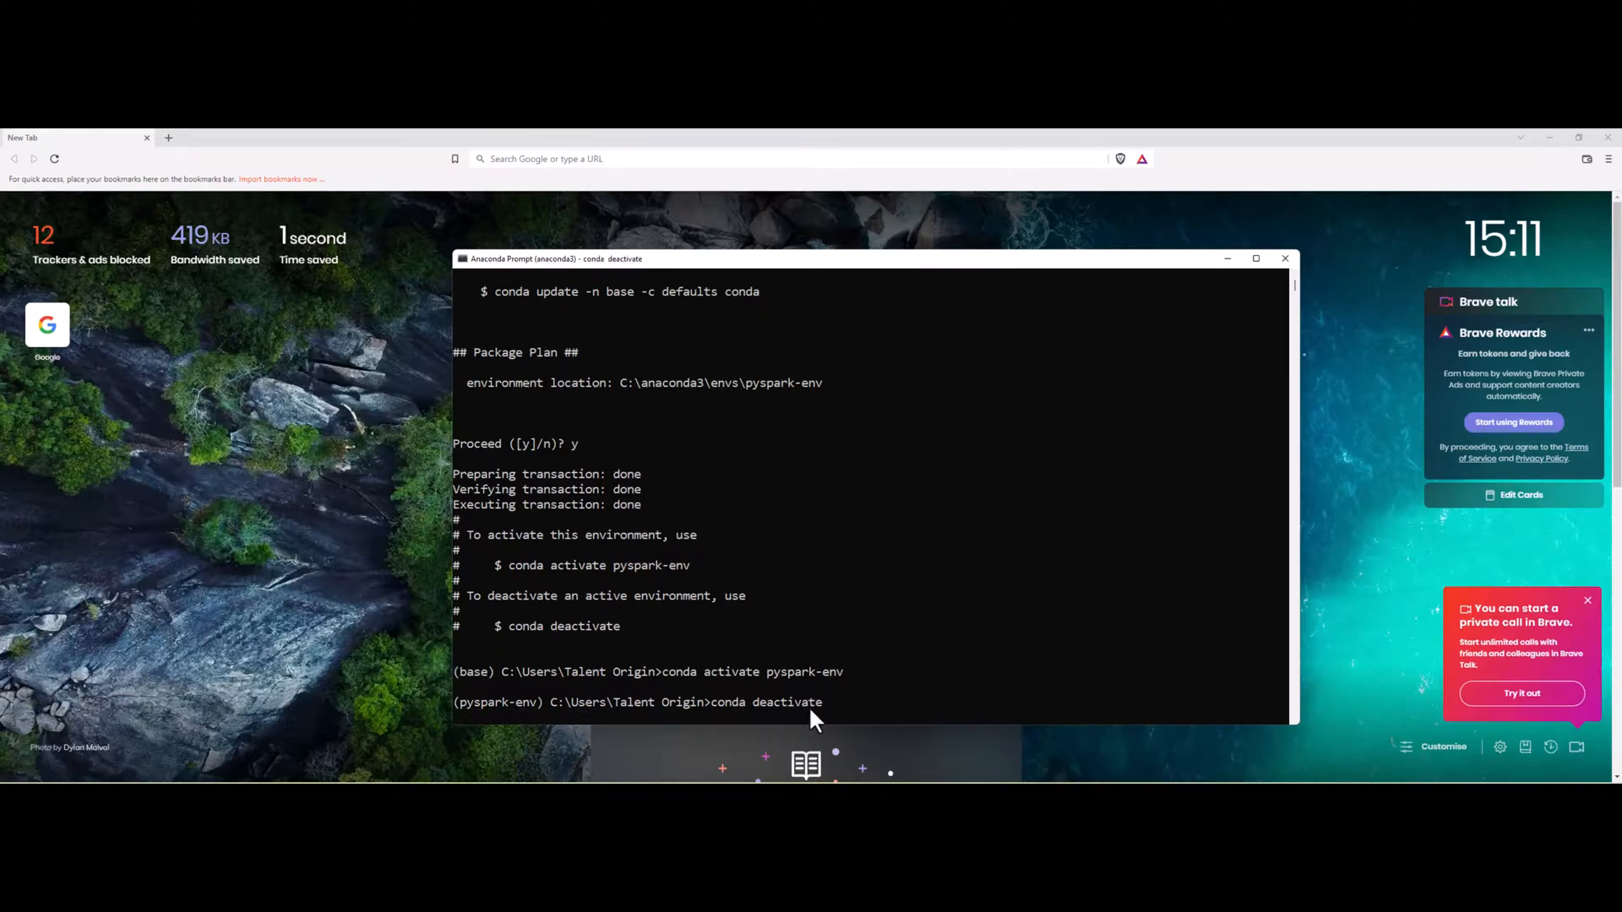
pyautogui.press('enter')
pyautogui.write('conda activate')
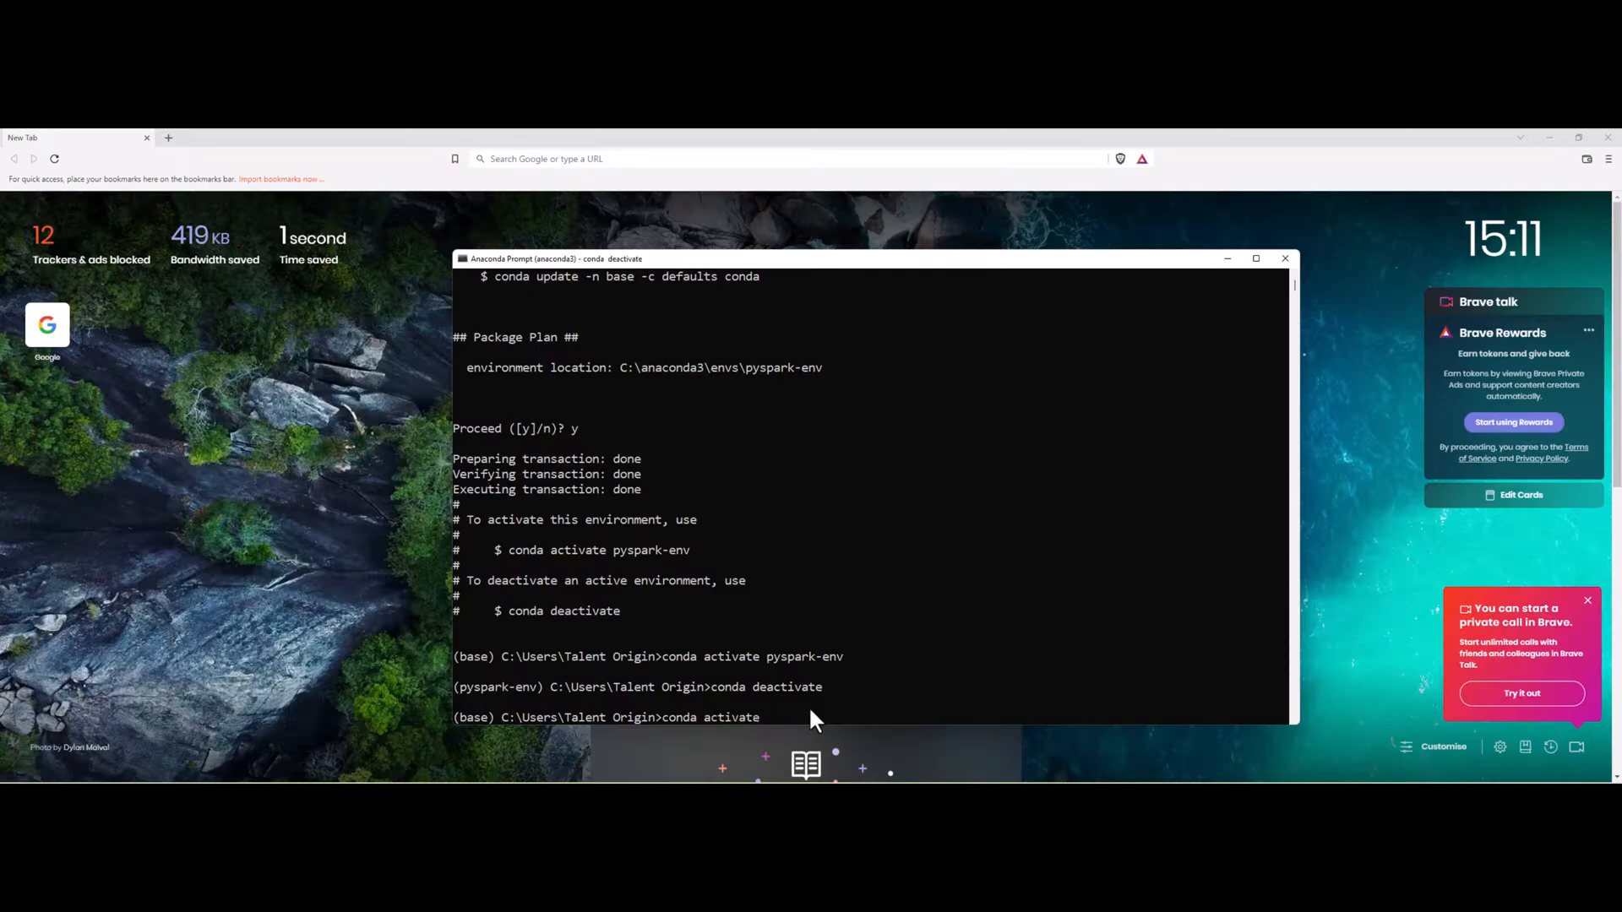
# - Reactivate pyspark-env and clear the screen
pyautogui.write('pyspark-env')
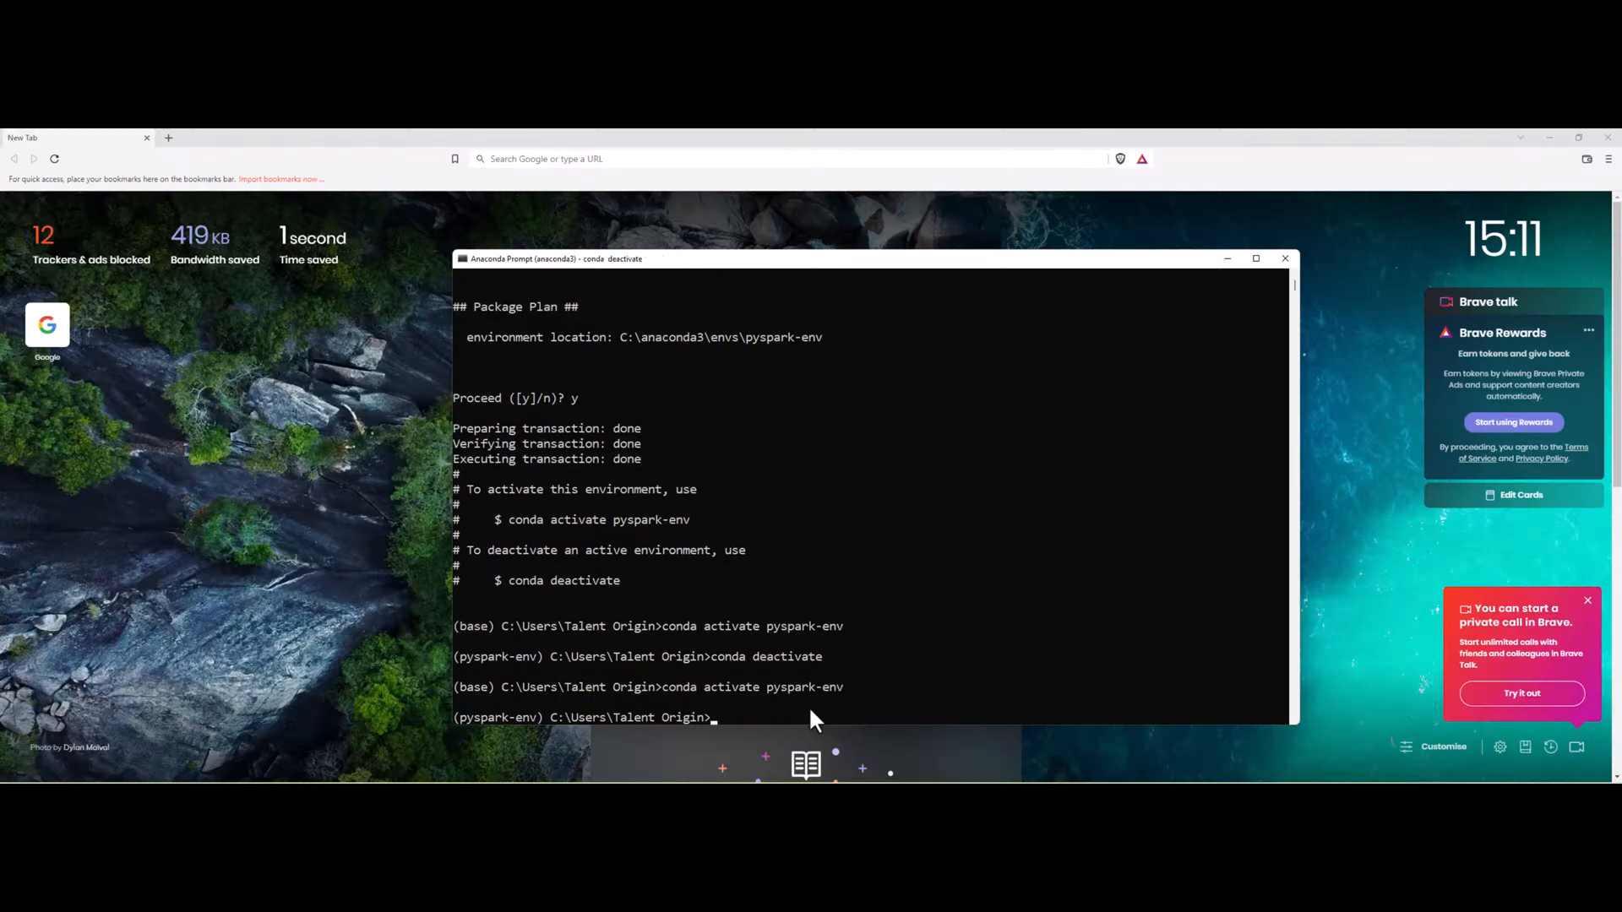
pyautogui.write('clea')
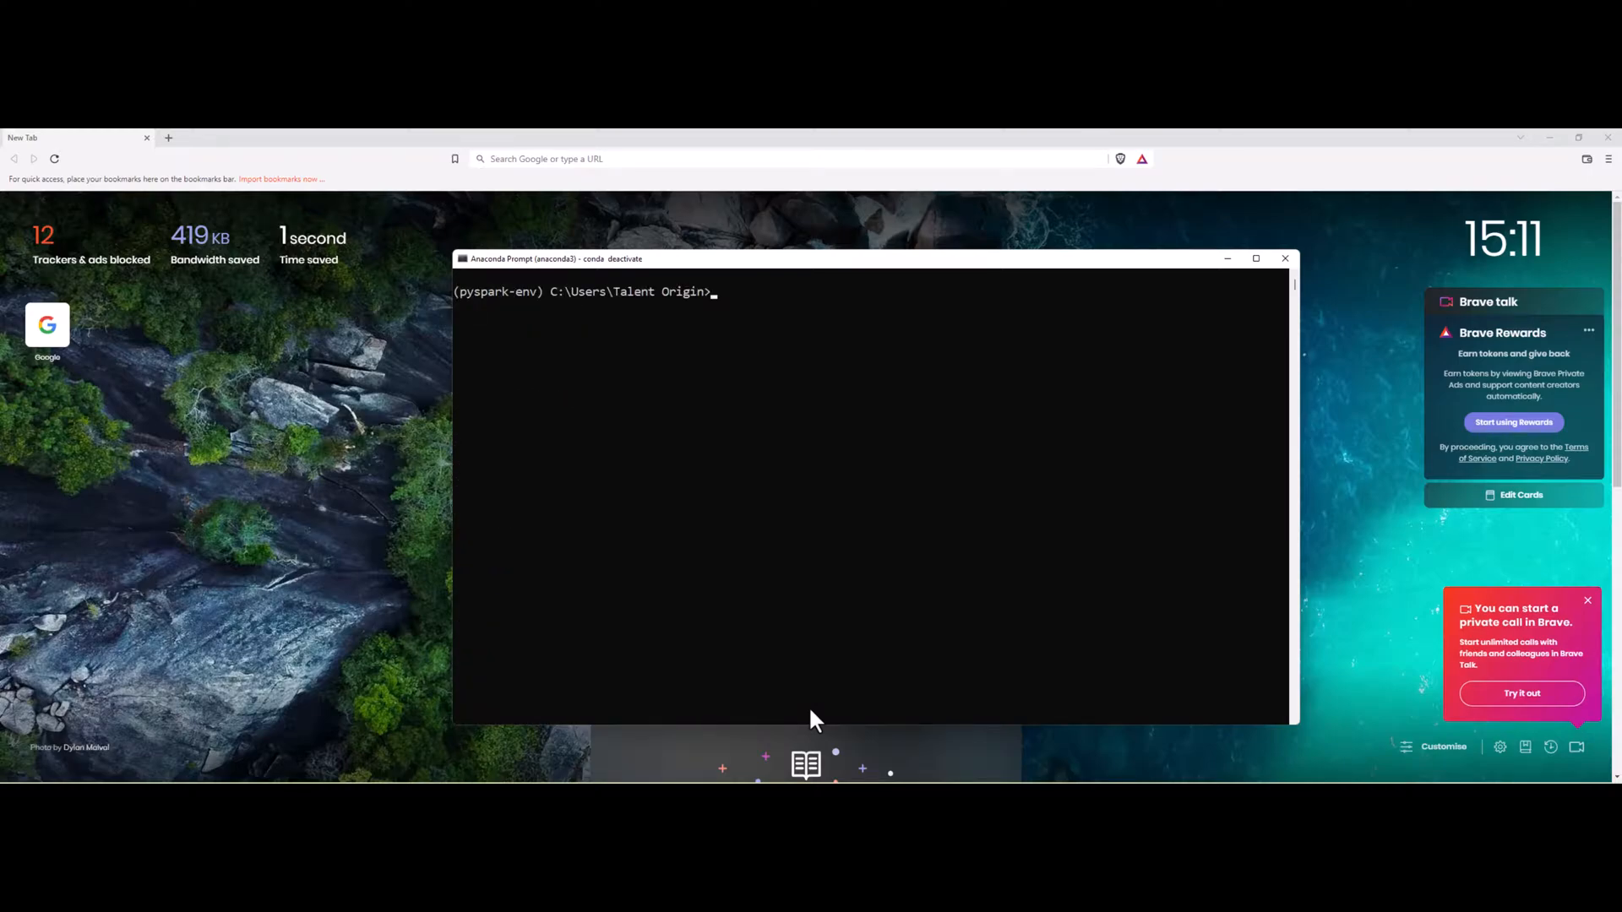
# - Install pyspark into pyspark-env with 'conda install pyspark', confirming y, then start Python
pyautogui.write('const')
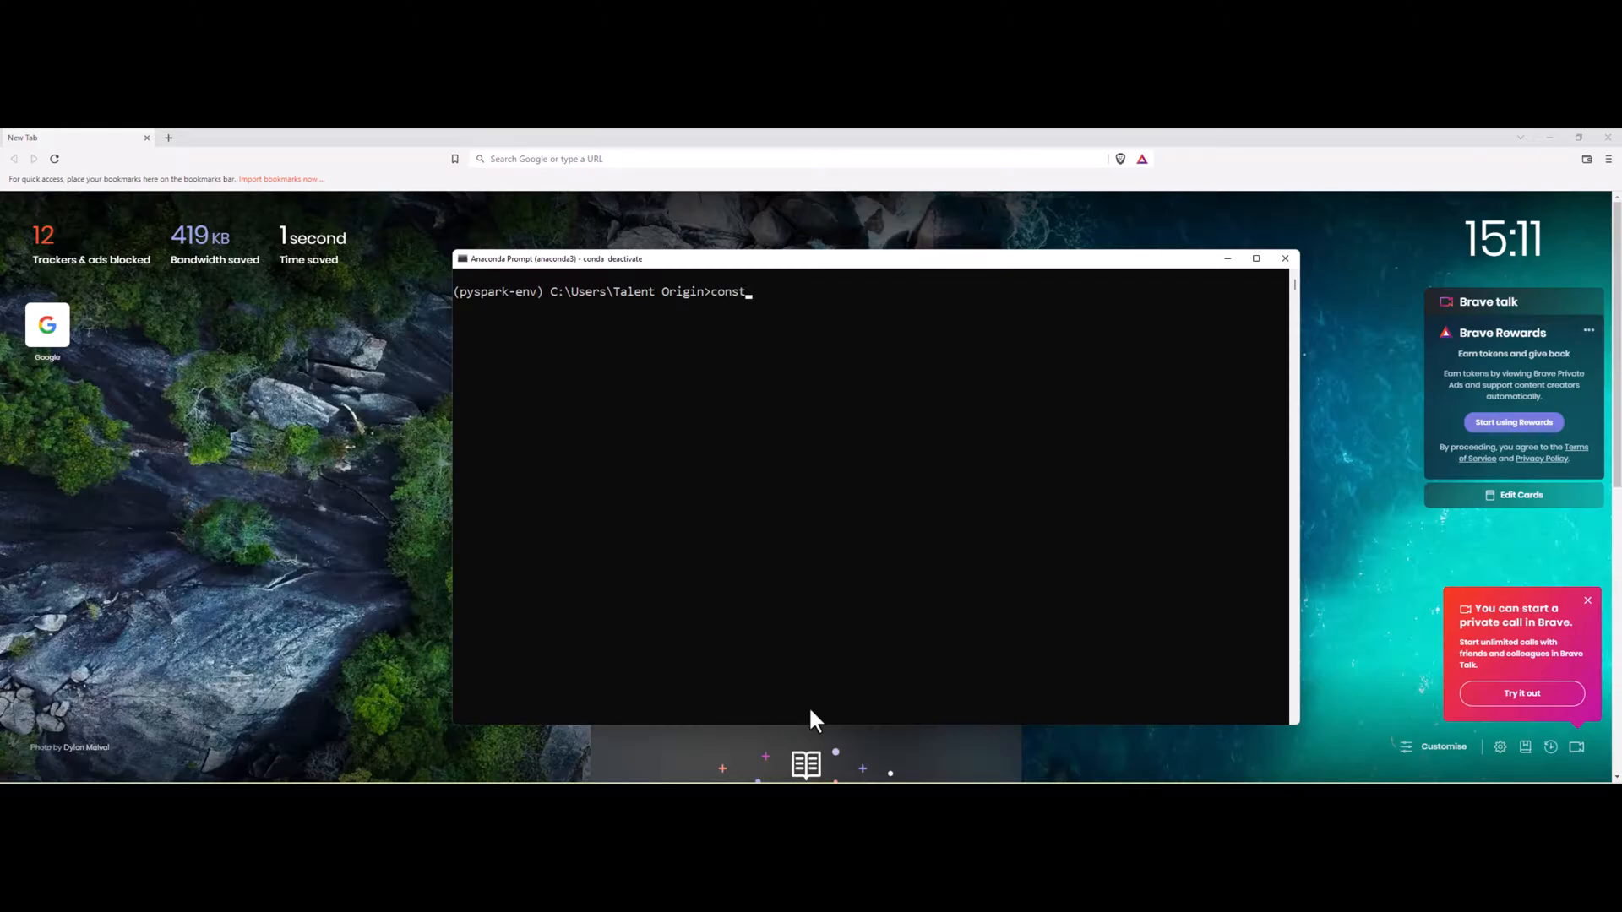
pyautogui.write('conda install')
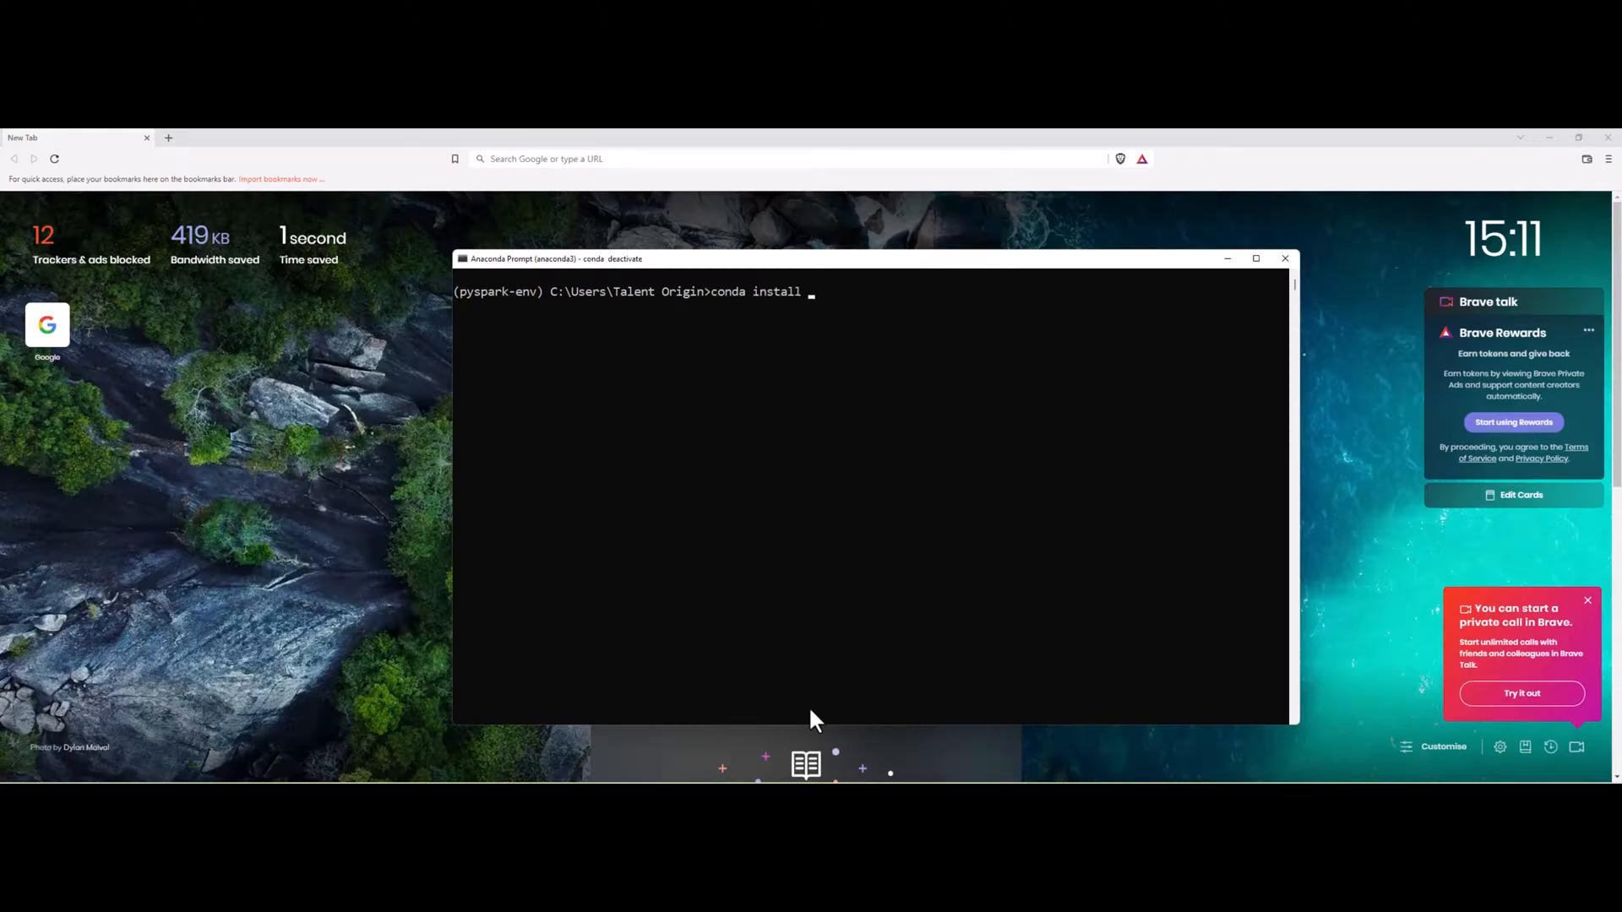
pyautogui.write('pyspark')
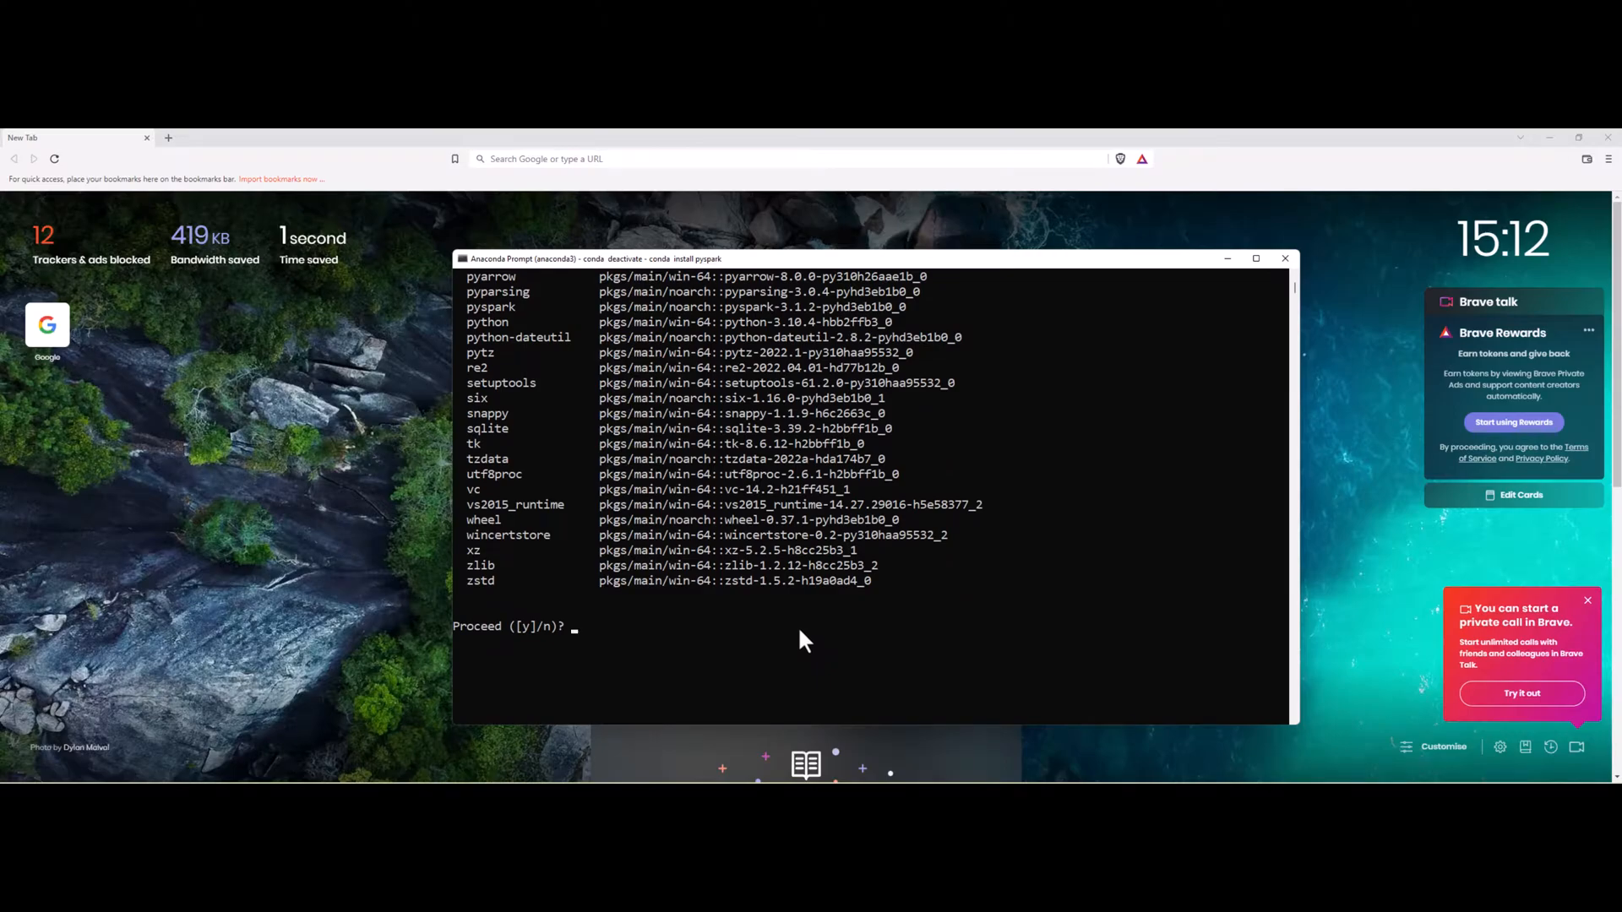
pyautogui.write('y')
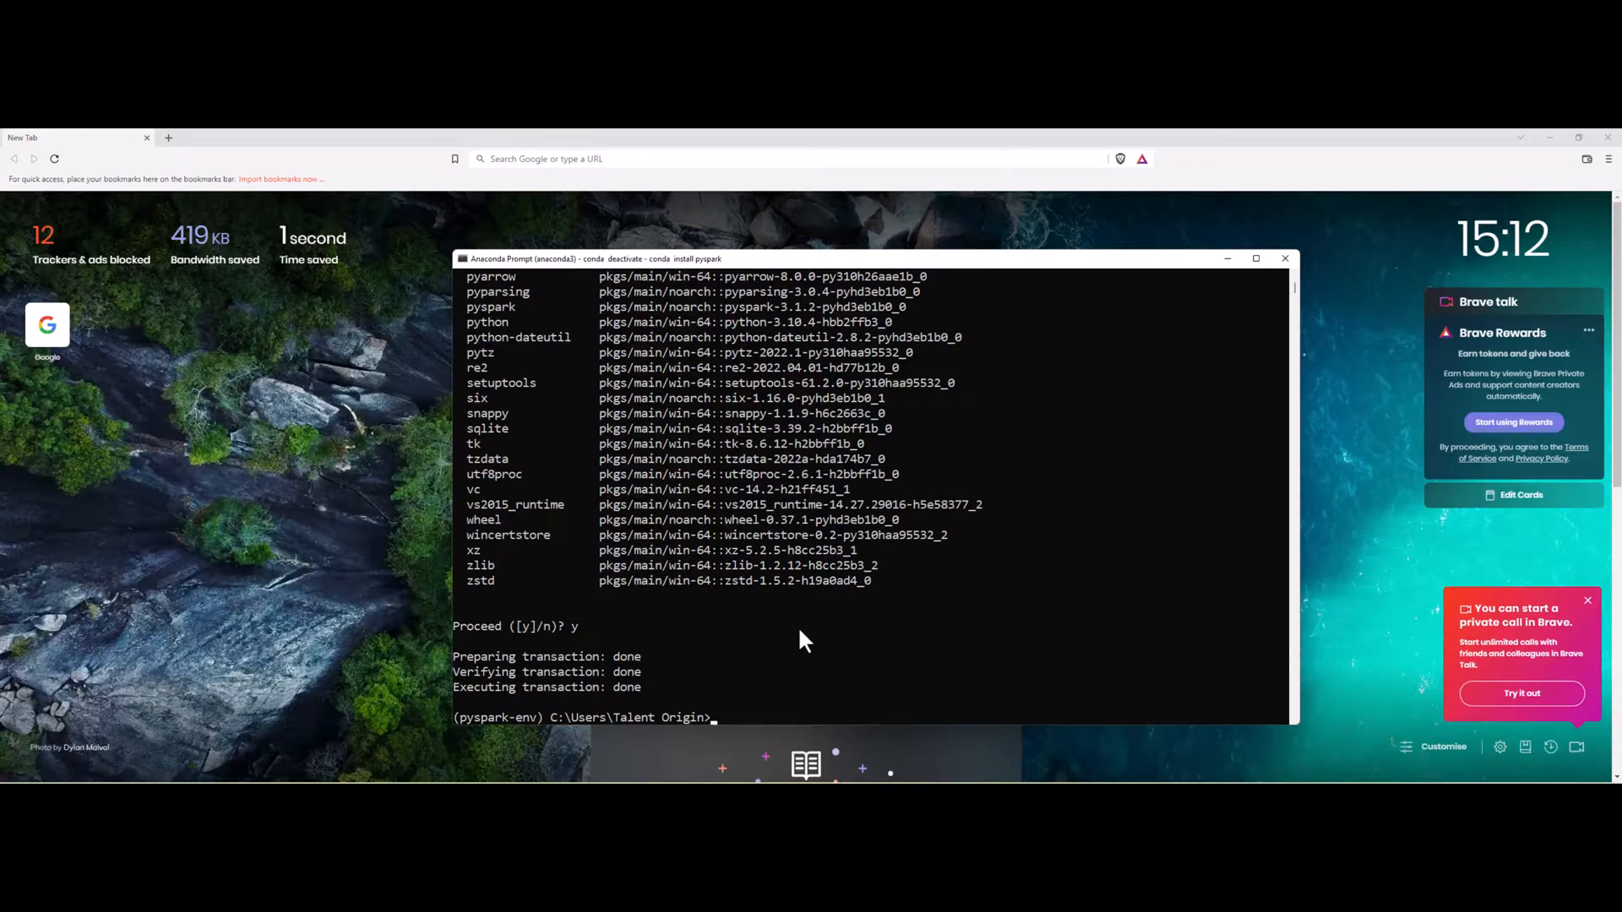
pyautogui.write('python')
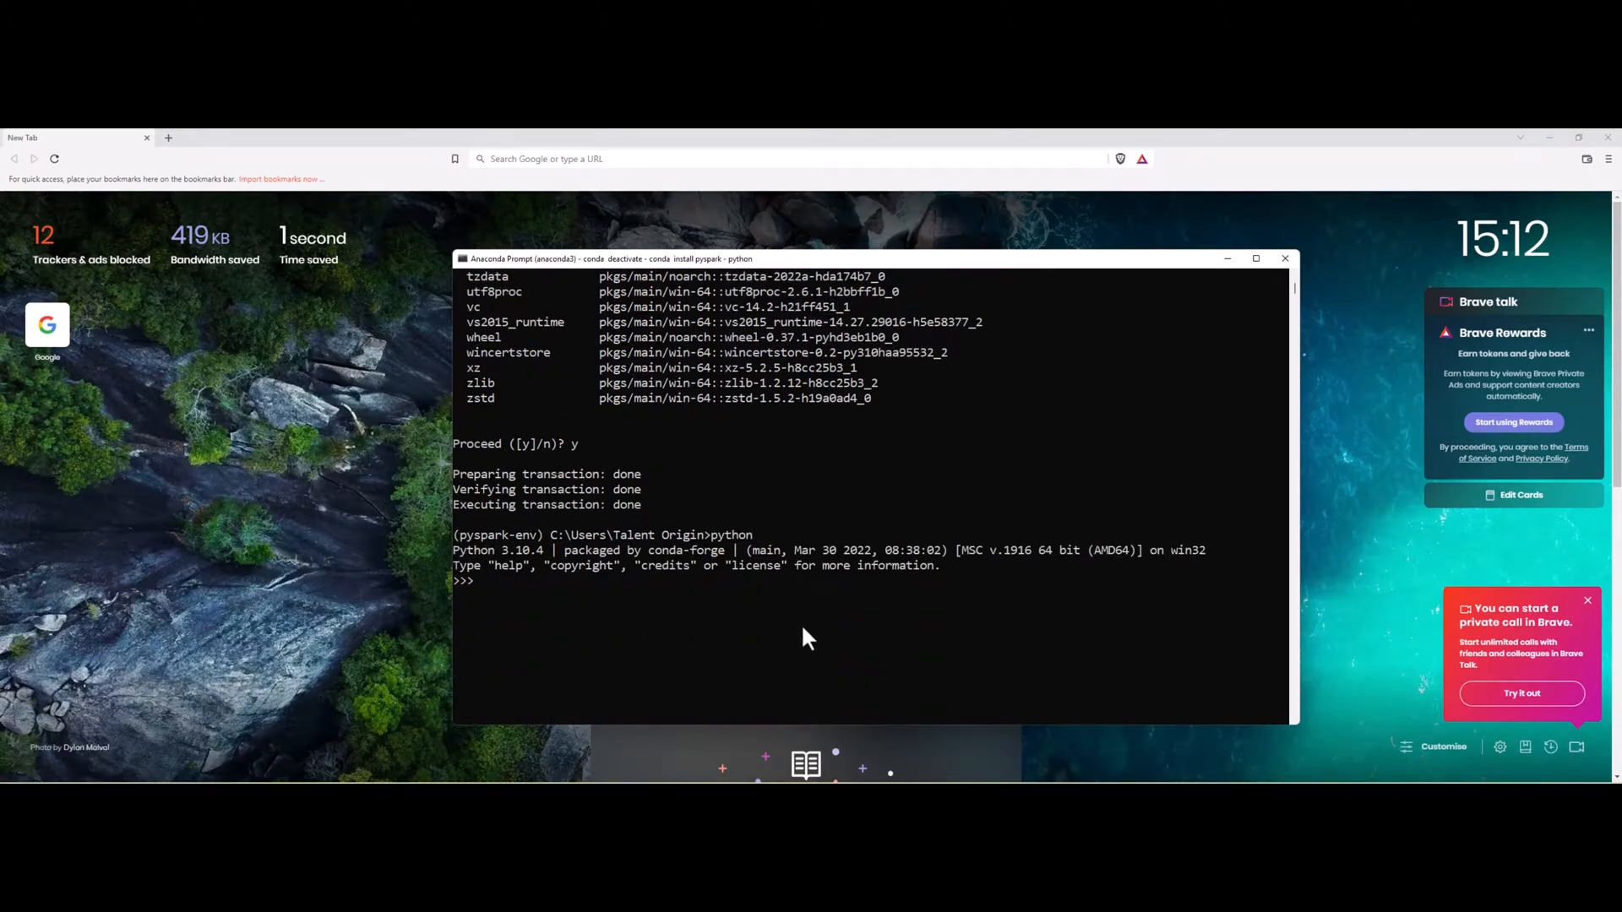
# - Import pyspark and SparkSession from pyspark.sql, then exit the interpreter with Ctrl+Z
pyautogui.write('import')
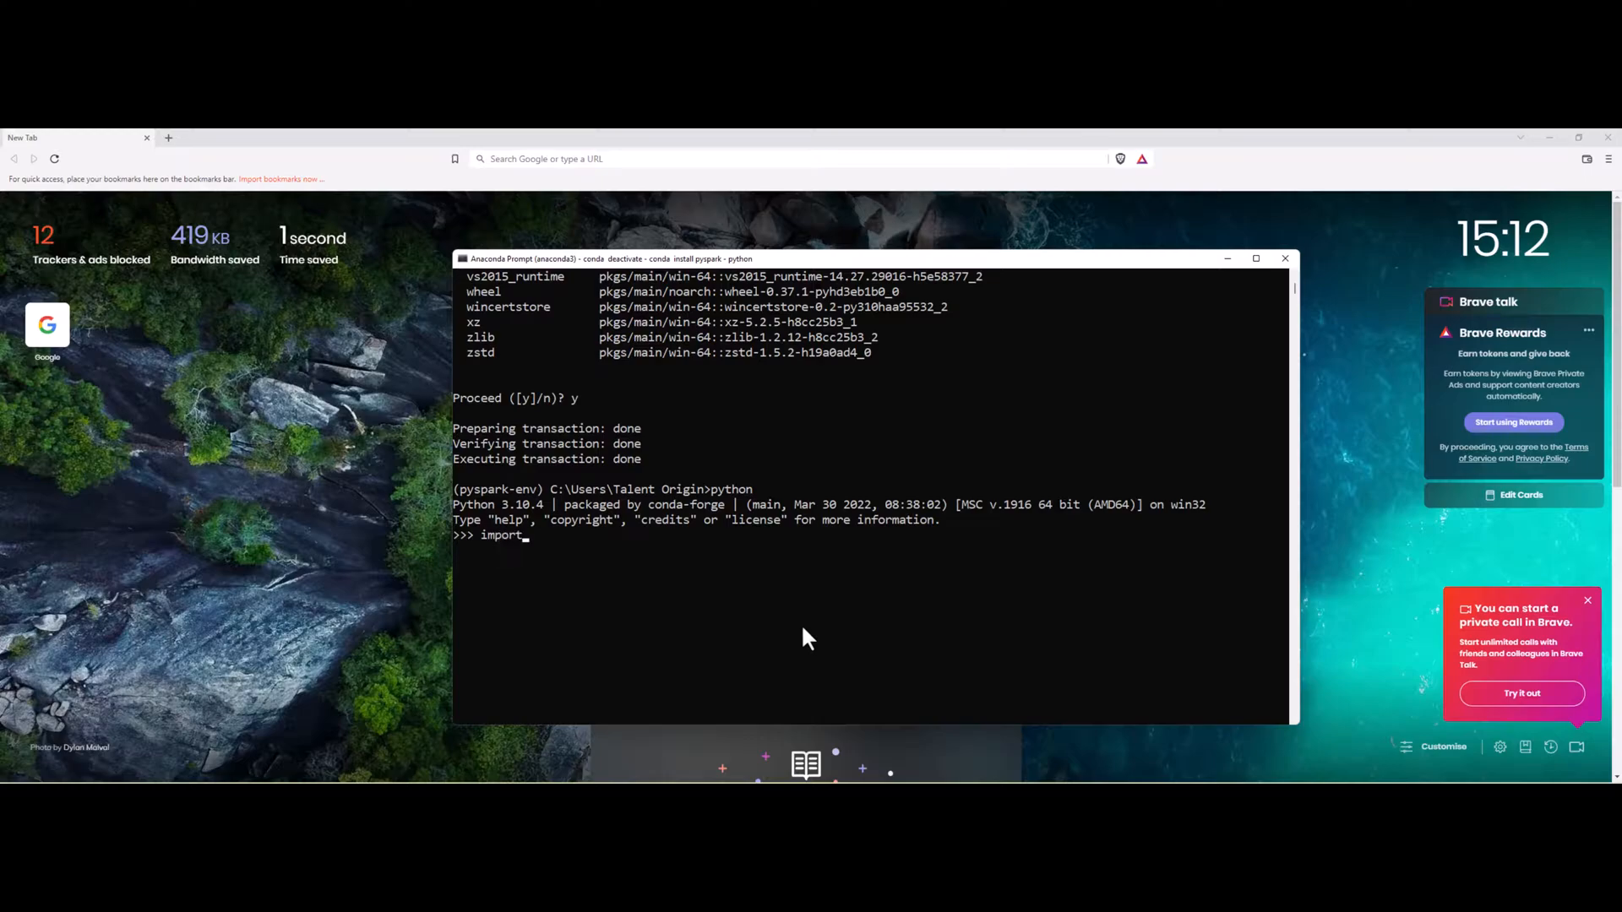
pyautogui.write('pyspark')
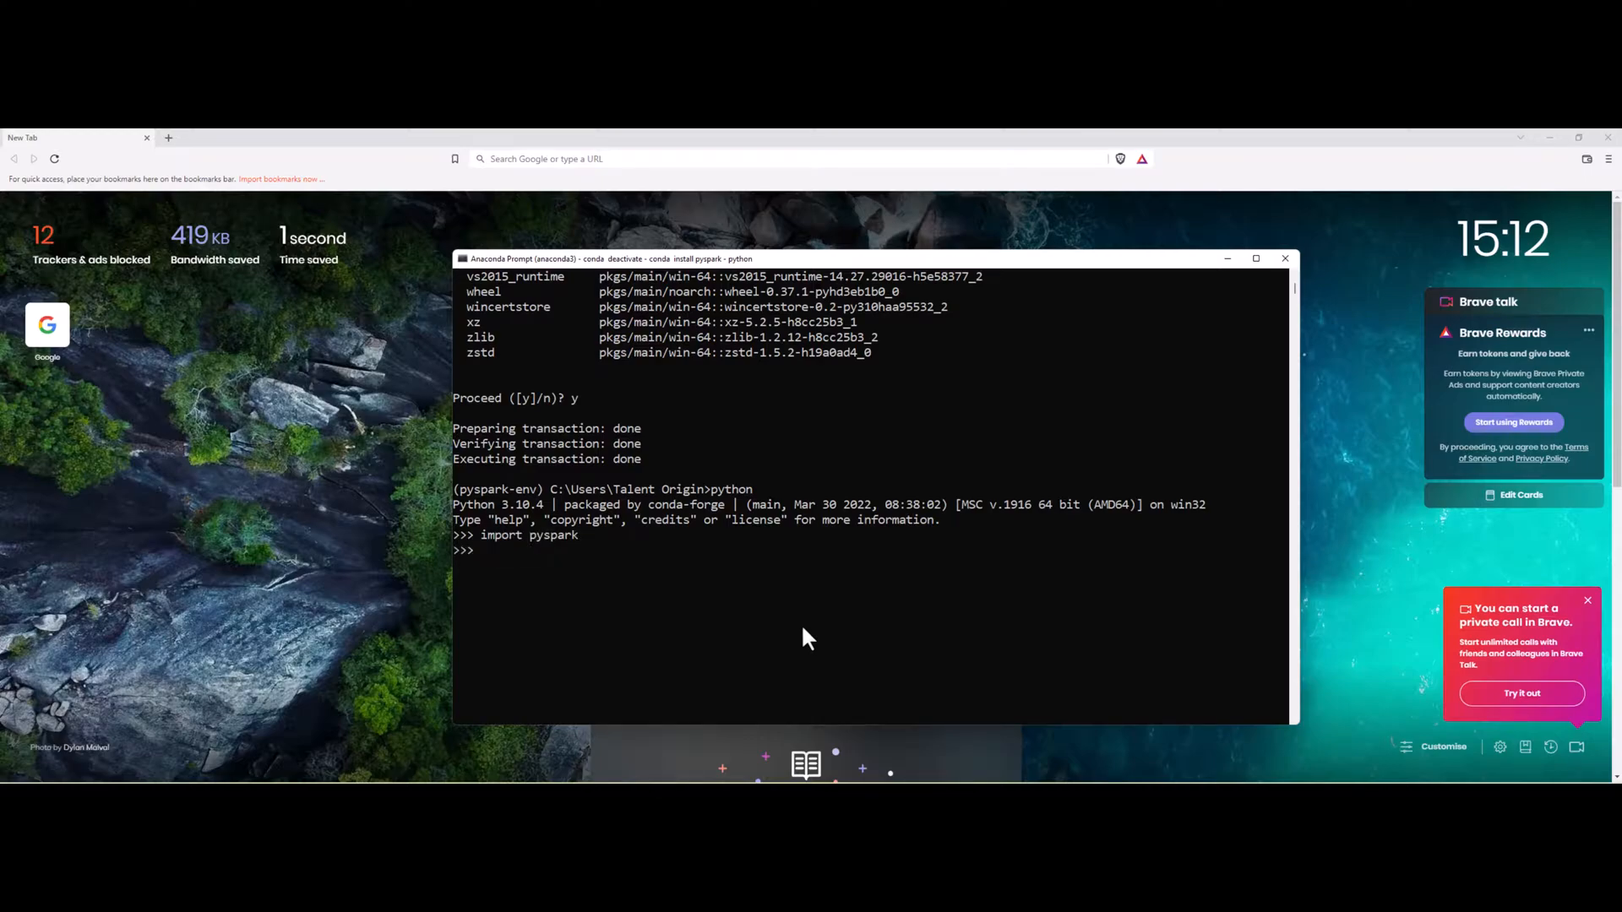
pyautogui.write('from [pyspar')
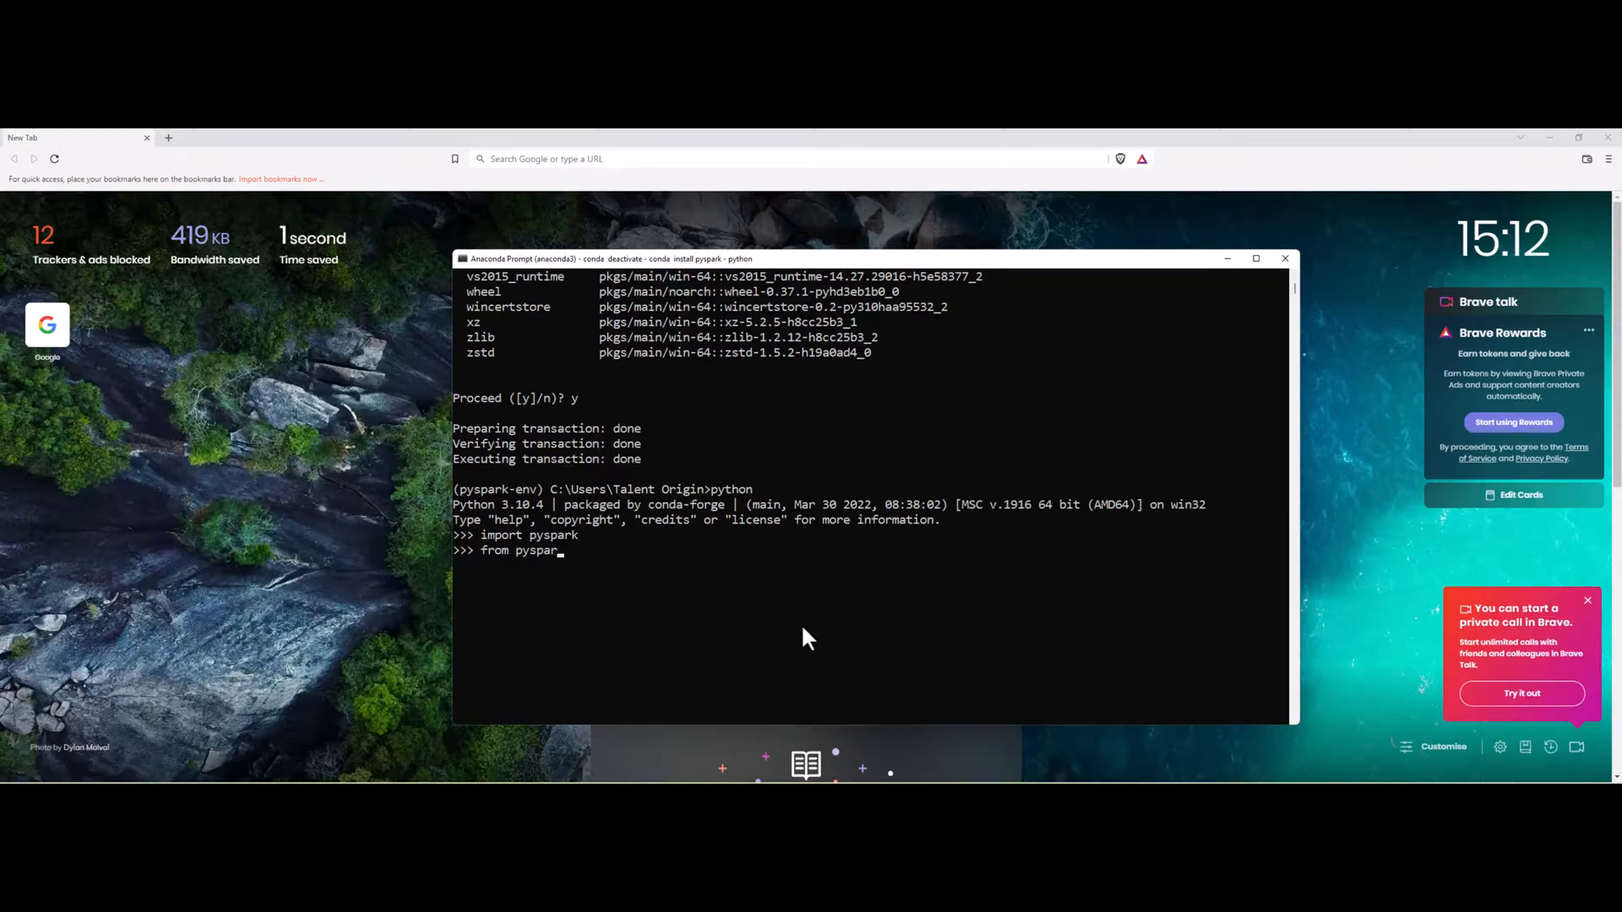
pyautogui.write('k.sql import')
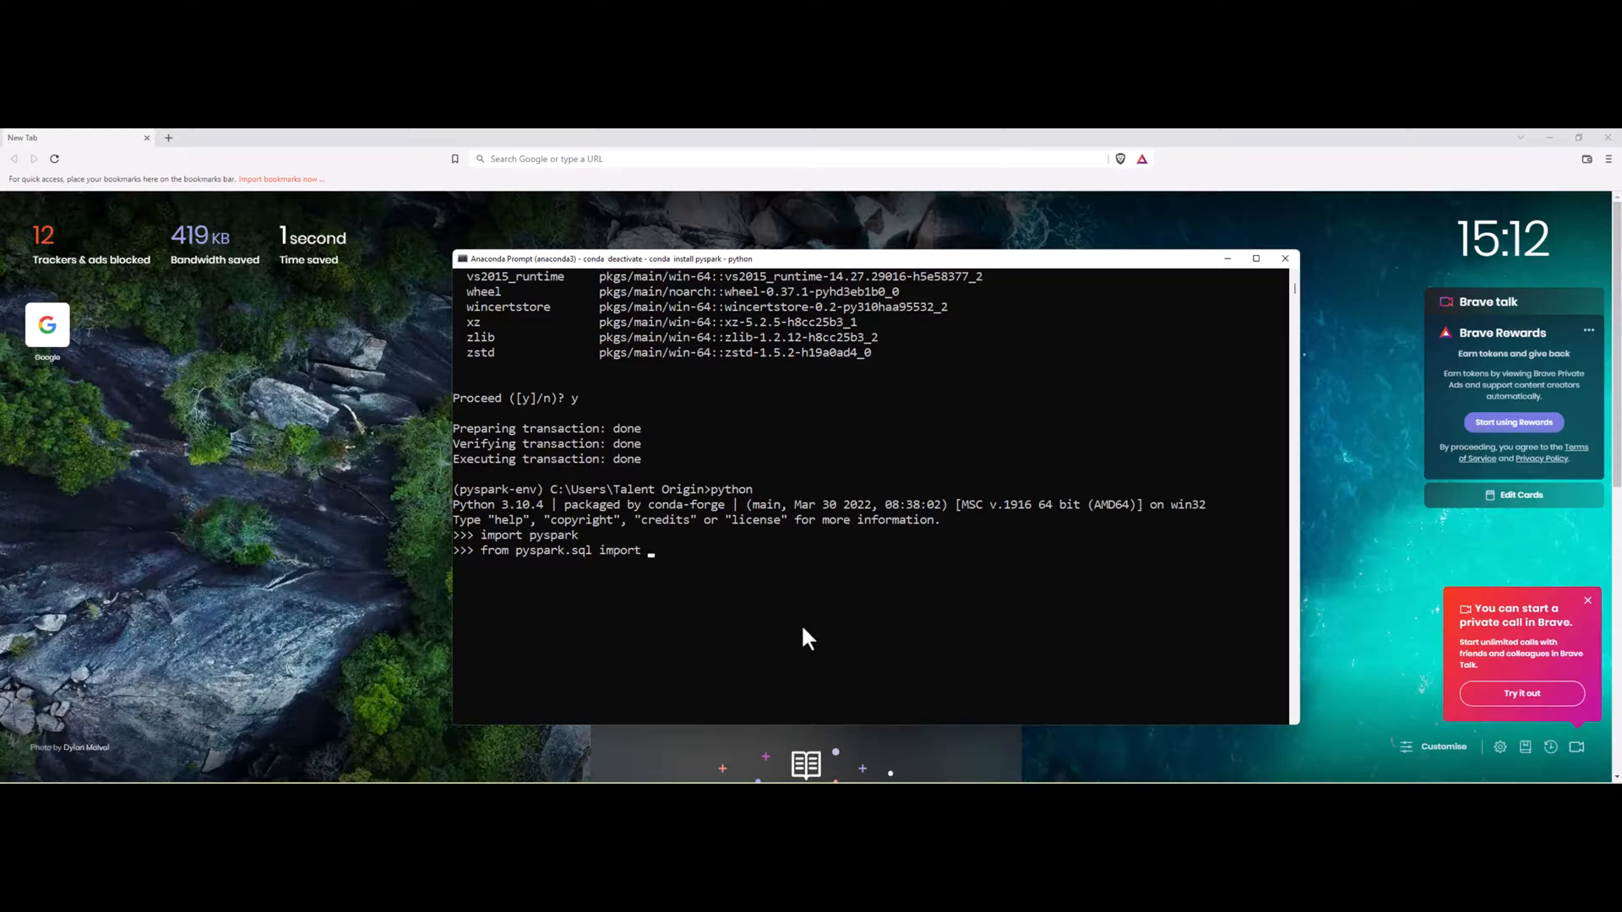
pyautogui.write('SparkSession')
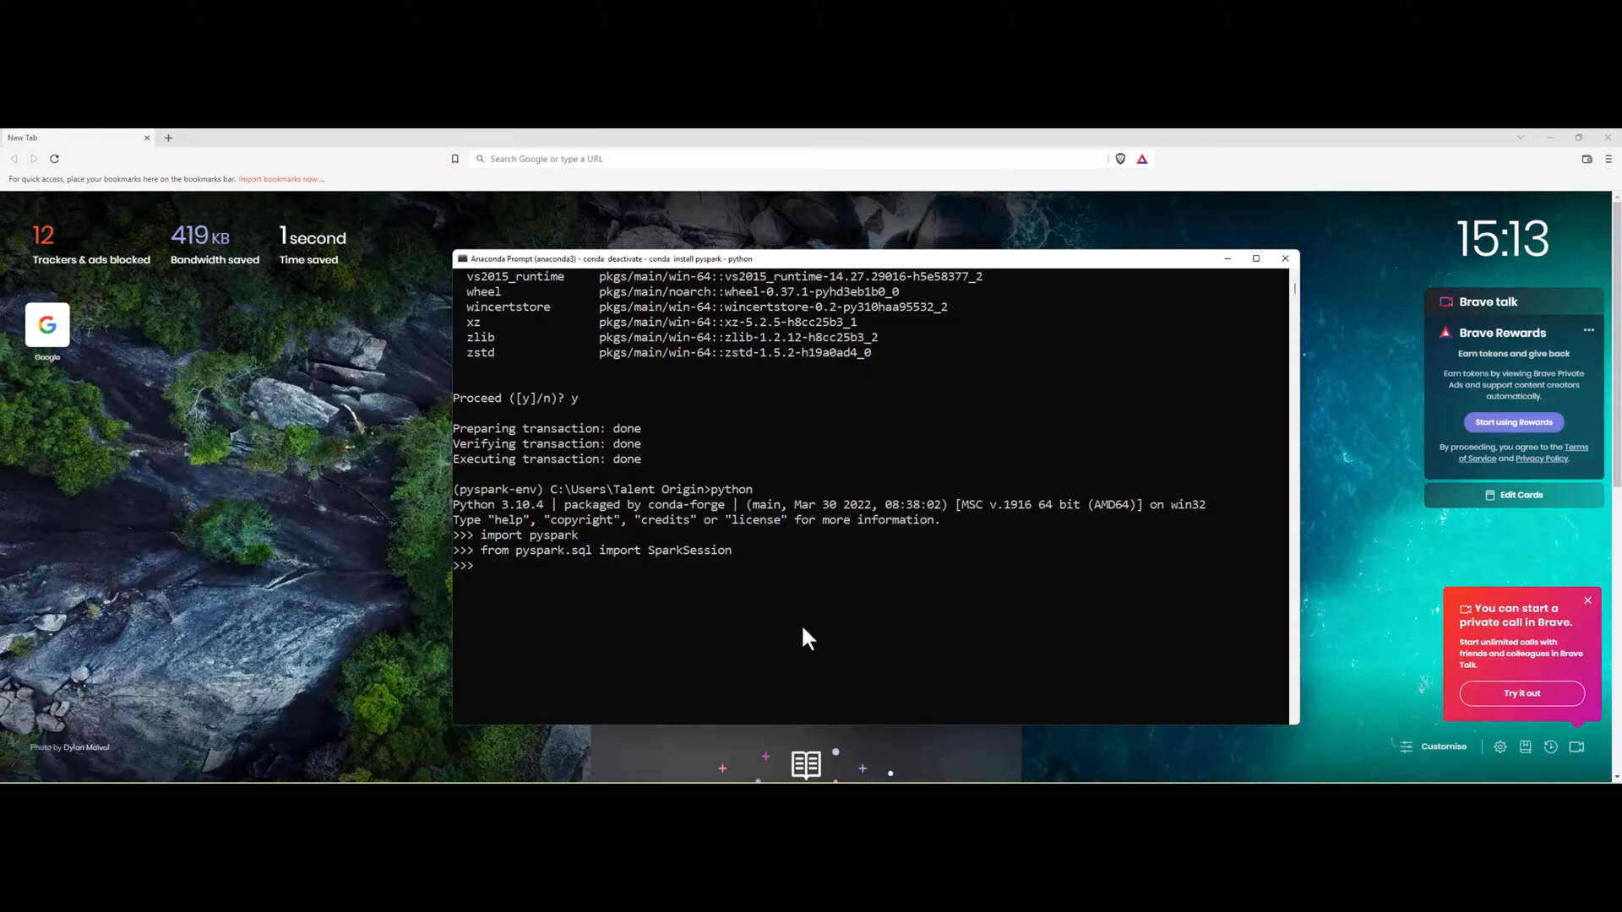
pyautogui.press('ctrl+z')
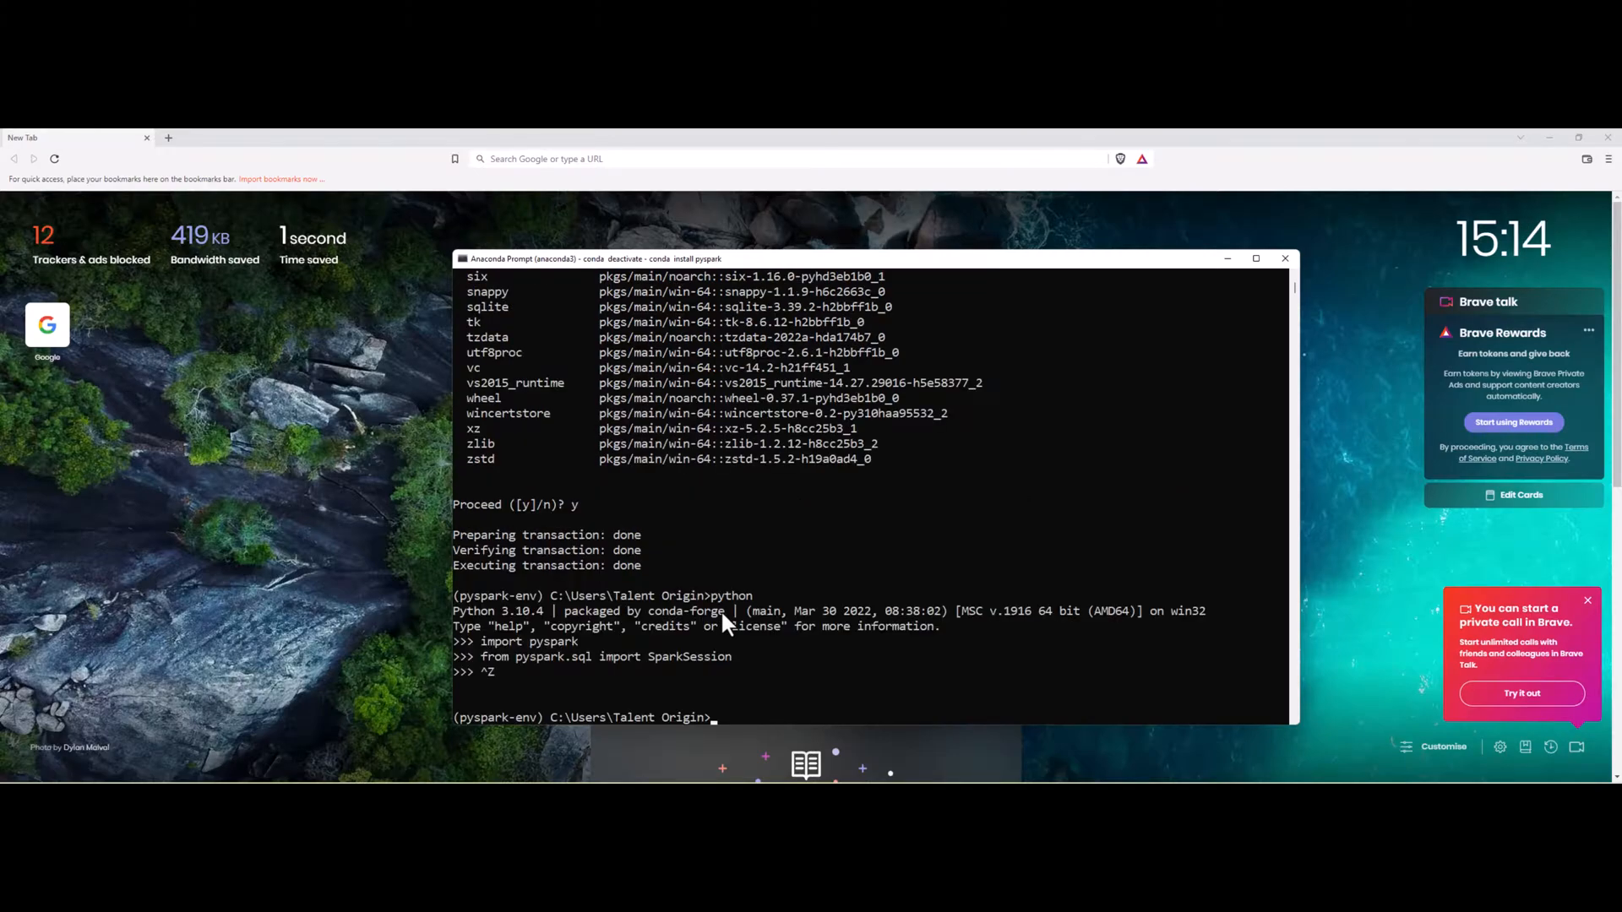
# - List the conda environments again, now showing base and active pyspark-env
pyautogui.write('conda')
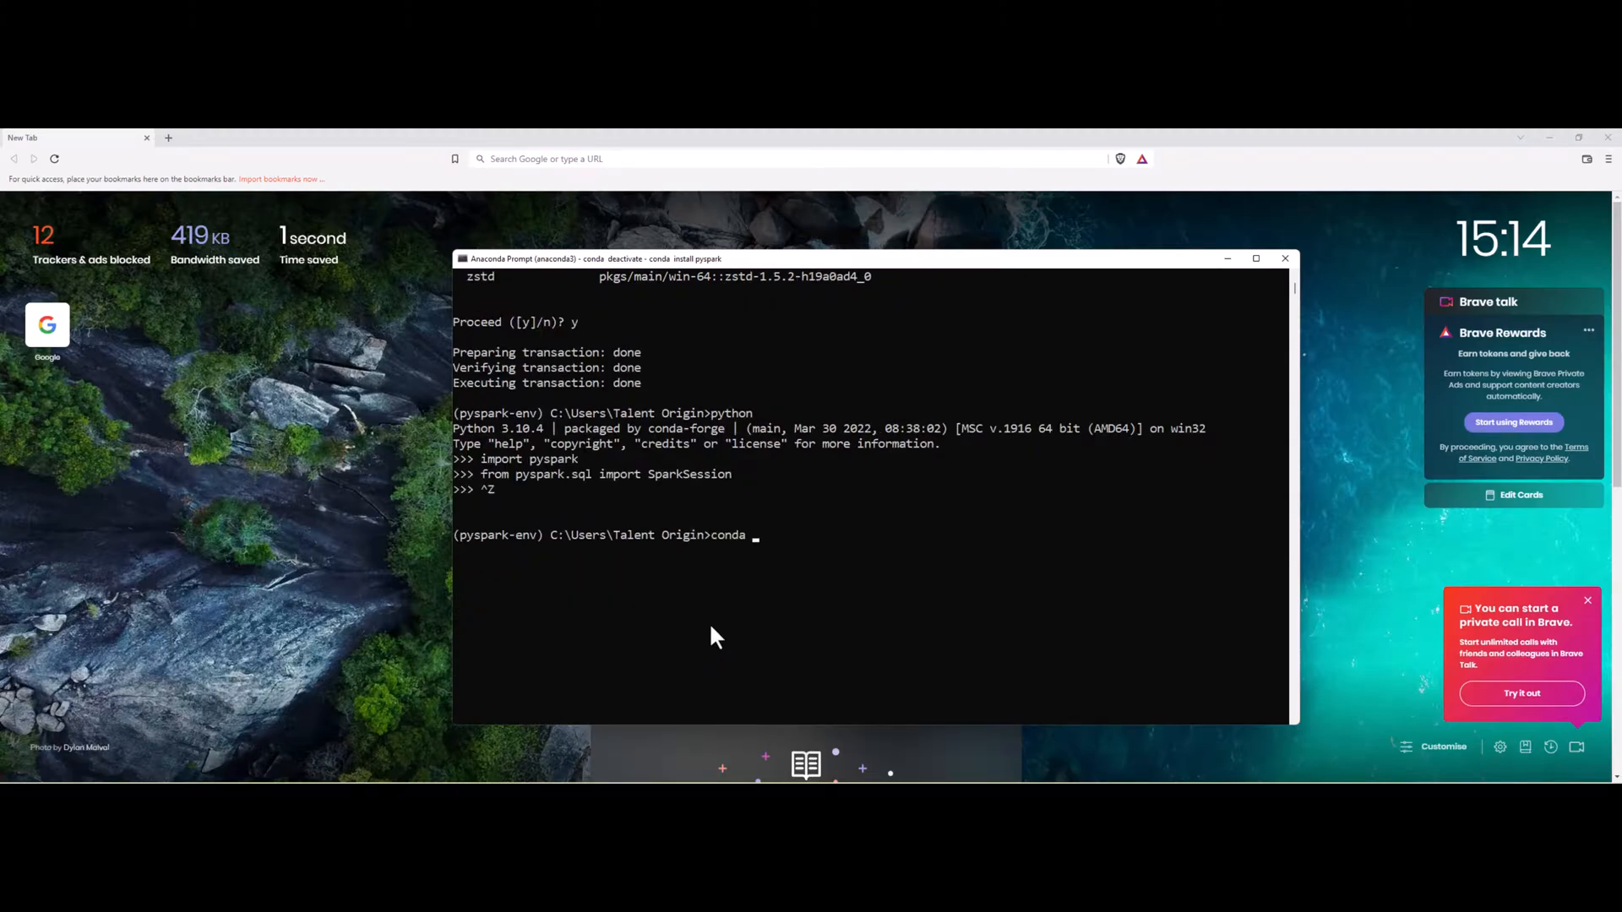
pyautogui.write('en')
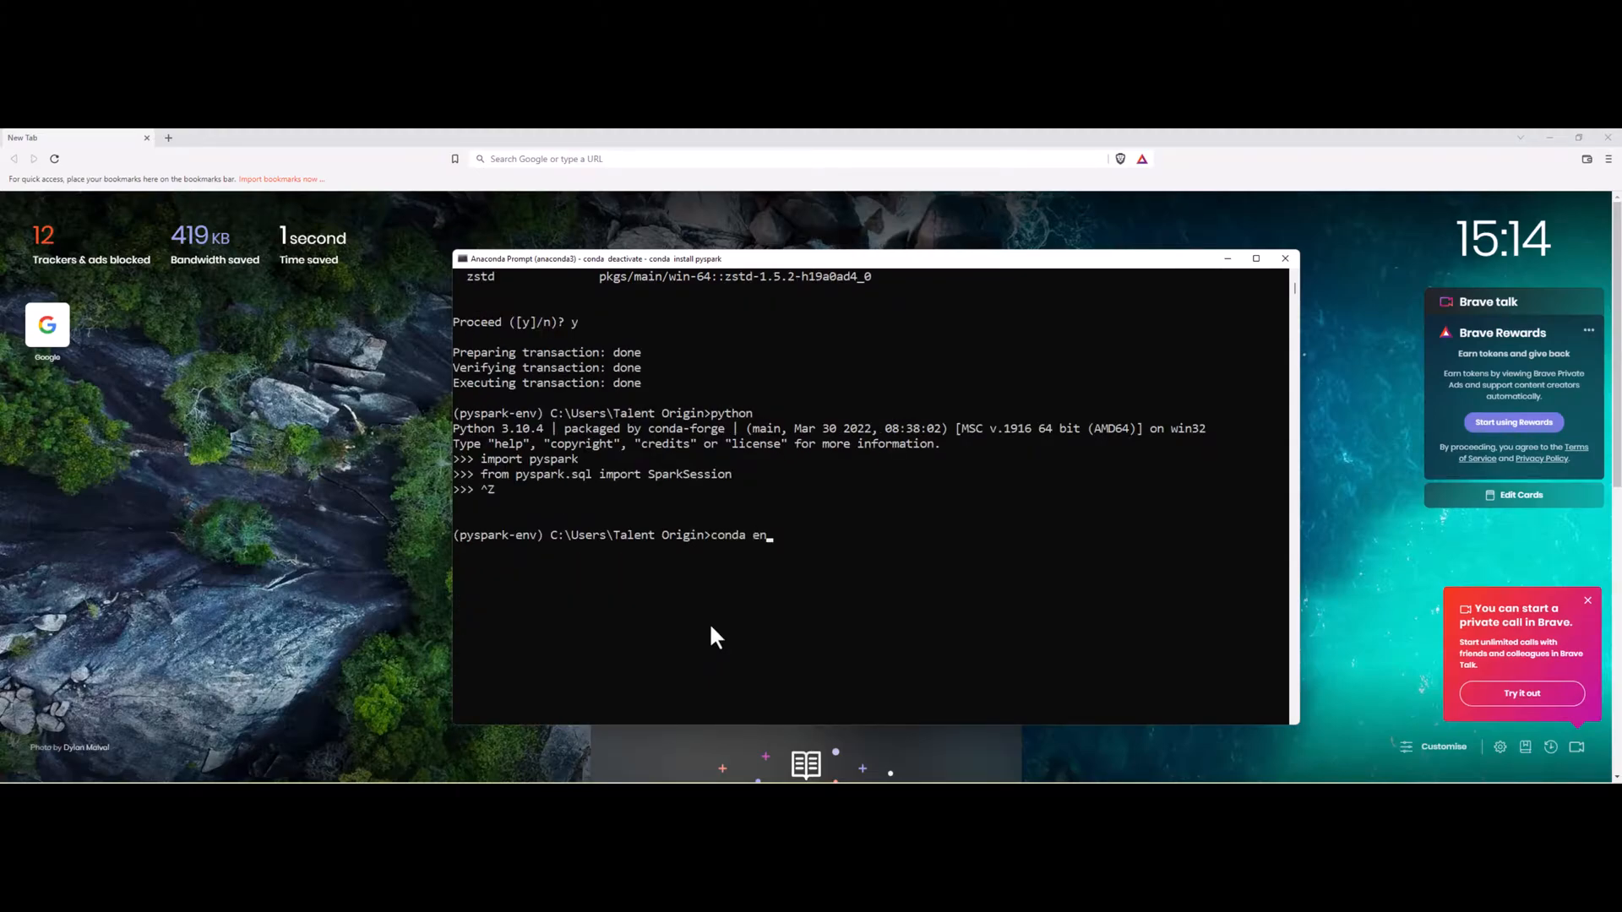
pyautogui.write('v list')
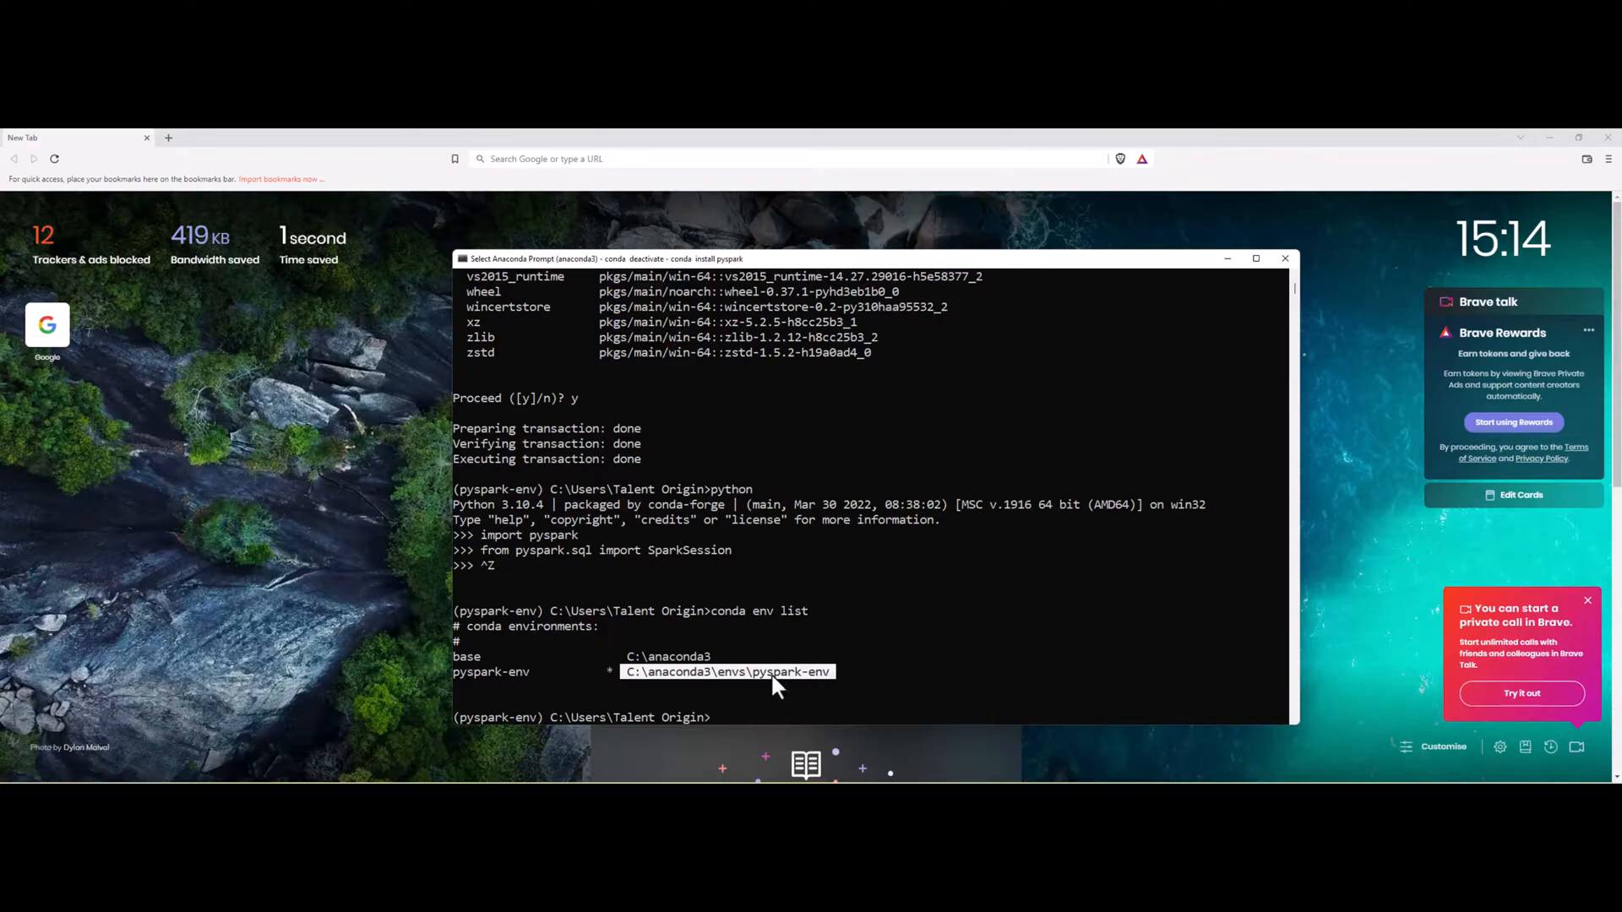
pyautogui.moveTo(649, 682)
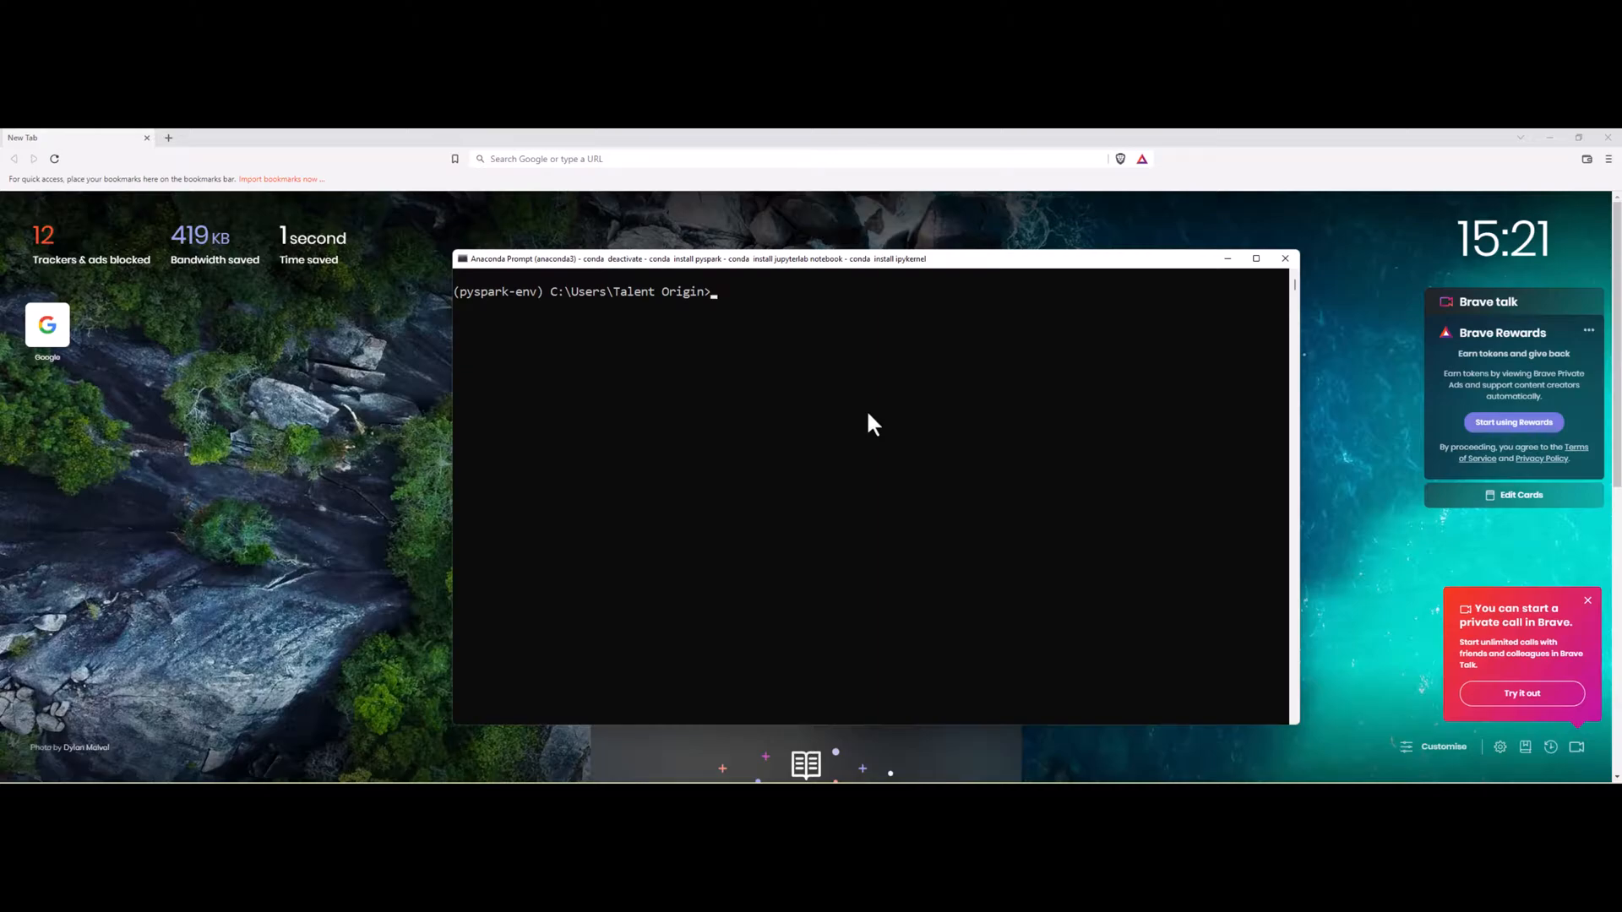
# - Show the registered Jupyter kernels with 'jupyter kernelspec list'
pyautogui.write('j')
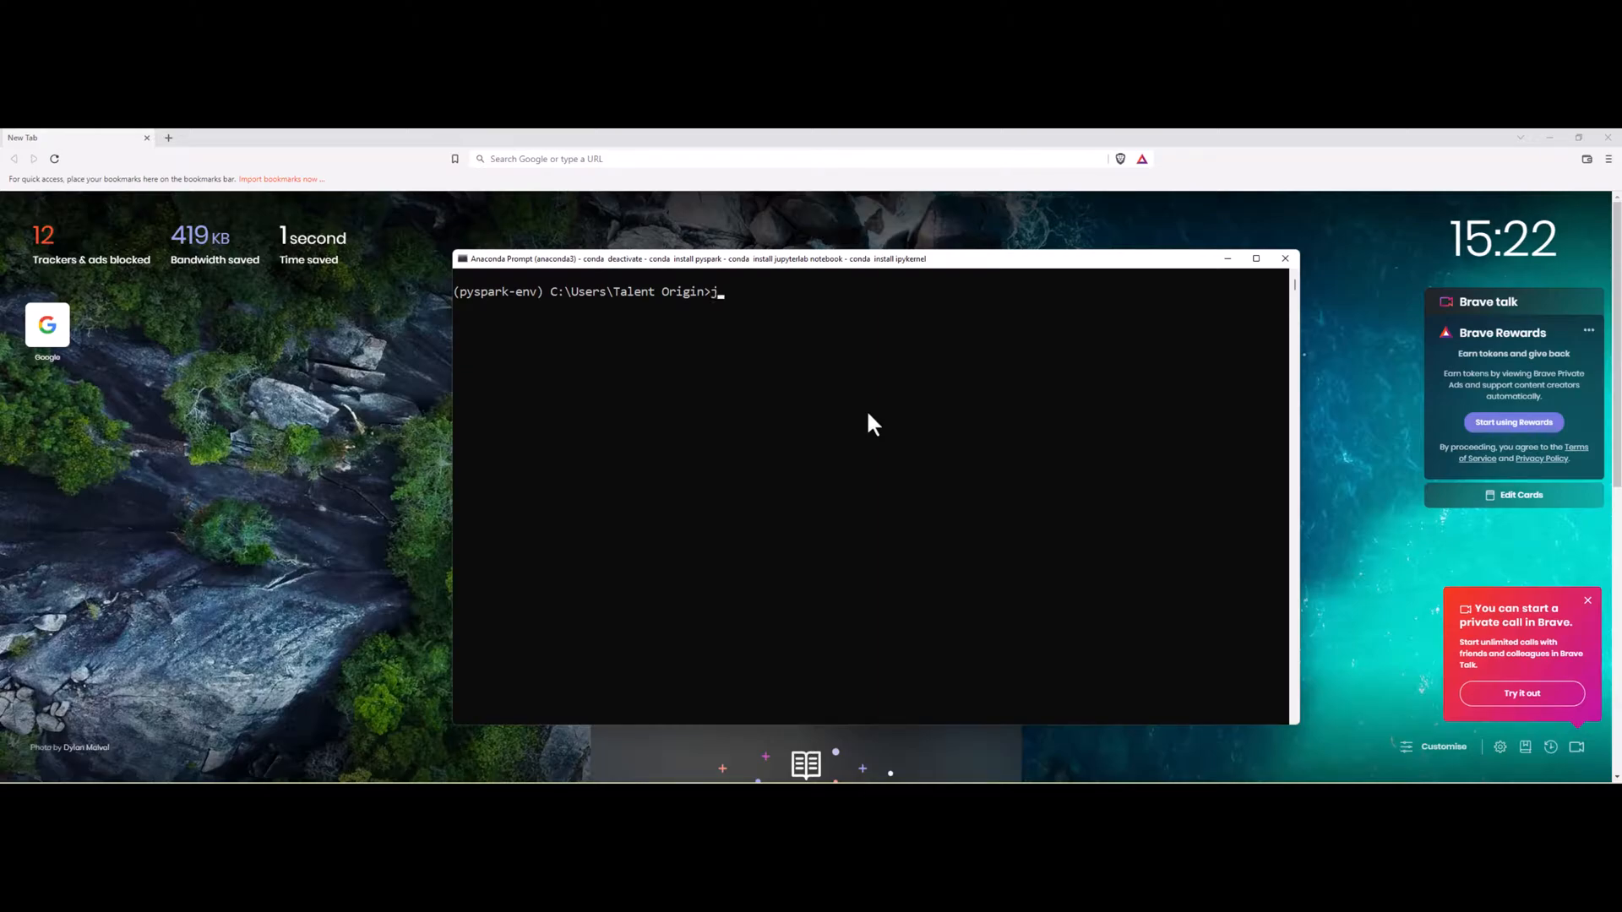
pyautogui.write('upy')
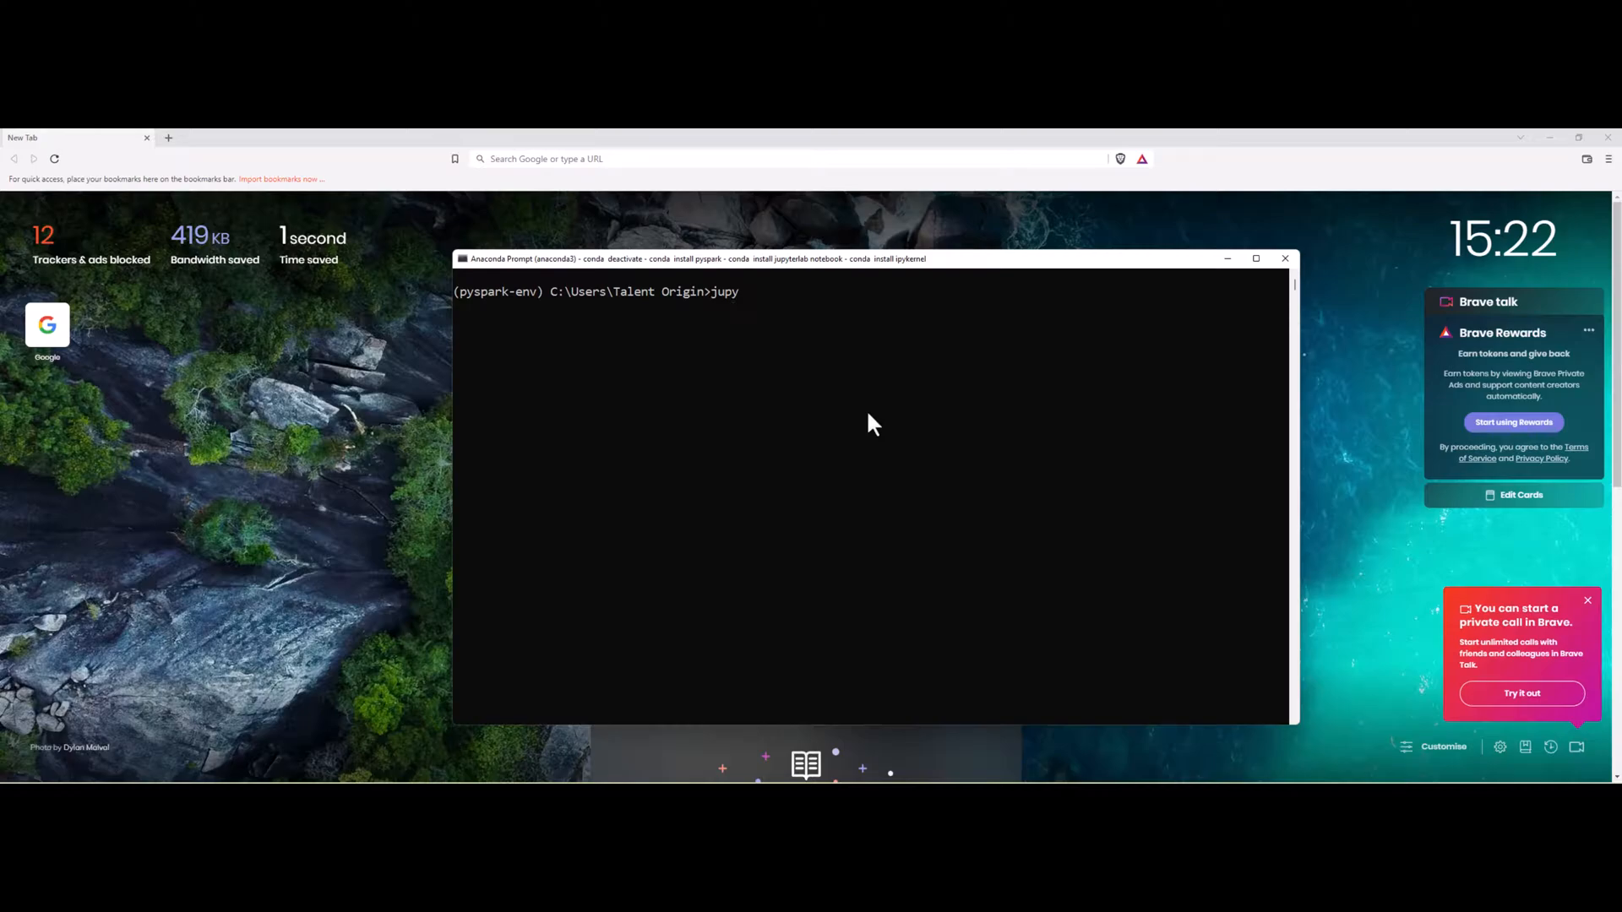
pyautogui.write('ter ker')
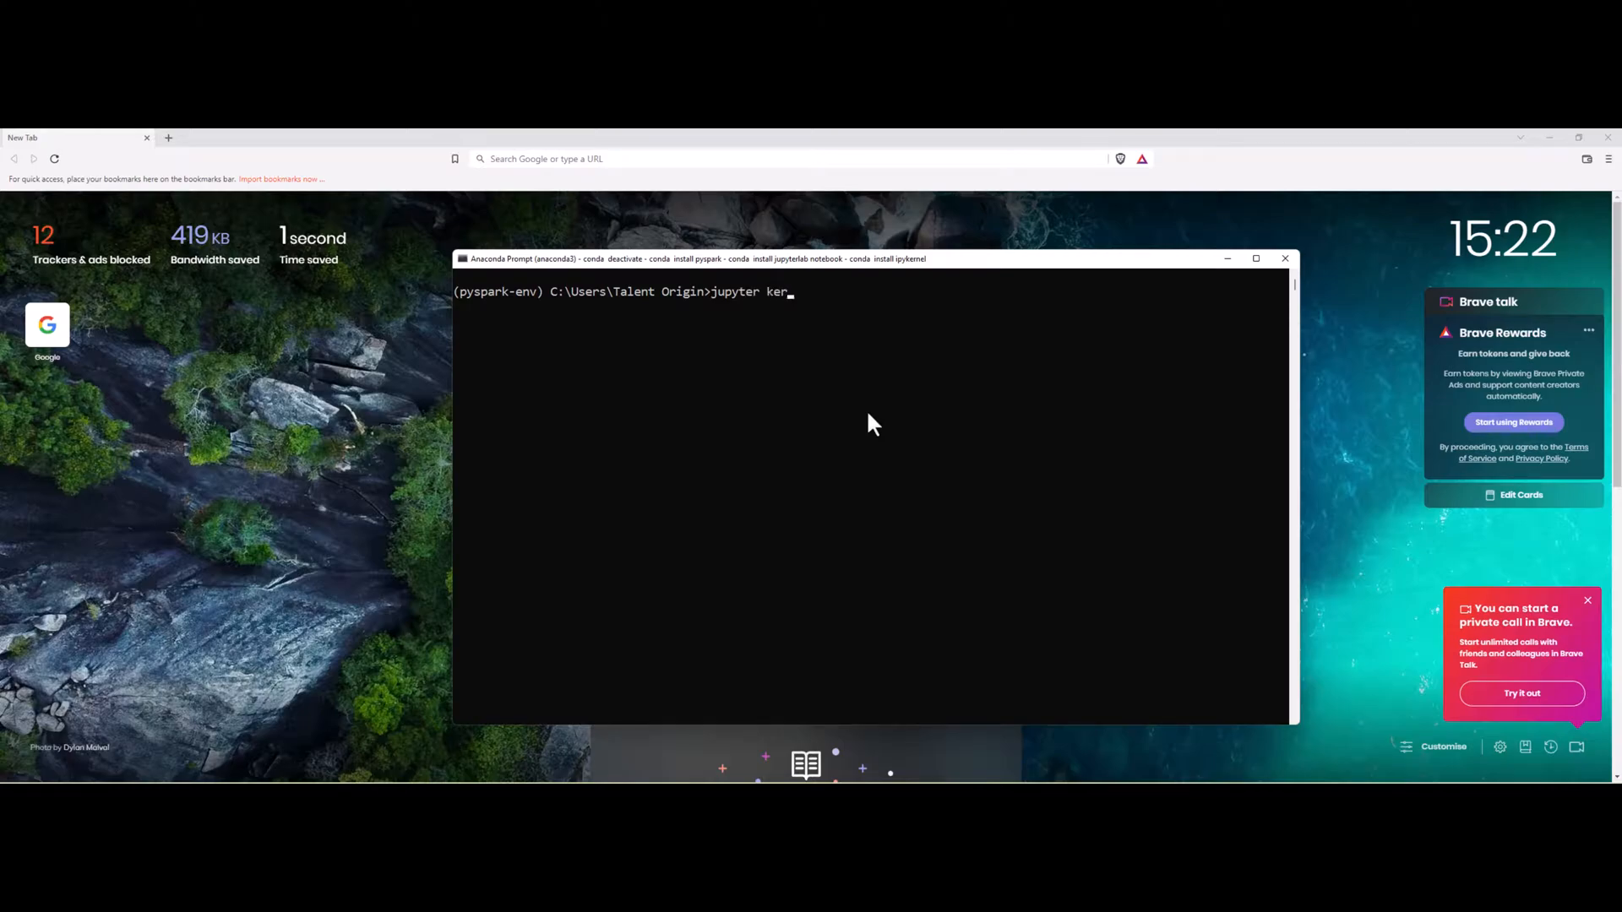
pyautogui.write('nelspec')
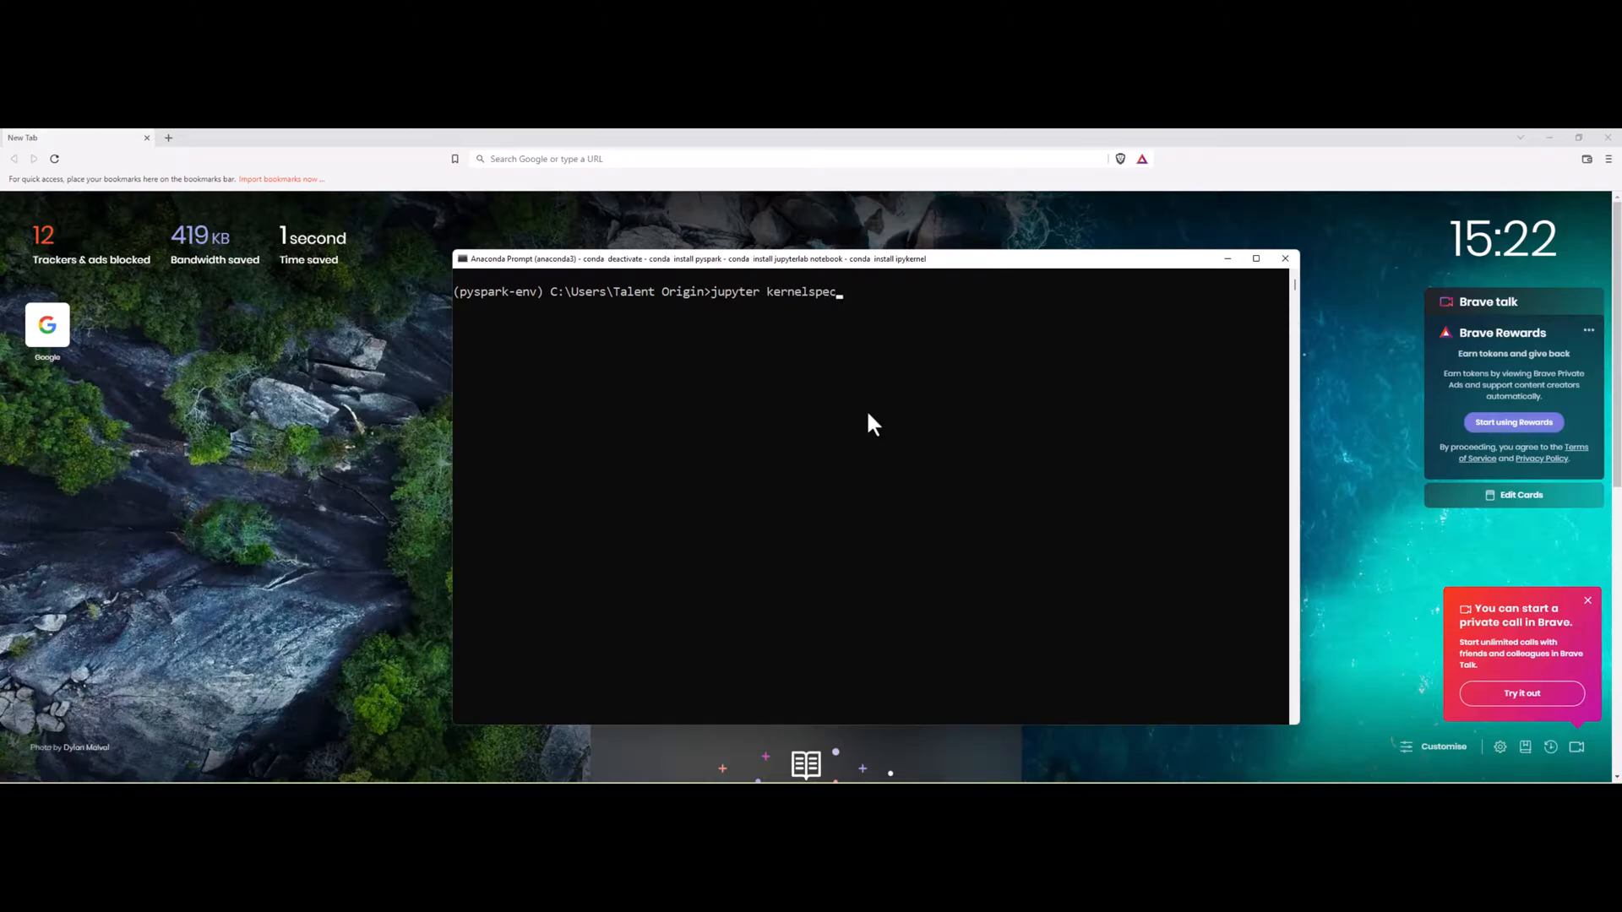
pyautogui.write('list')
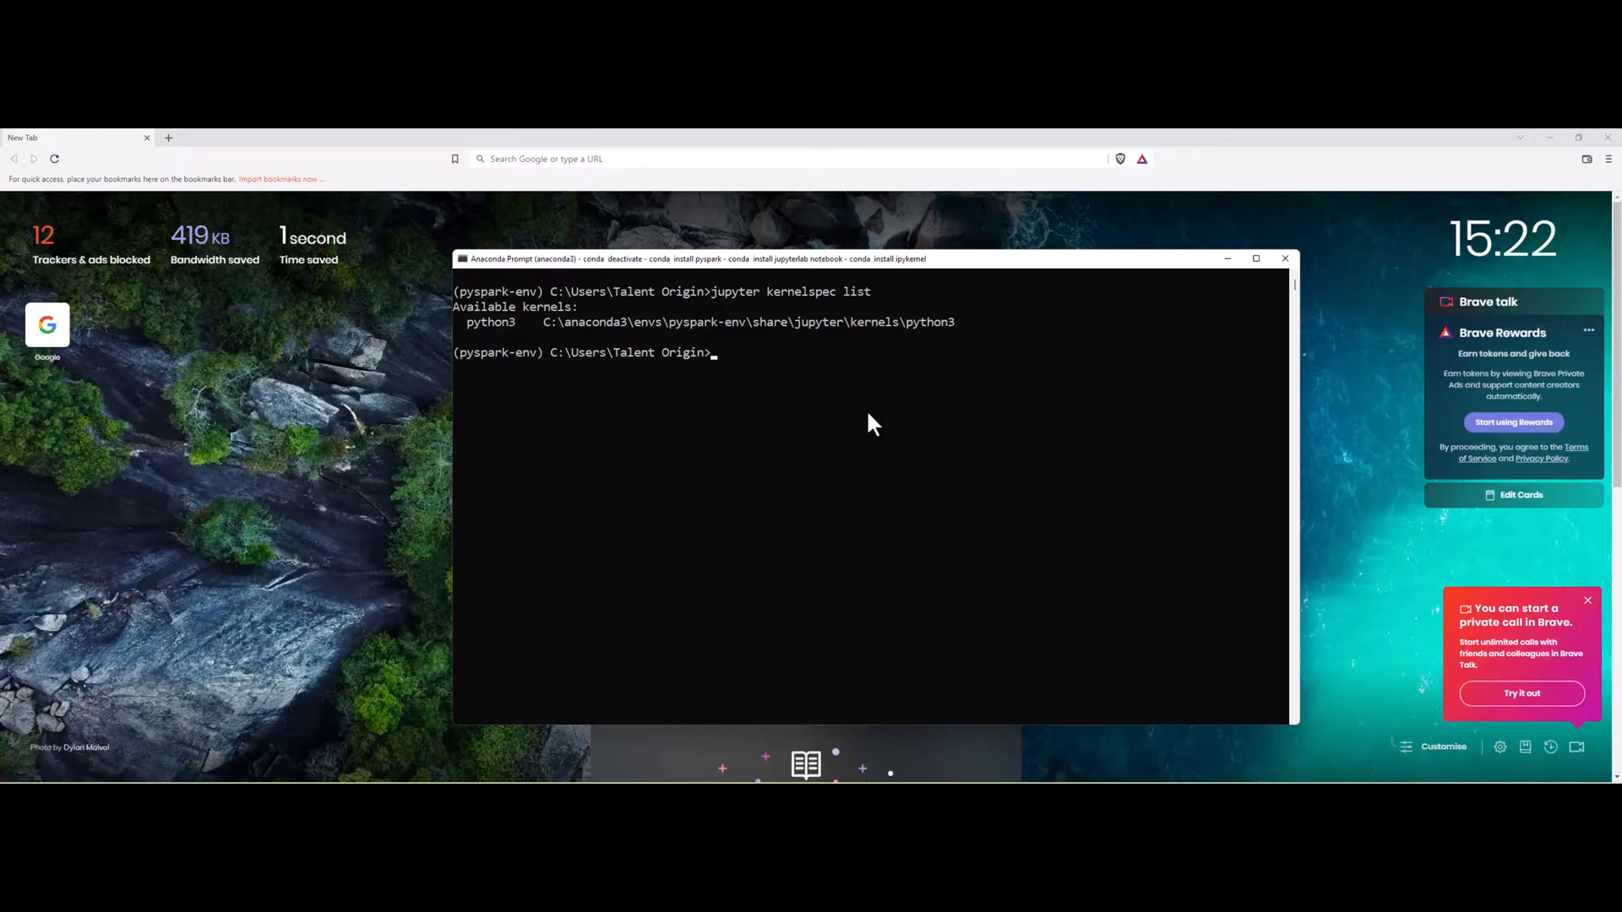
# - Register the kernel with 'python -m ipykernel install --user --name=pyspark-env' and list kernels again
pyautogui.write('python -m')
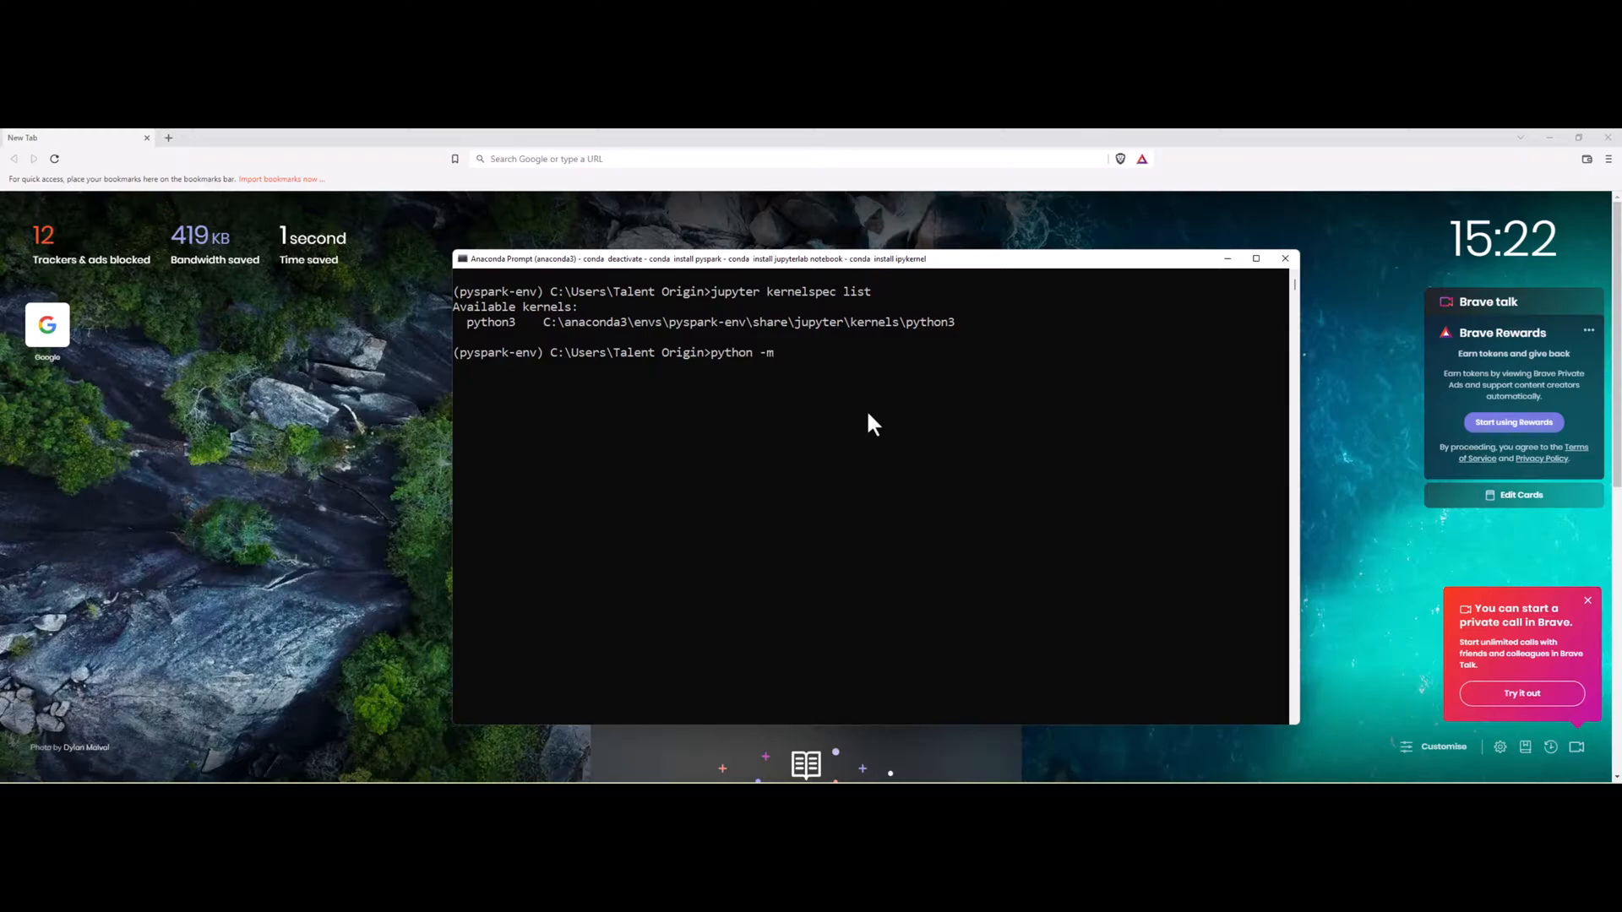
pyautogui.write('ip')
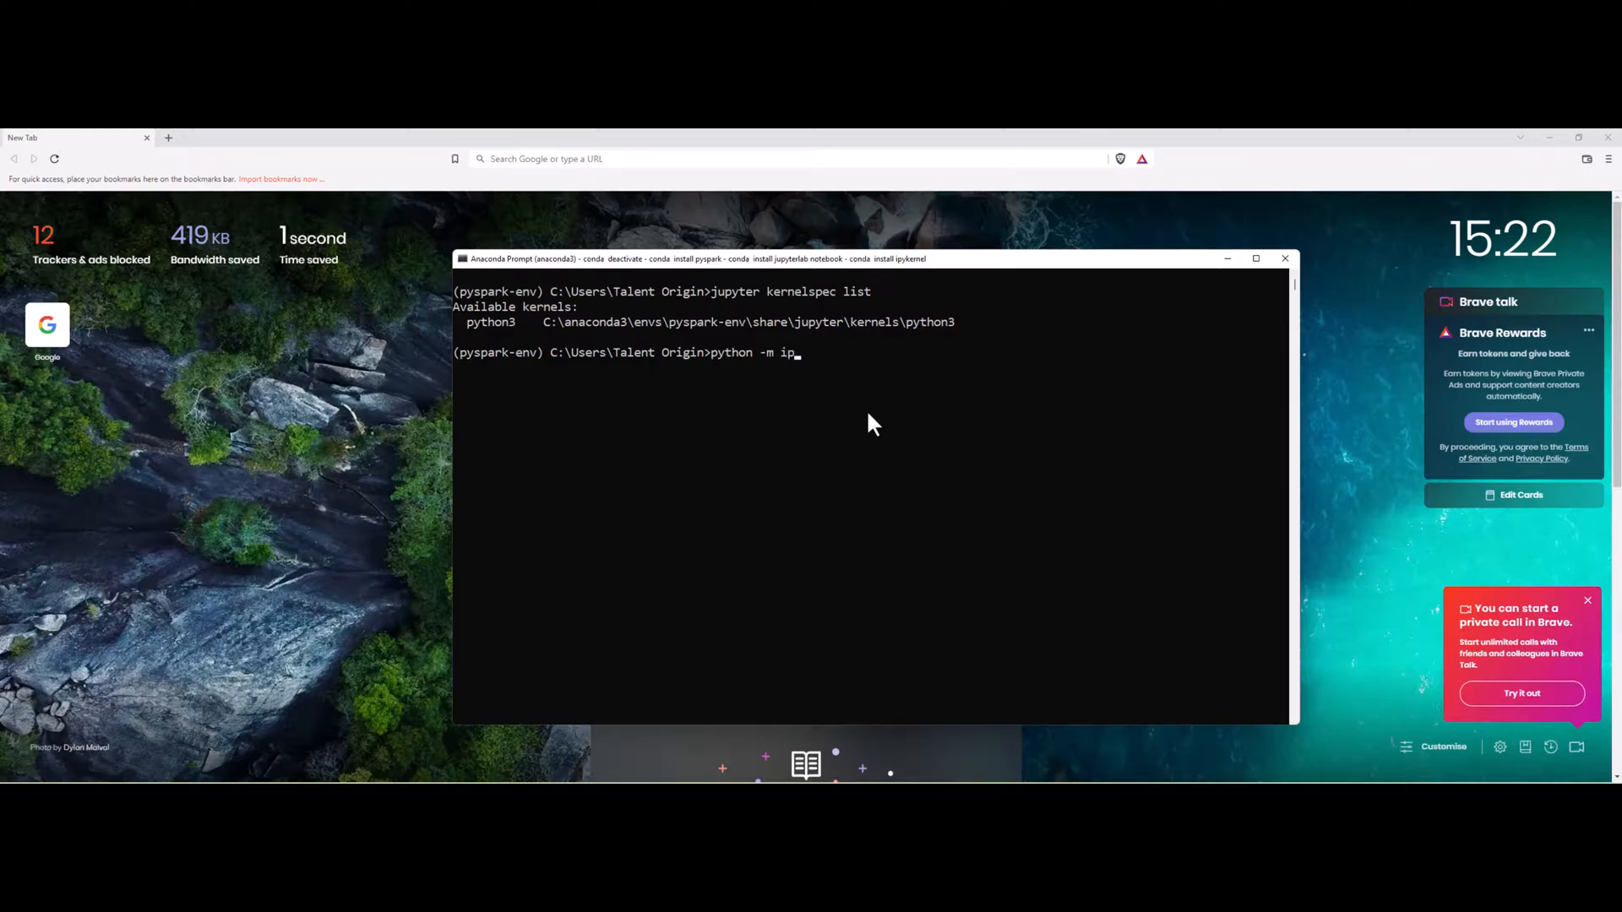
pyautogui.write('ykernel')
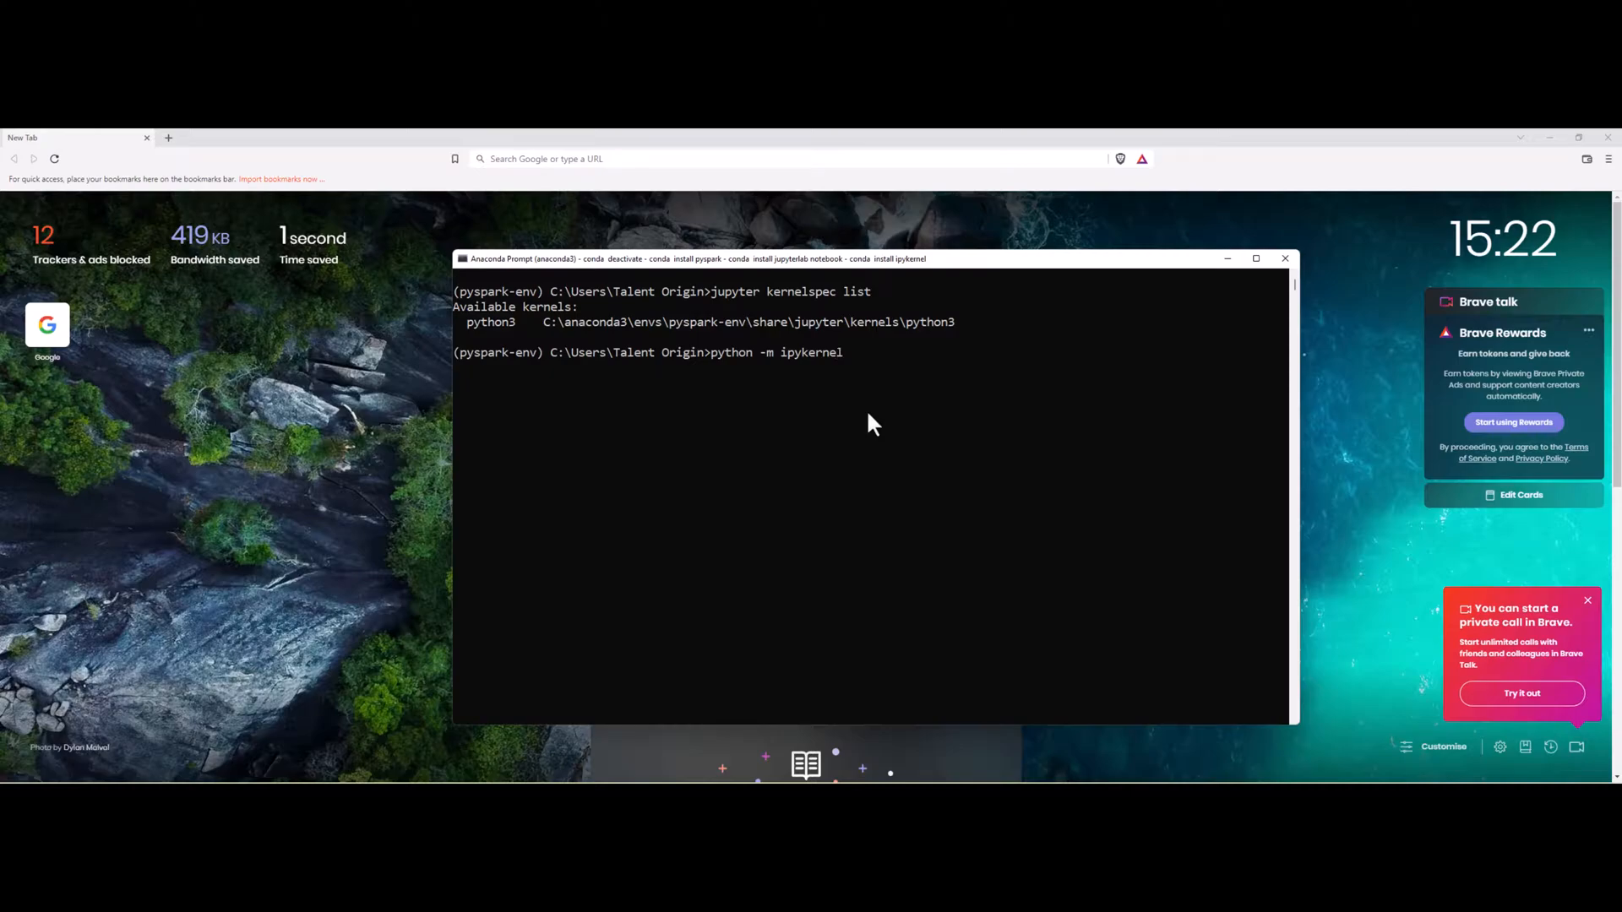
pyautogui.write('install -')
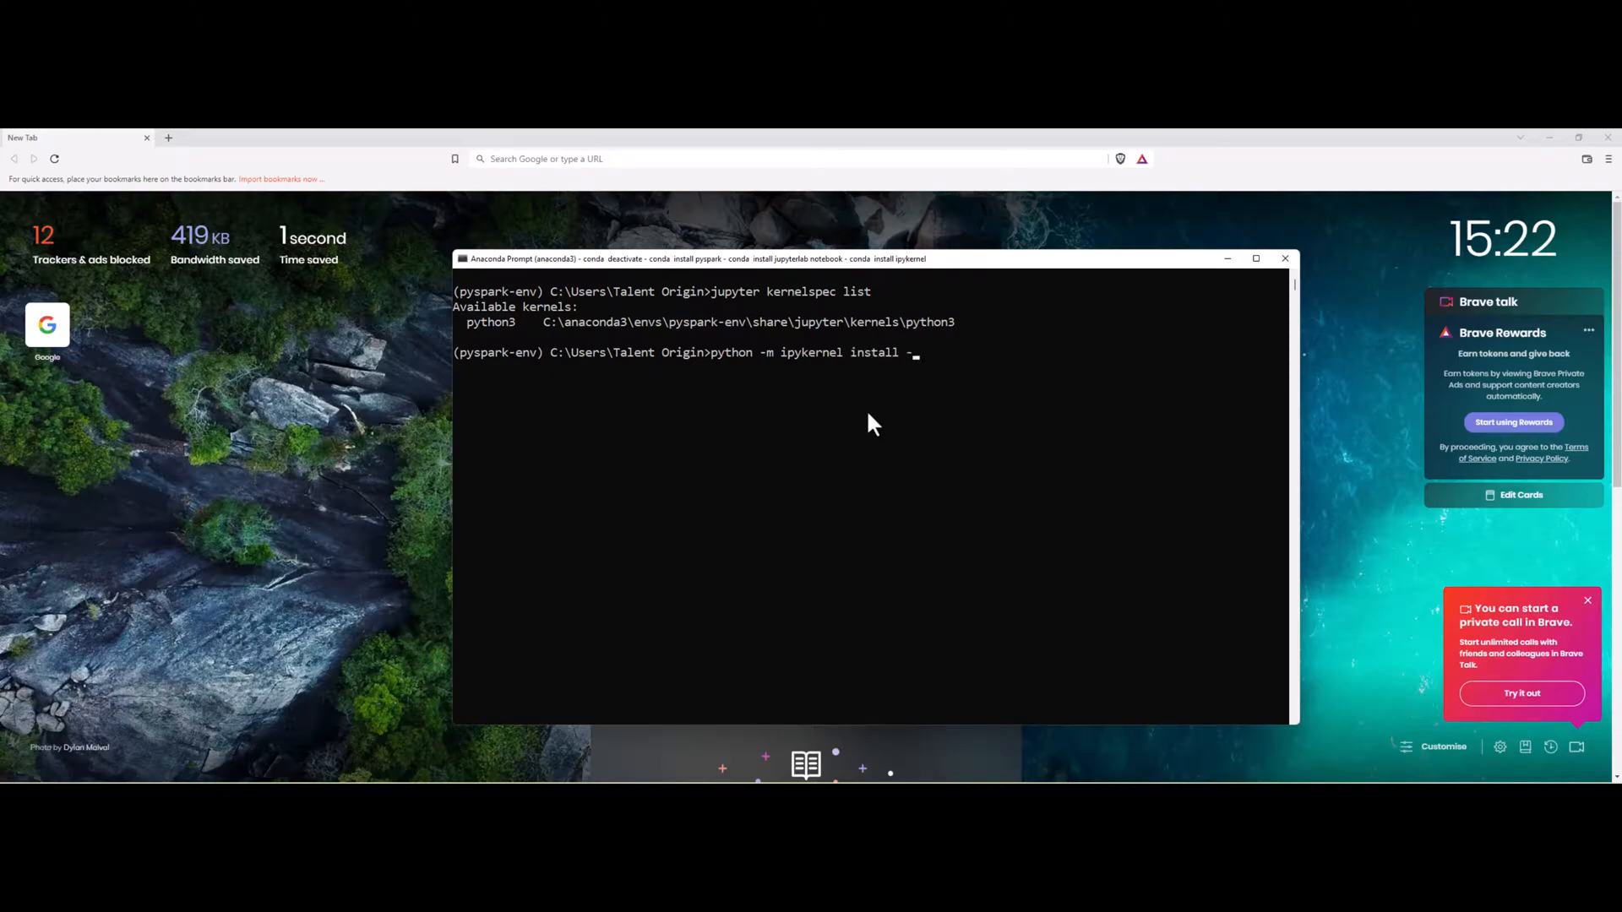
pyautogui.write('-user')
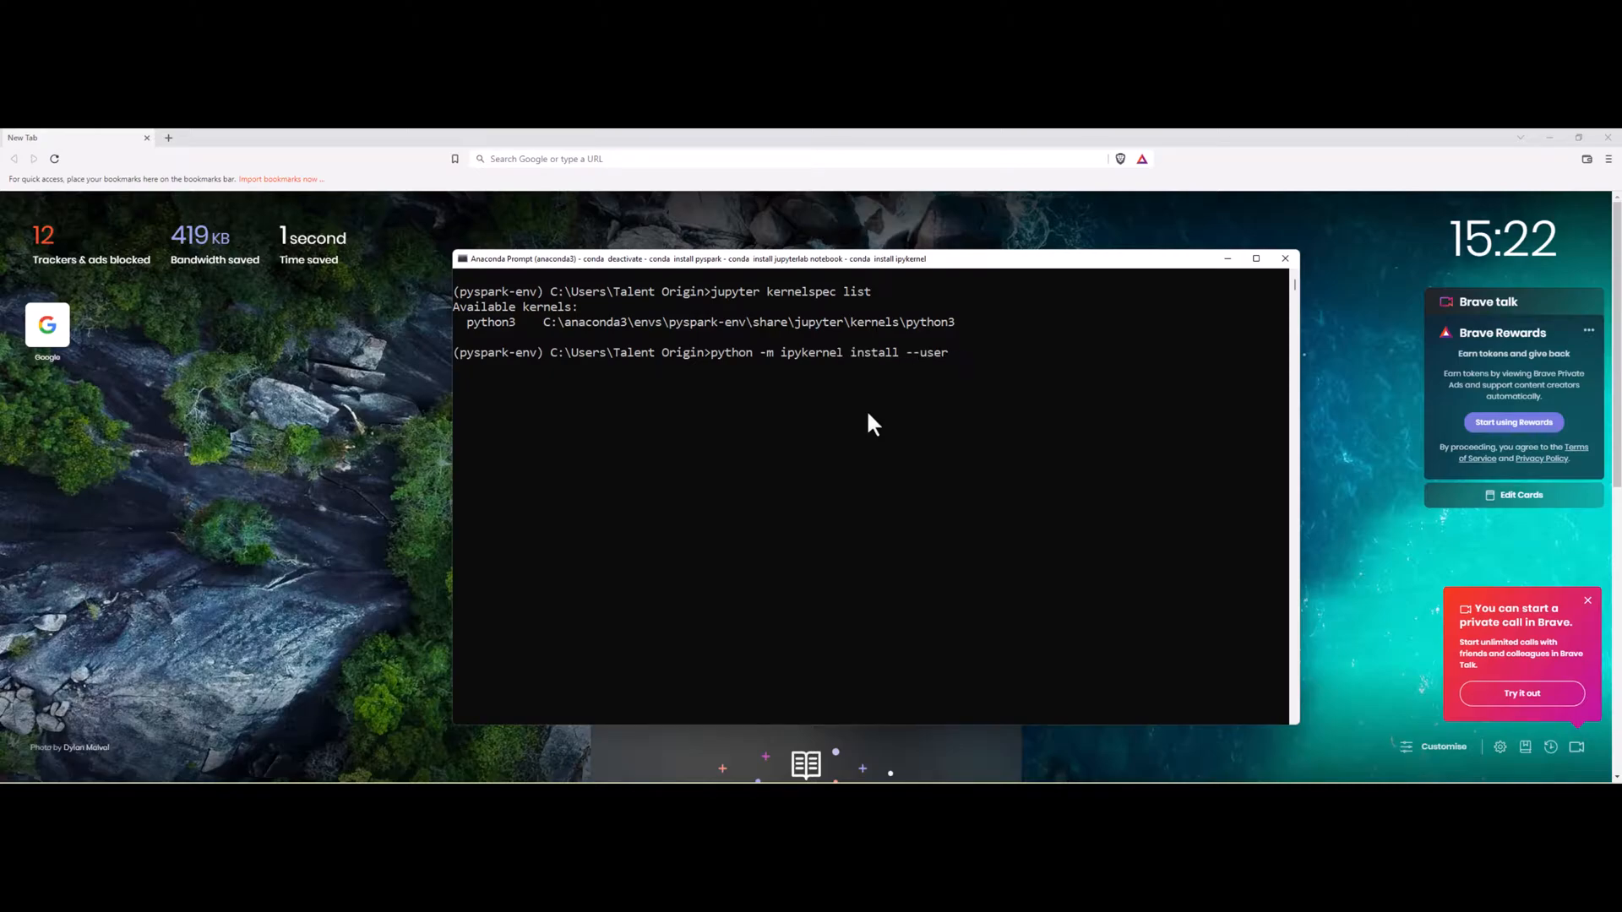
pyautogui.write('--name')
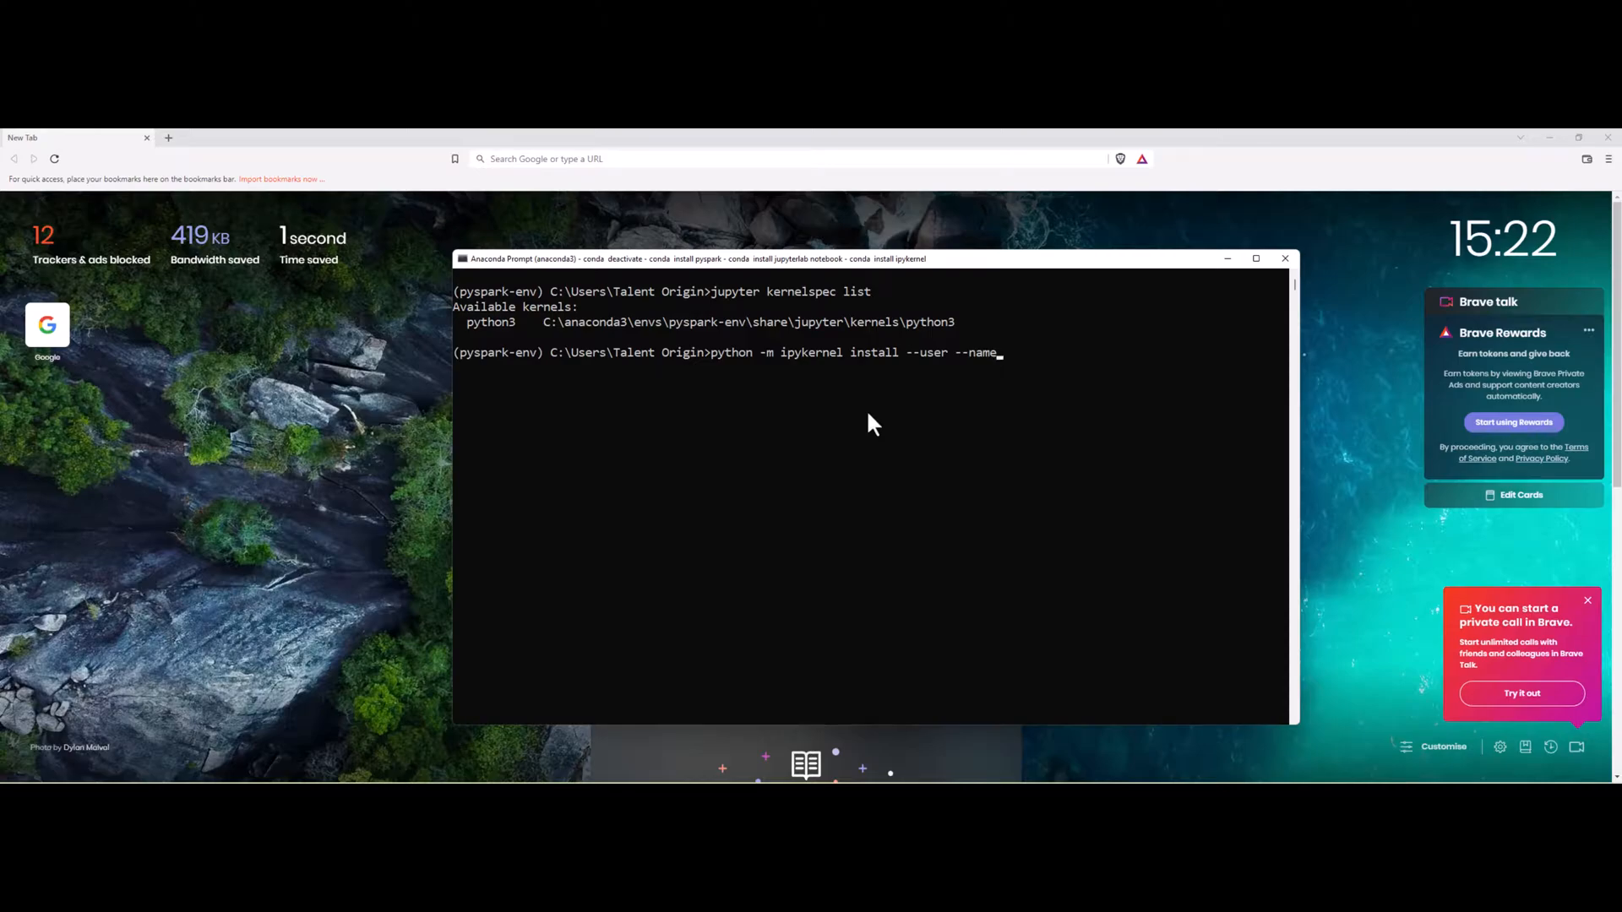
pyautogui.write('=p')
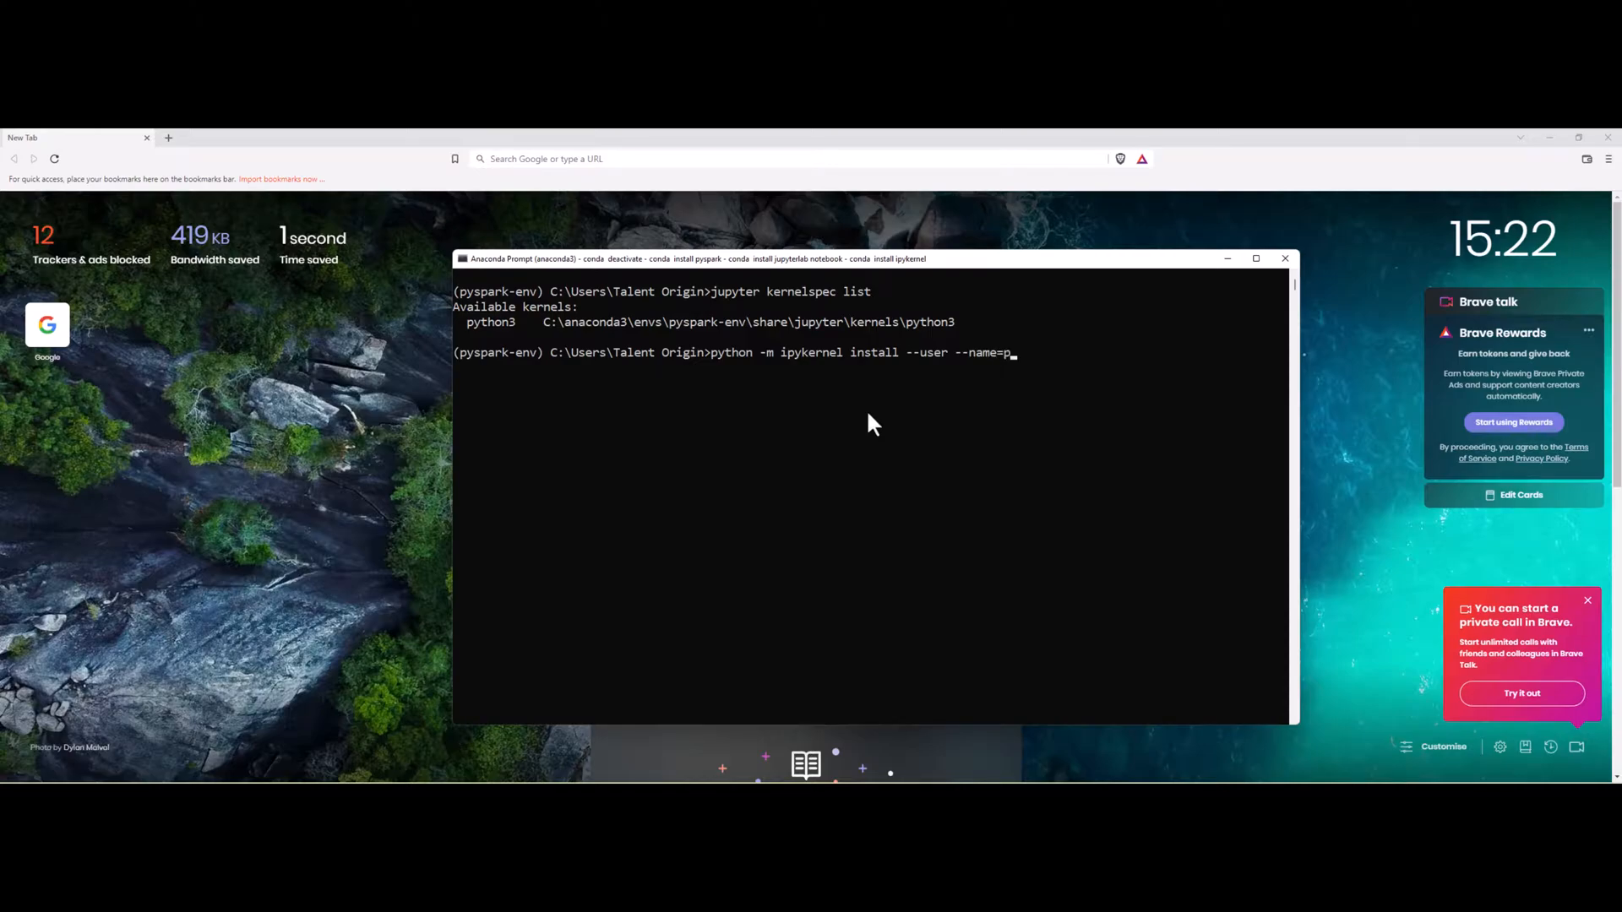
pyautogui.write('yspark-env')
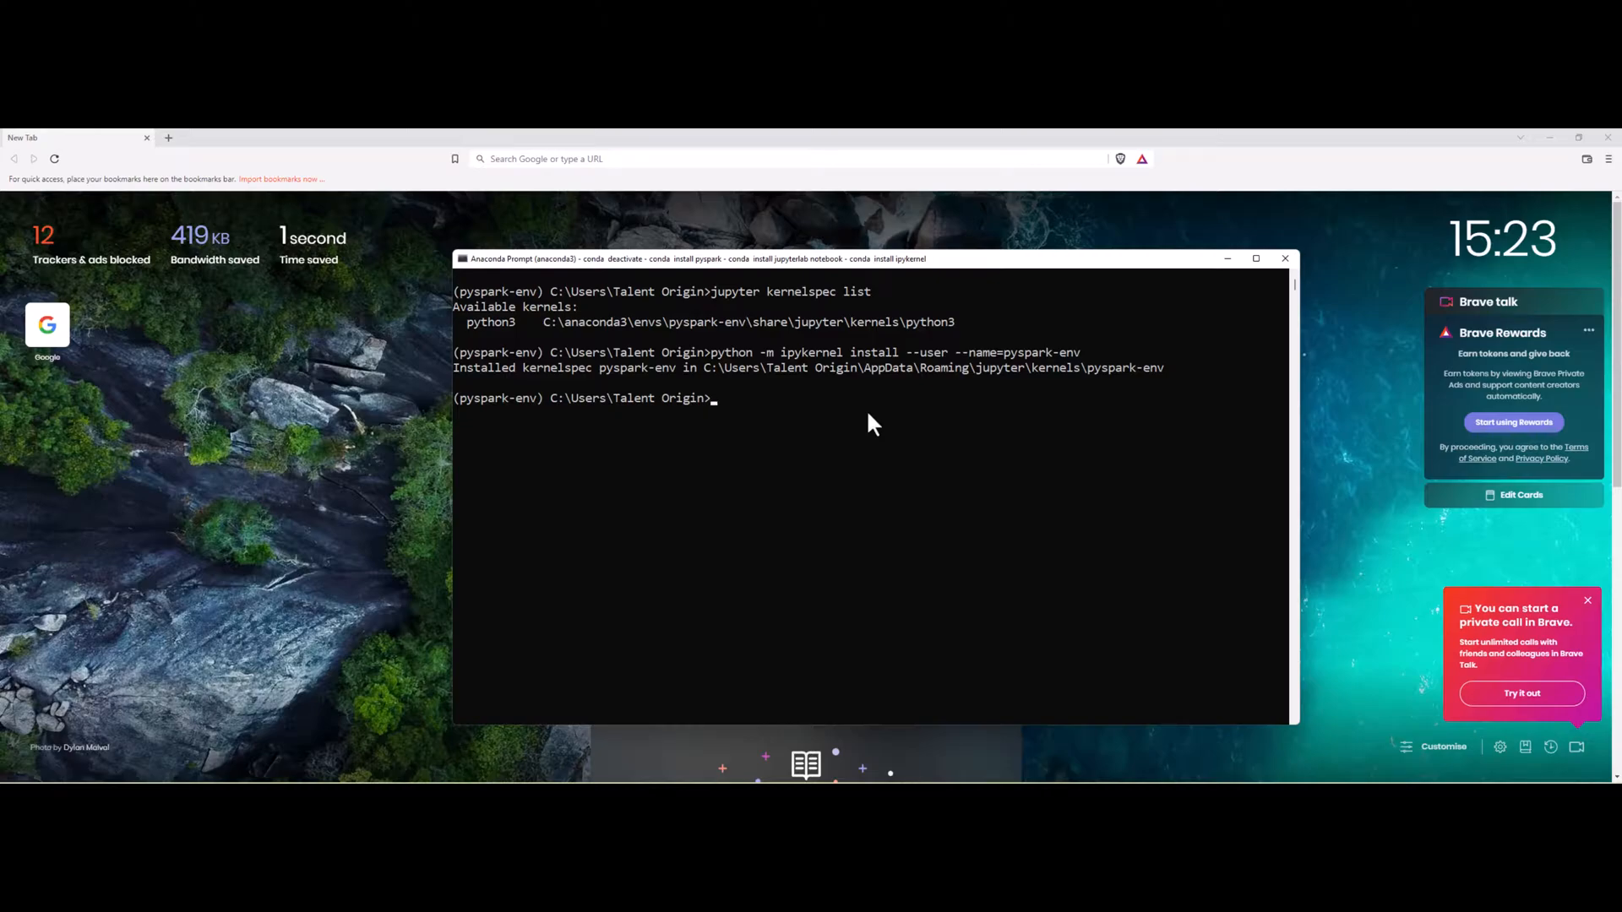
pyautogui.write('jupyter kernelspec list')
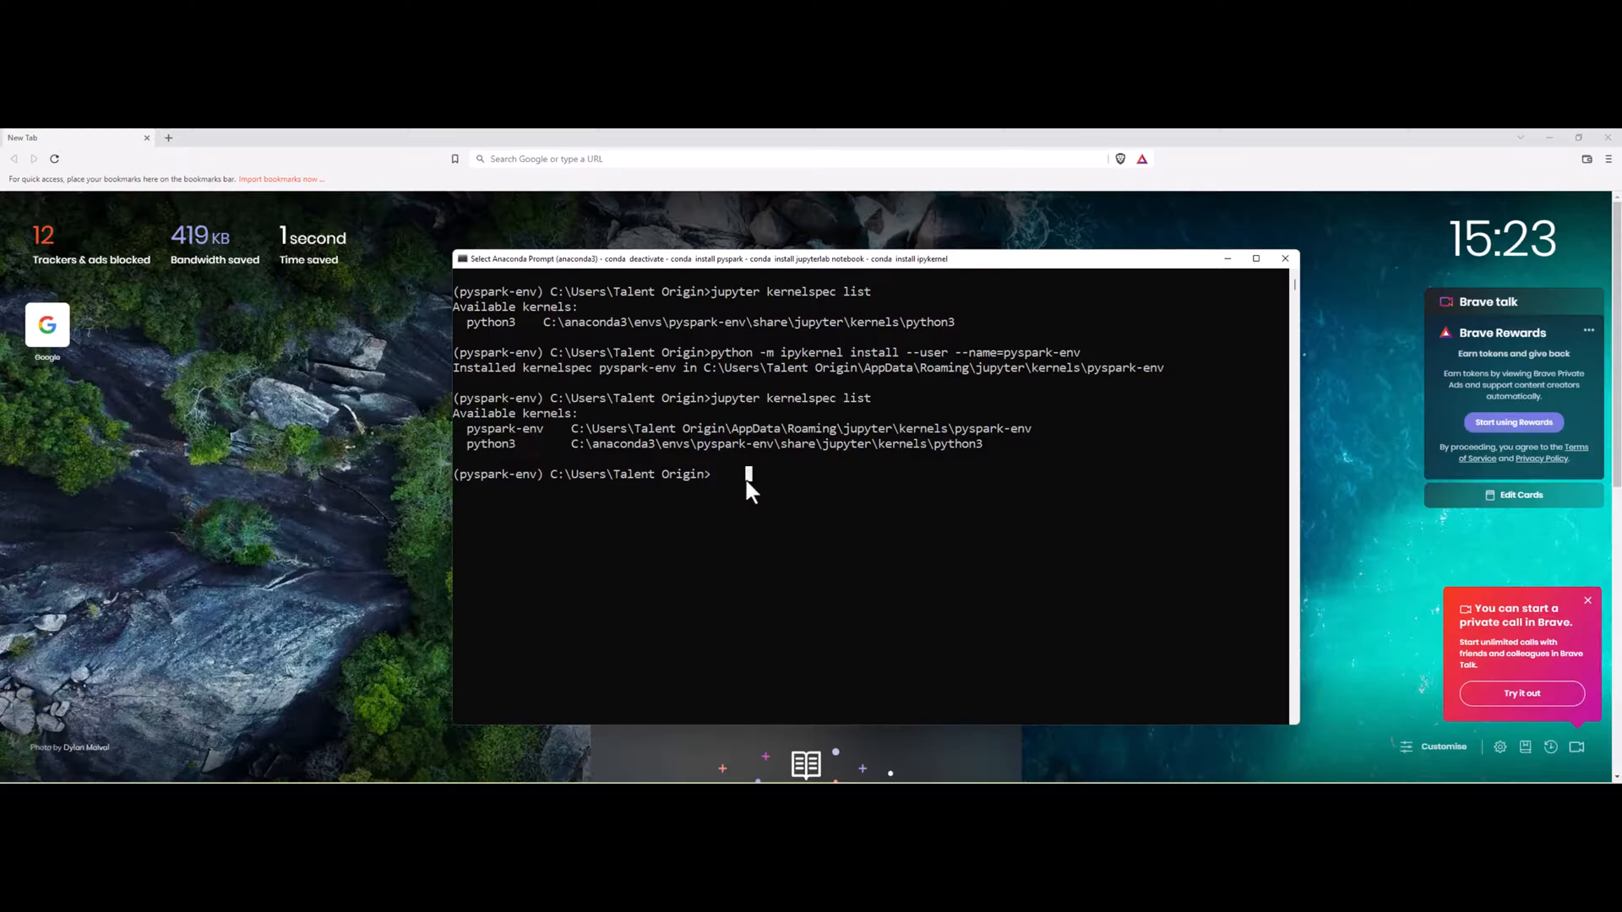
# - Launch JupyterLab with 'jupyter lab'
pyautogui.write('jupy')
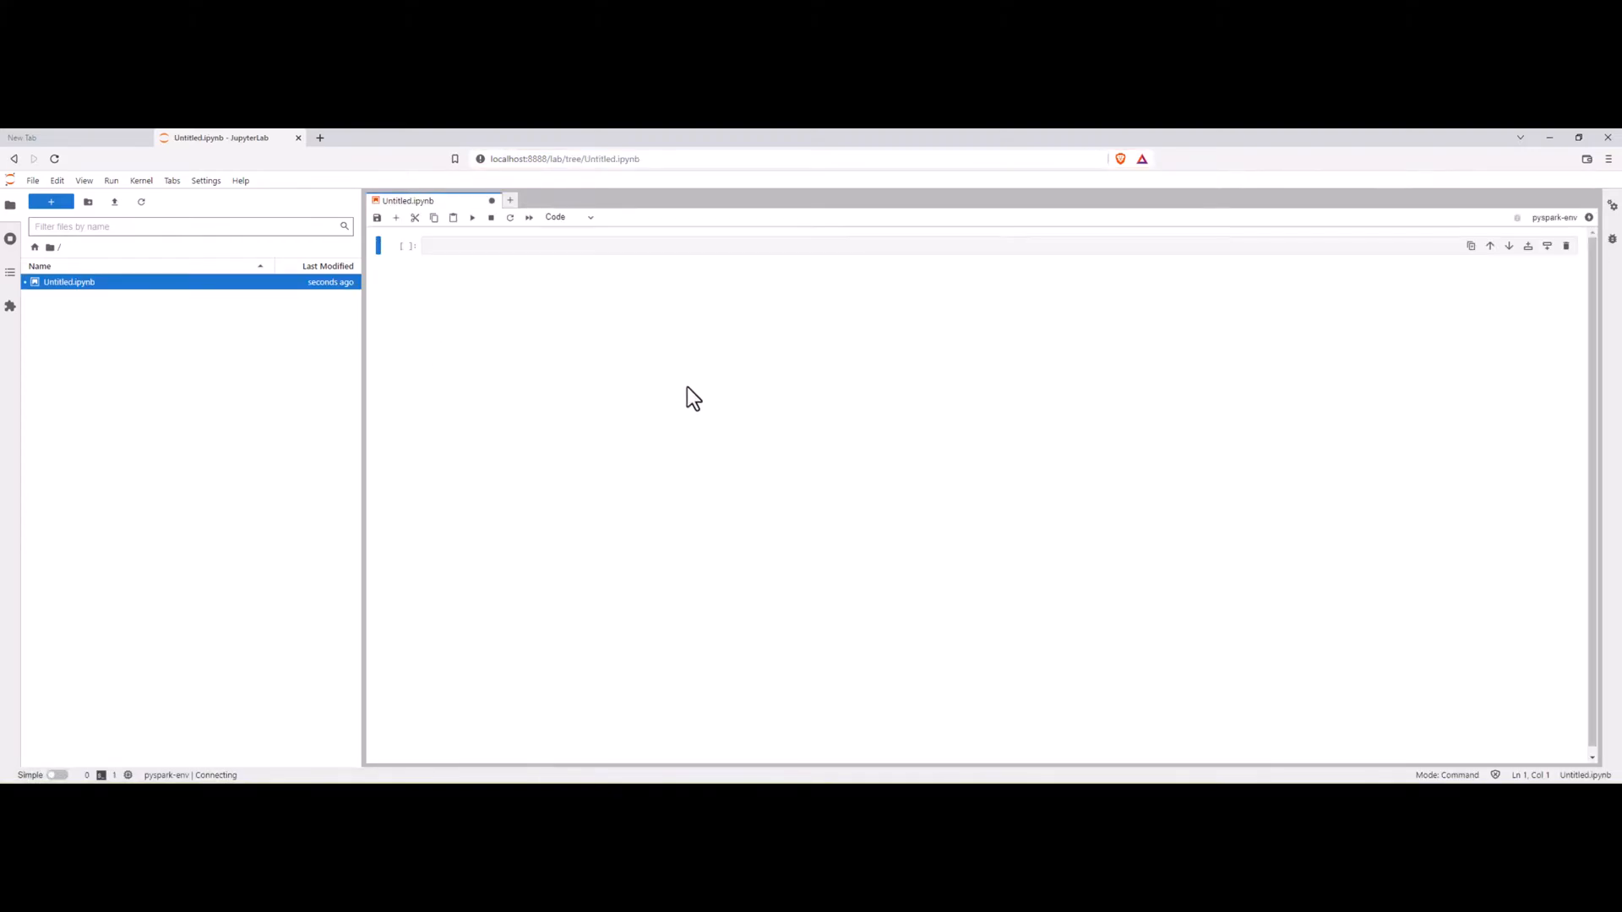
# - Run a first notebook cell containing 'import pyspark'
pyautogui.click(507, 245)
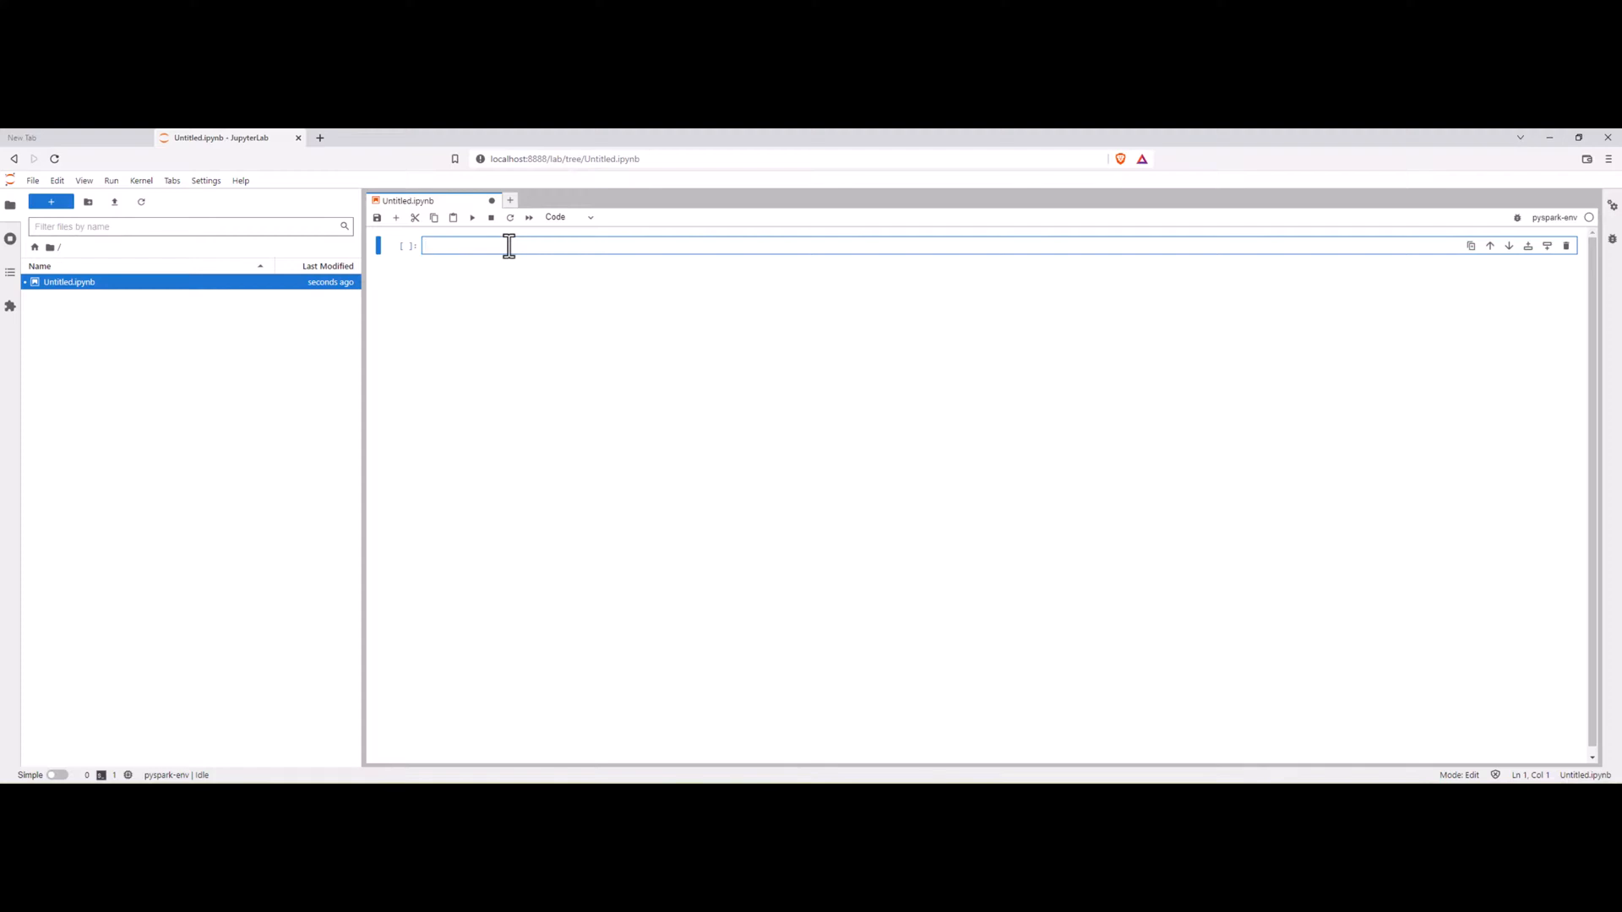
pyautogui.write('import')
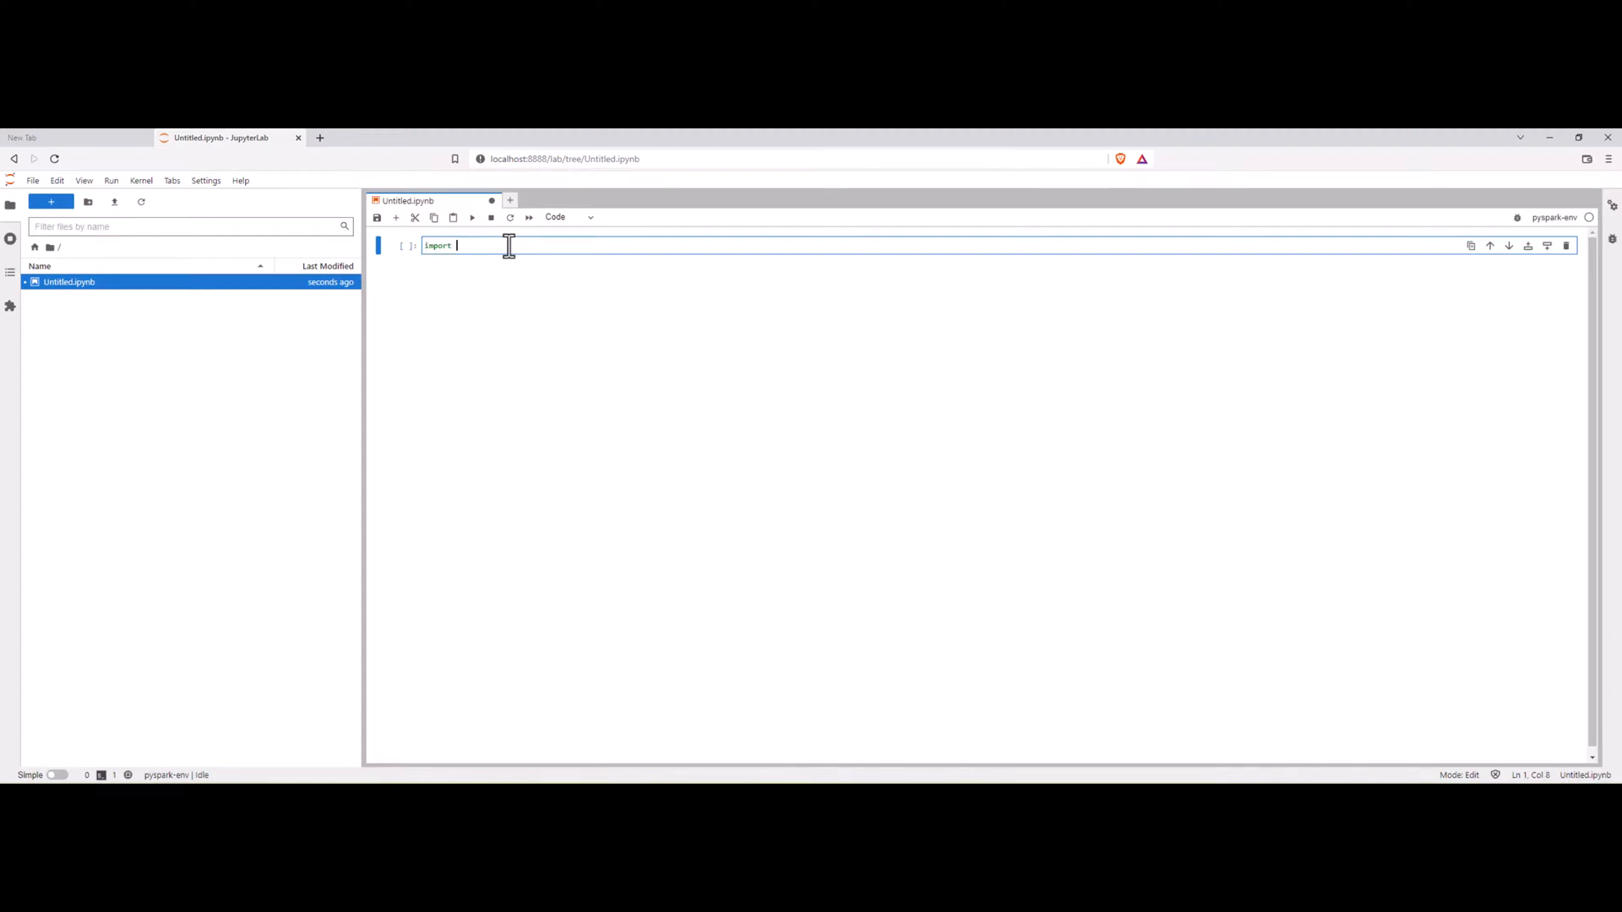
pyautogui.write('py[ps')
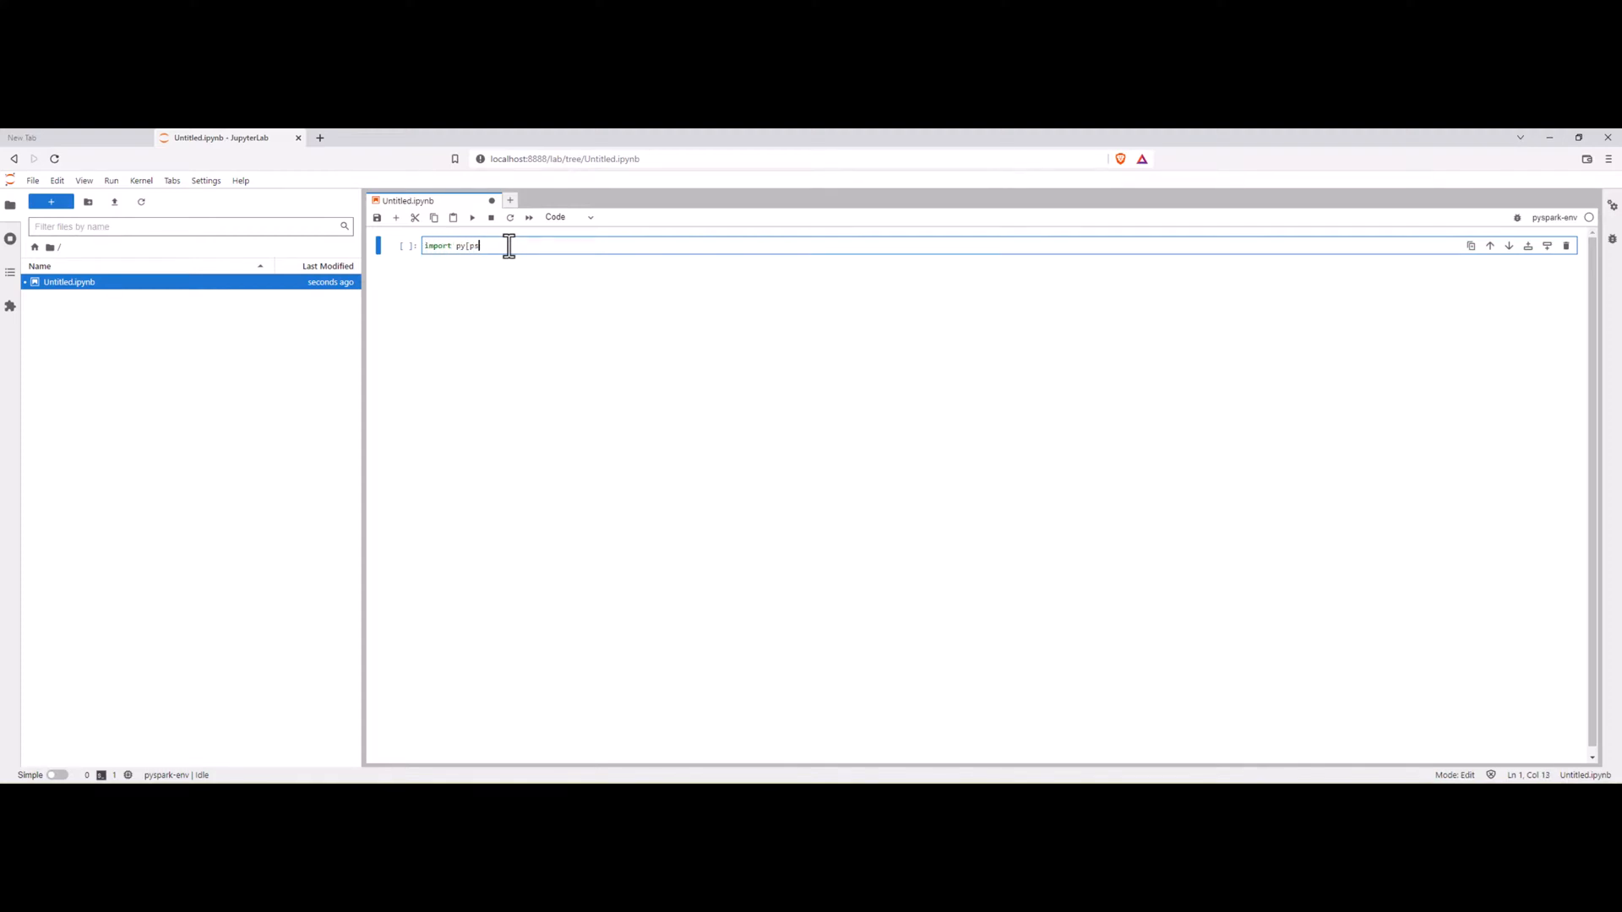
pyautogui.press('Enter')
pyautogui.write('from')
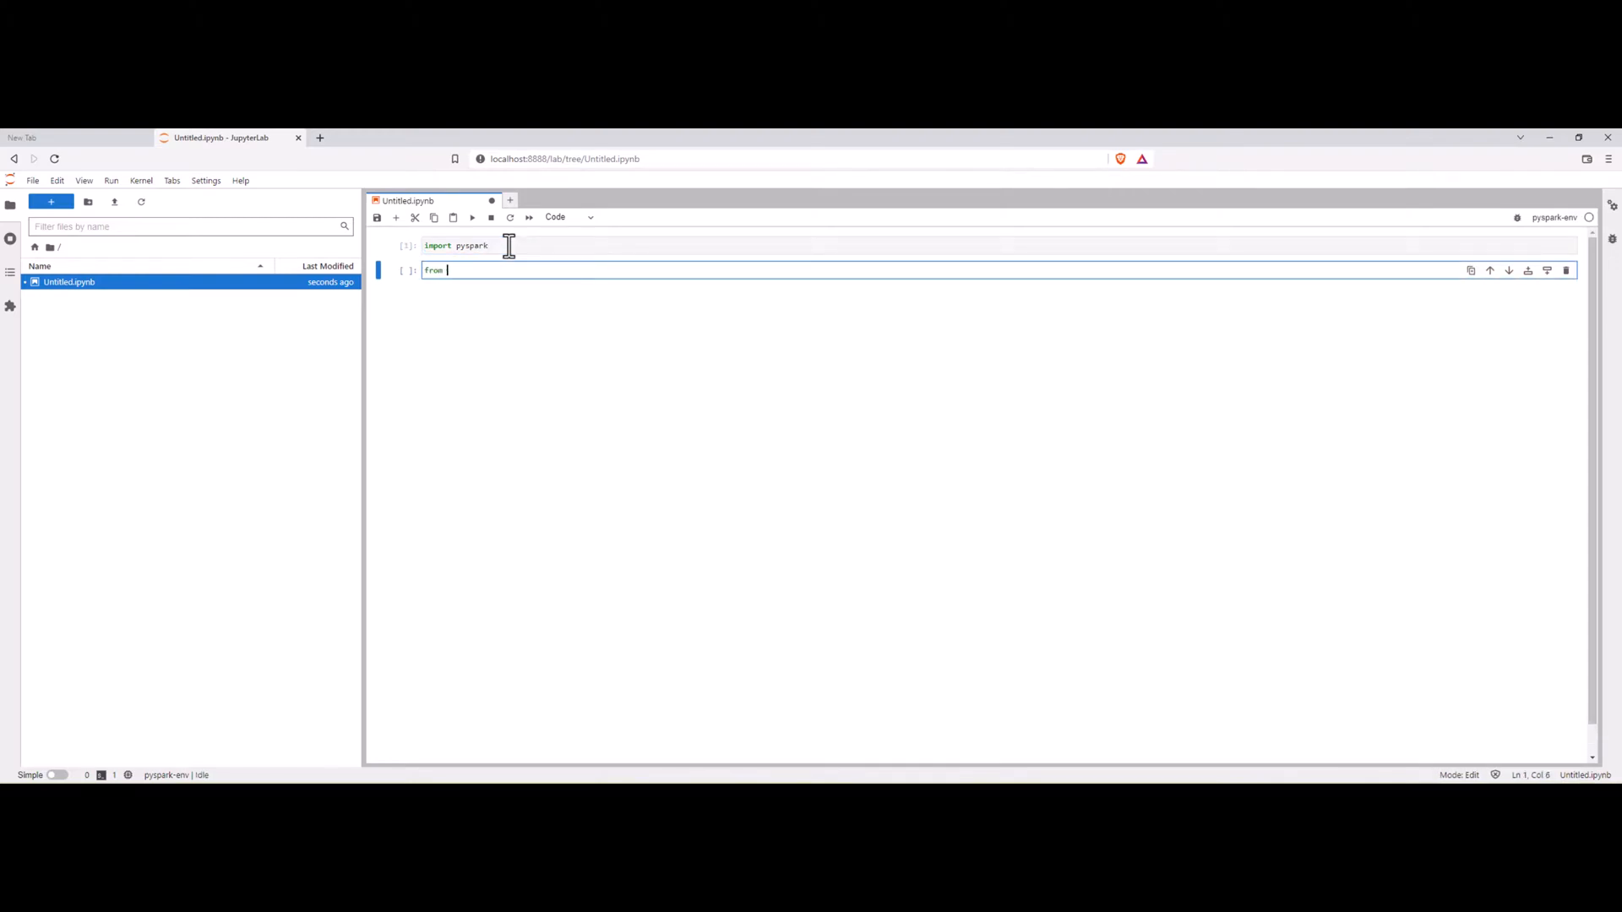
# - Write the second cell 'from pyspark.sql import SparkSession'
pyautogui.write('py')
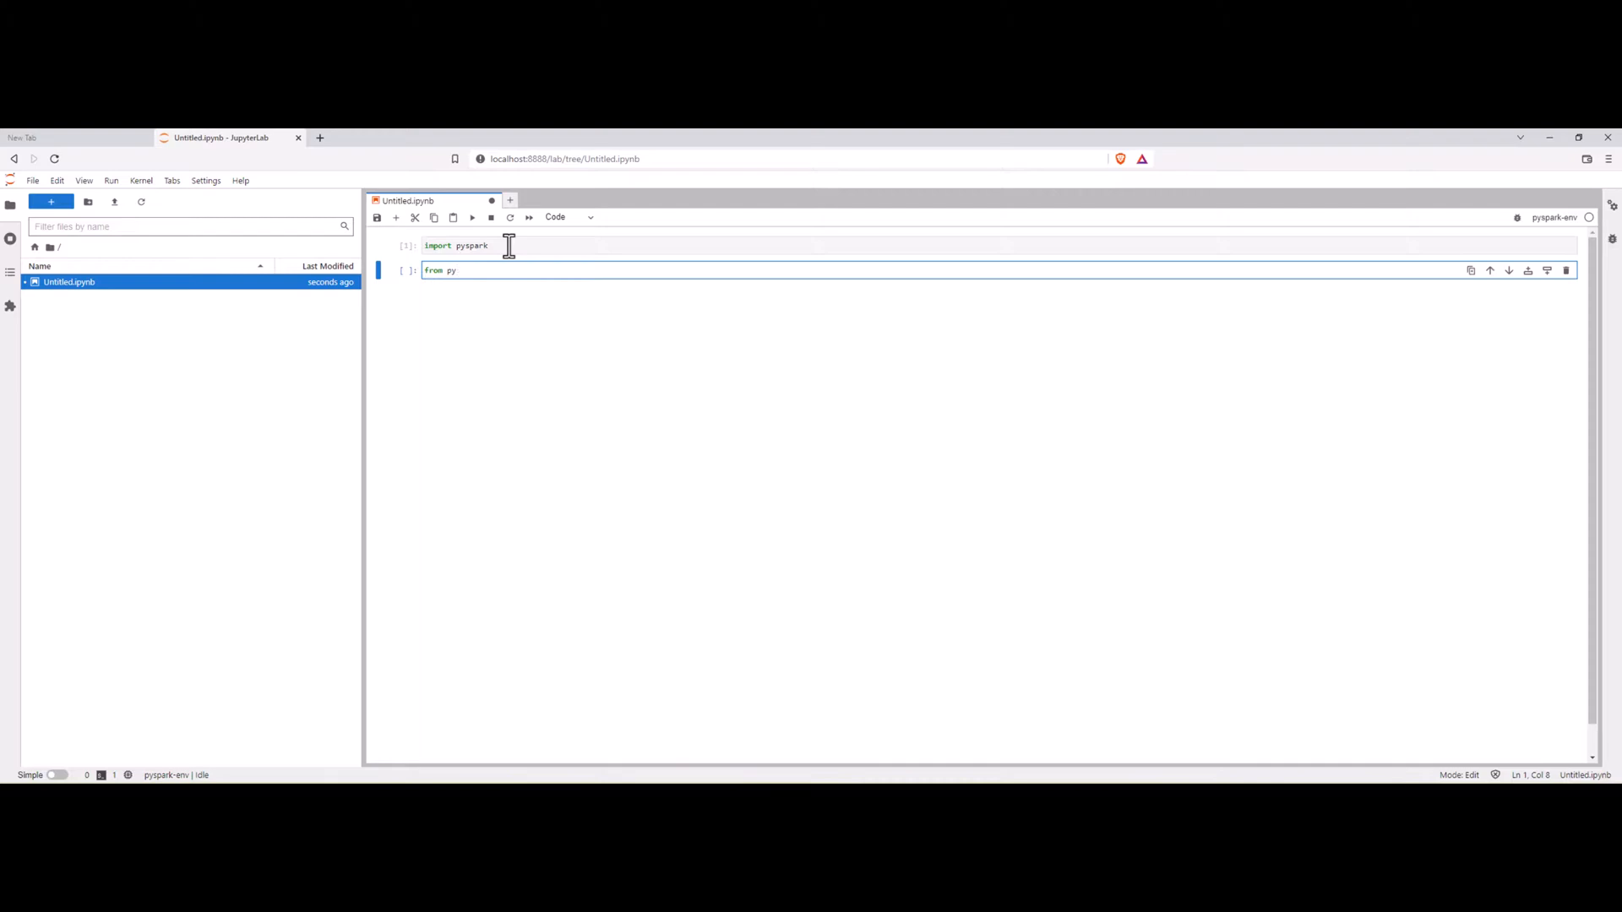
pyautogui.write('spark')
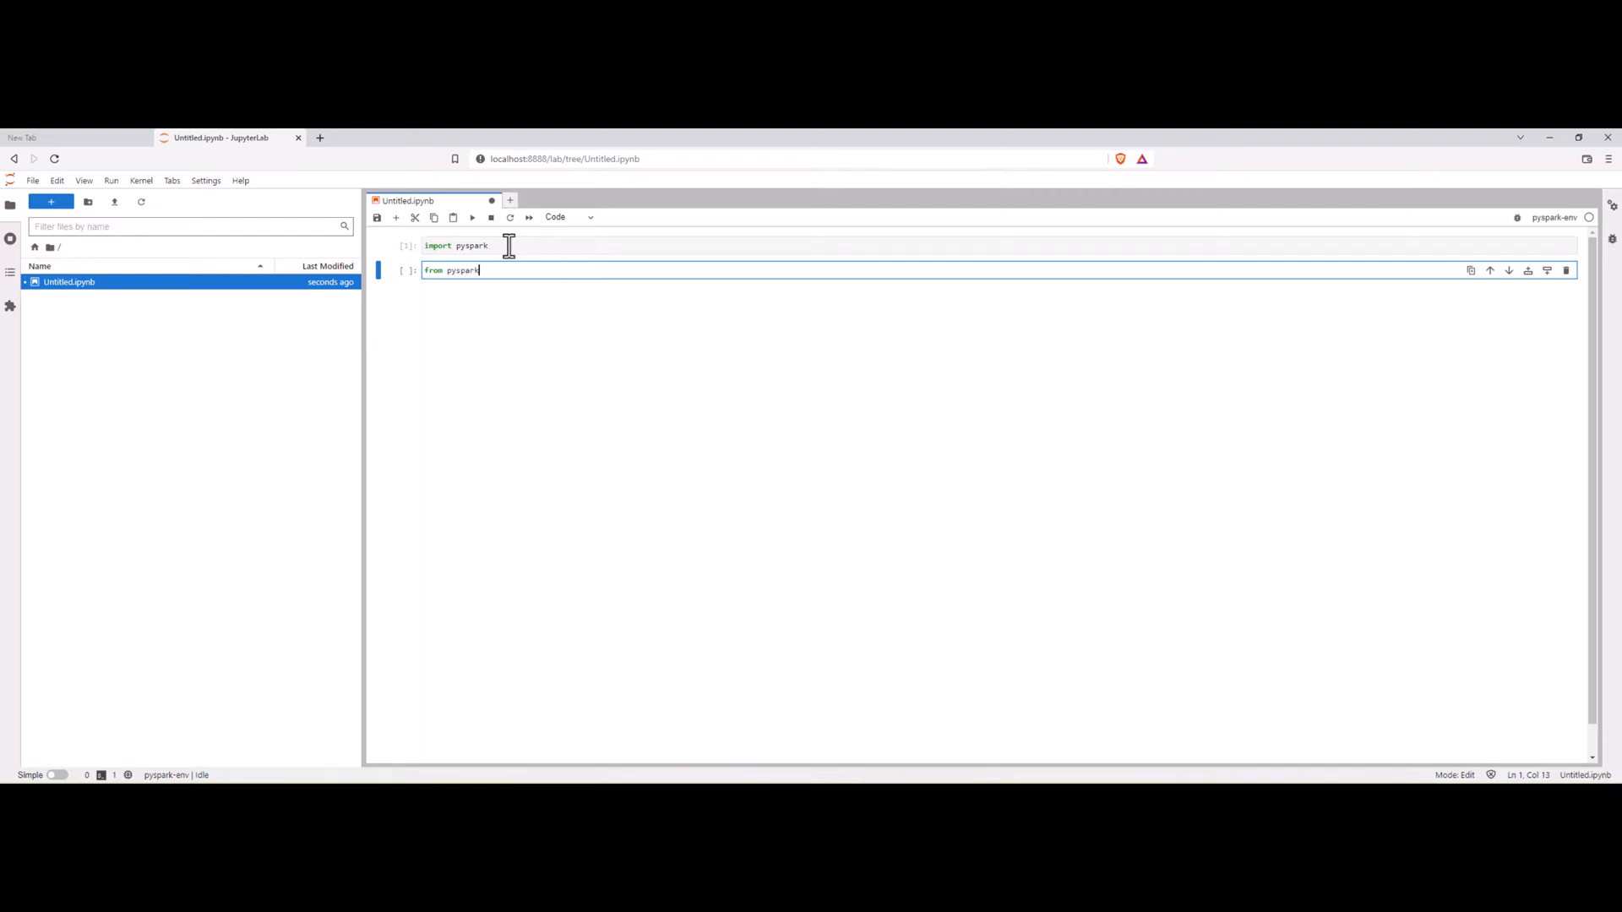
pyautogui.write('.sql imprt')
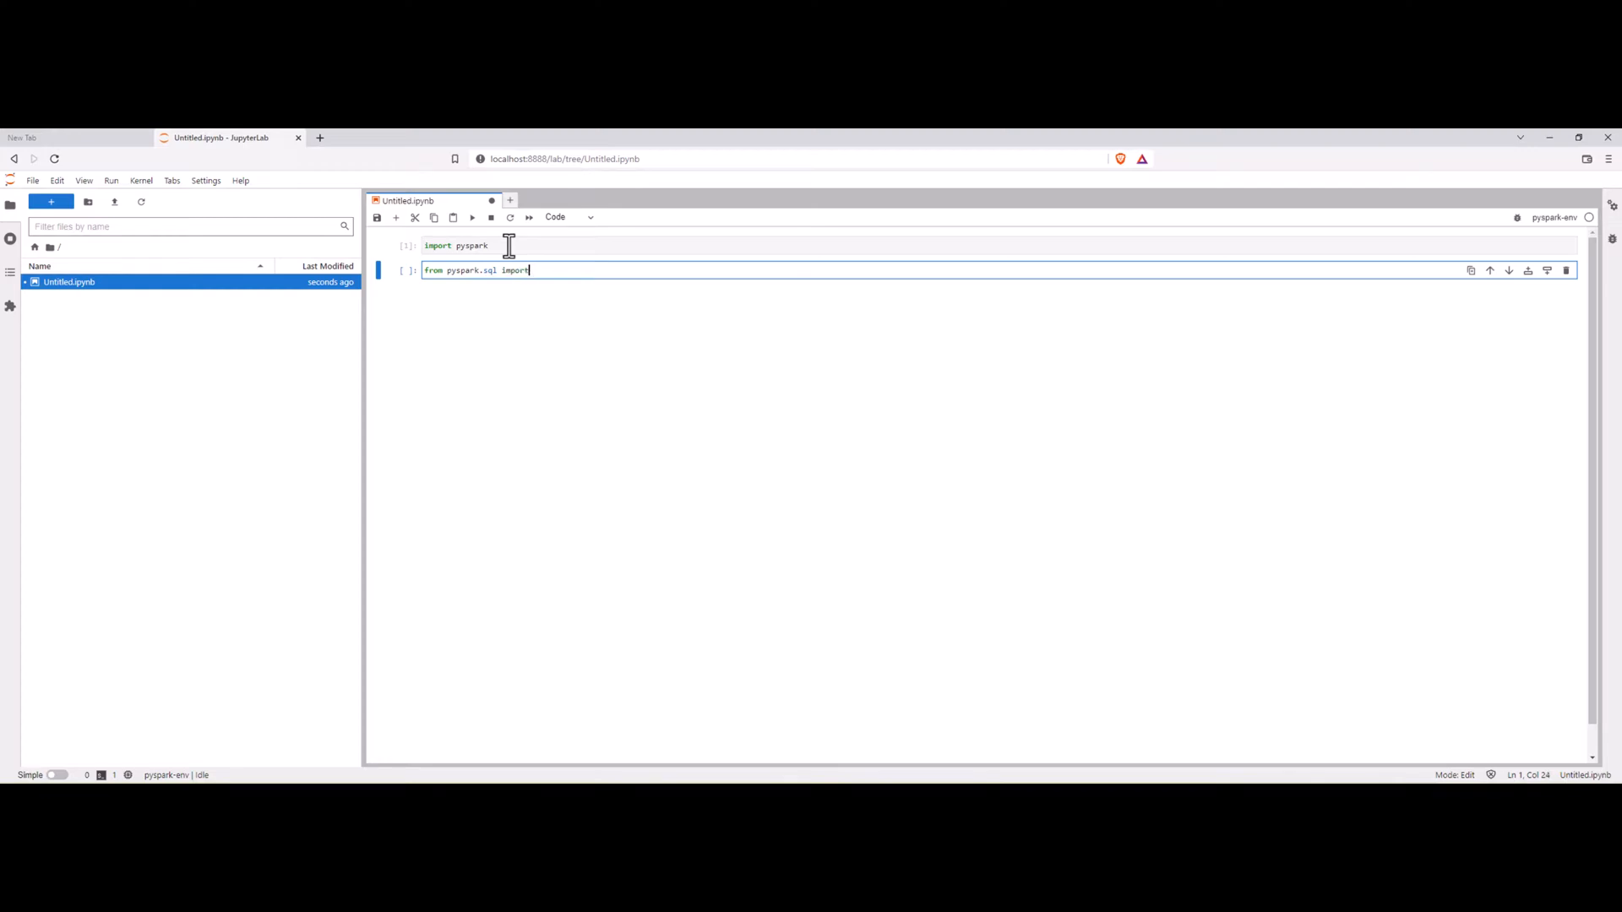
pyautogui.write('SparkSession')
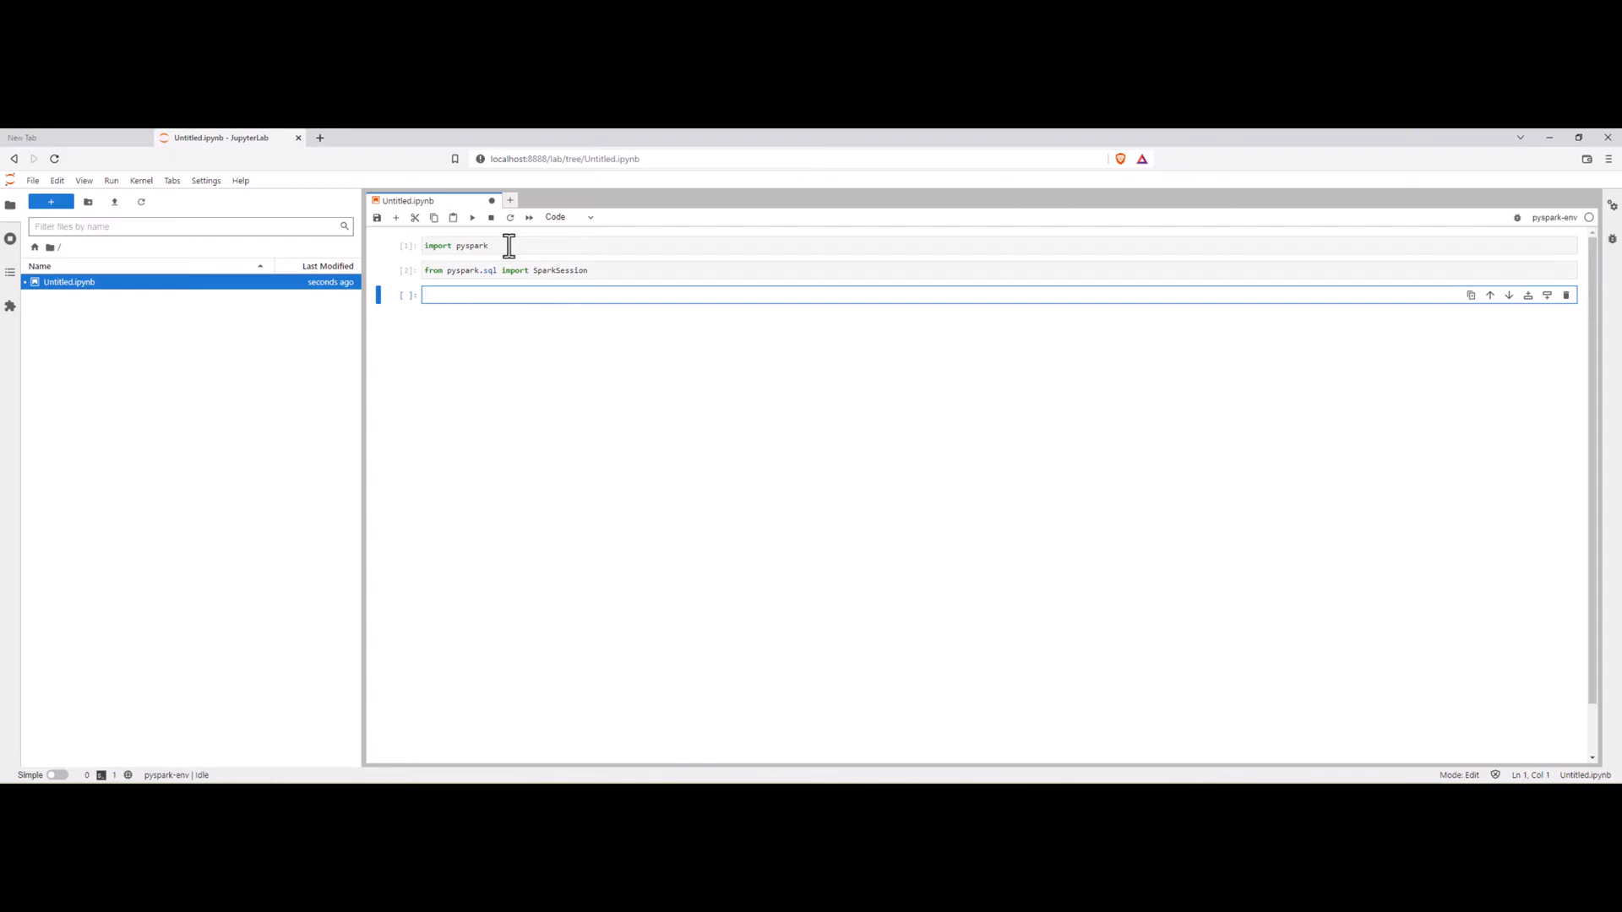
# - Run spark = SparkSession.builder.appName("Jupyter Notebook").getOrCreate() and begin a fourth cell
pyautogui.click(466, 294)
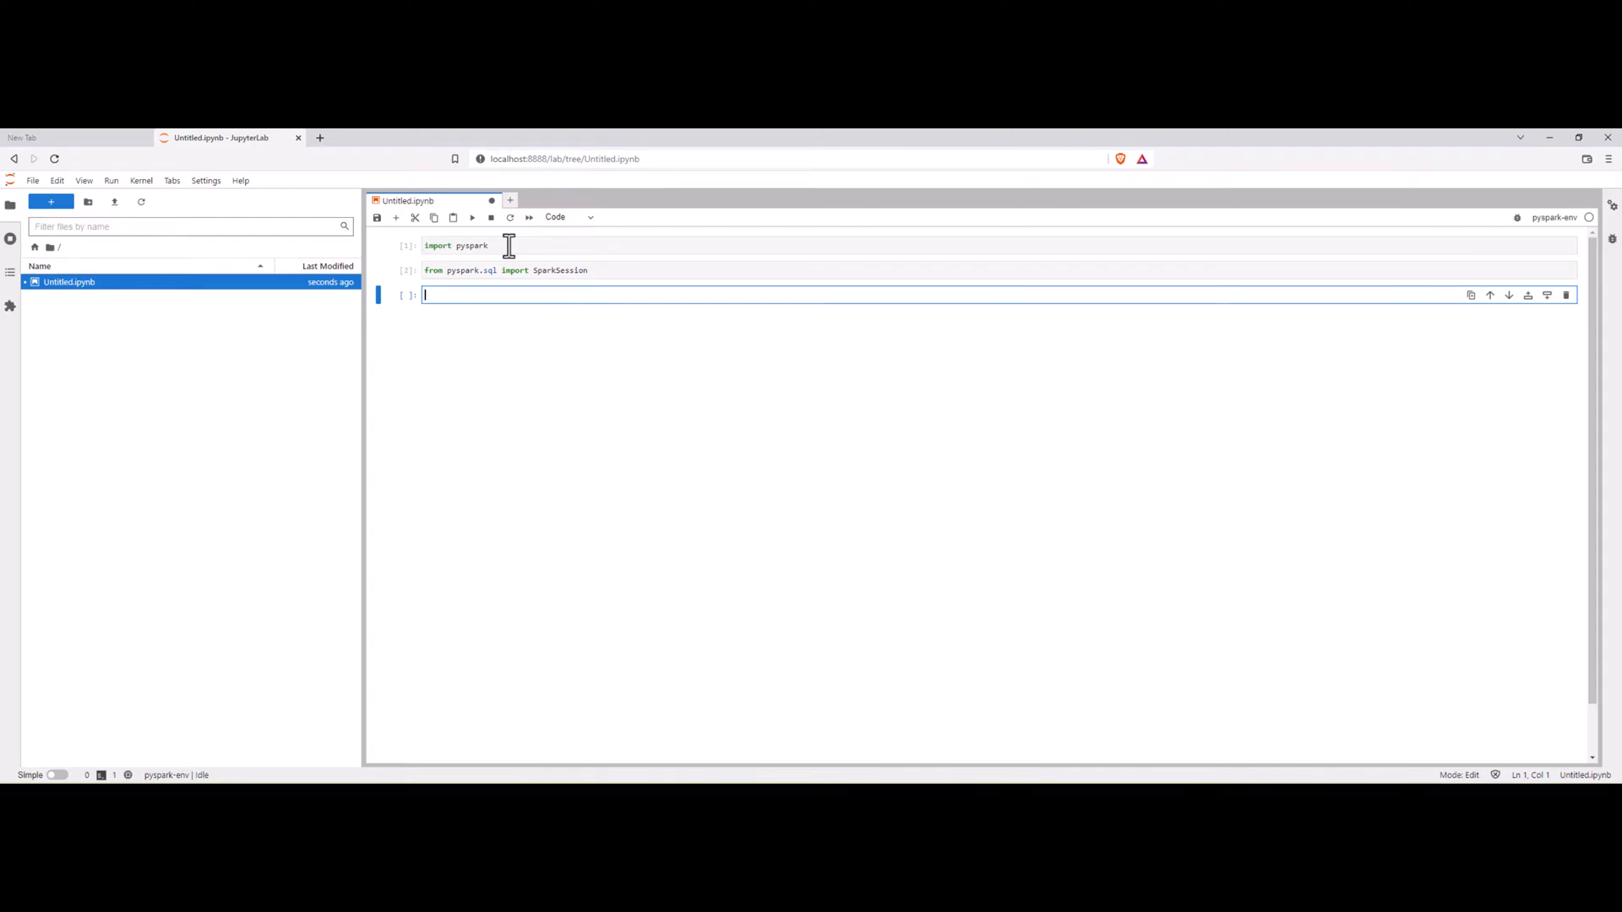
pyautogui.write('spark')
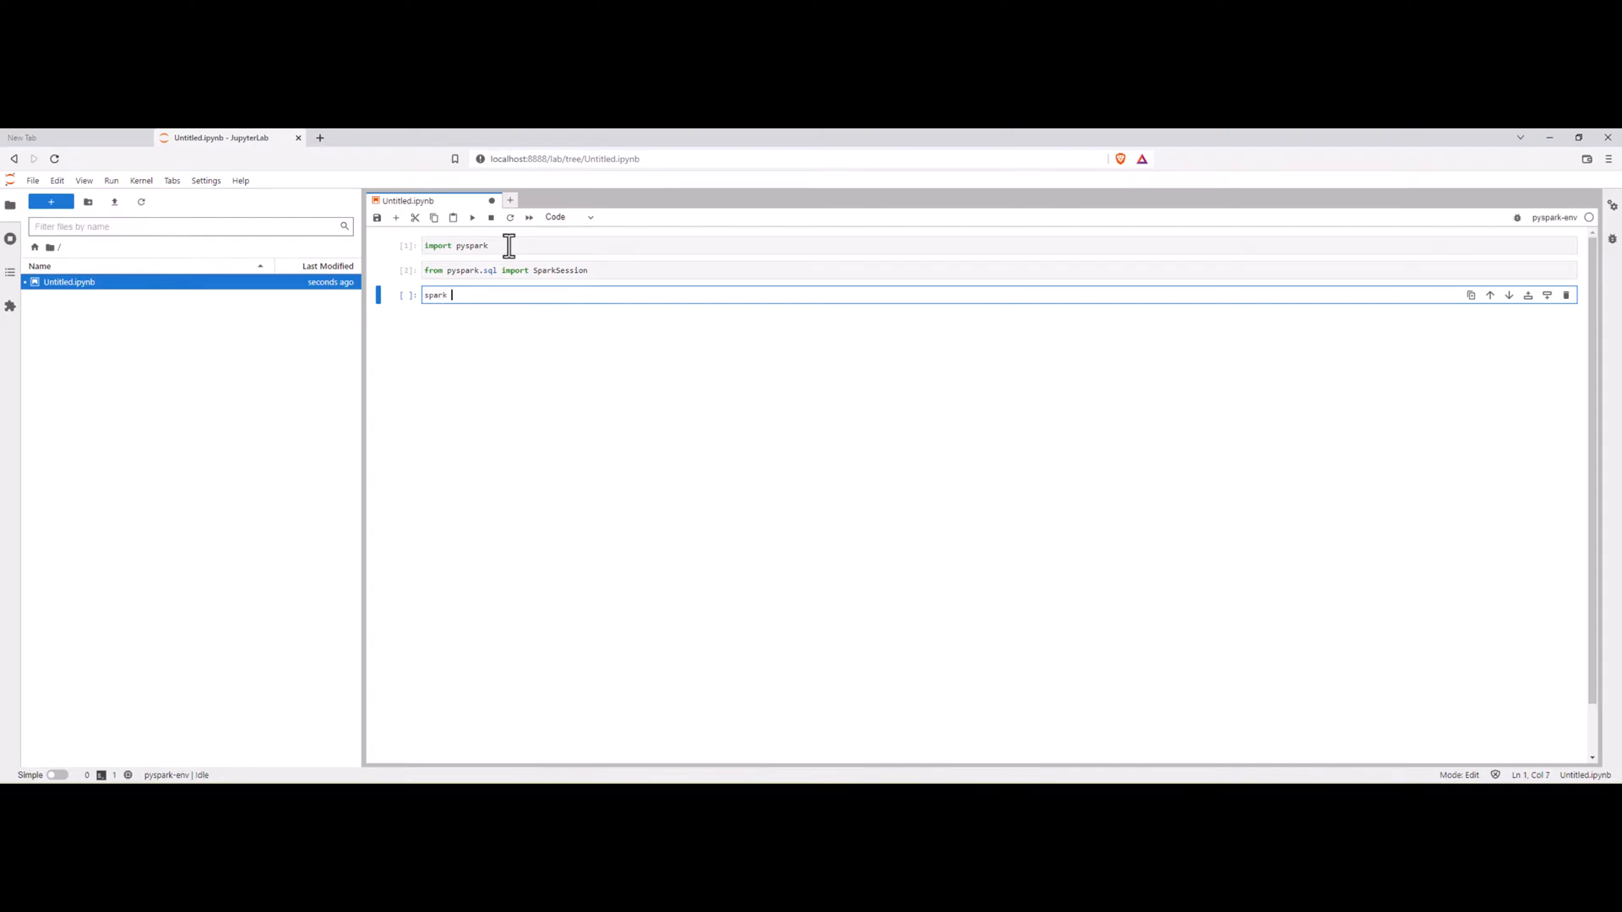
pyautogui.write('= Spar')
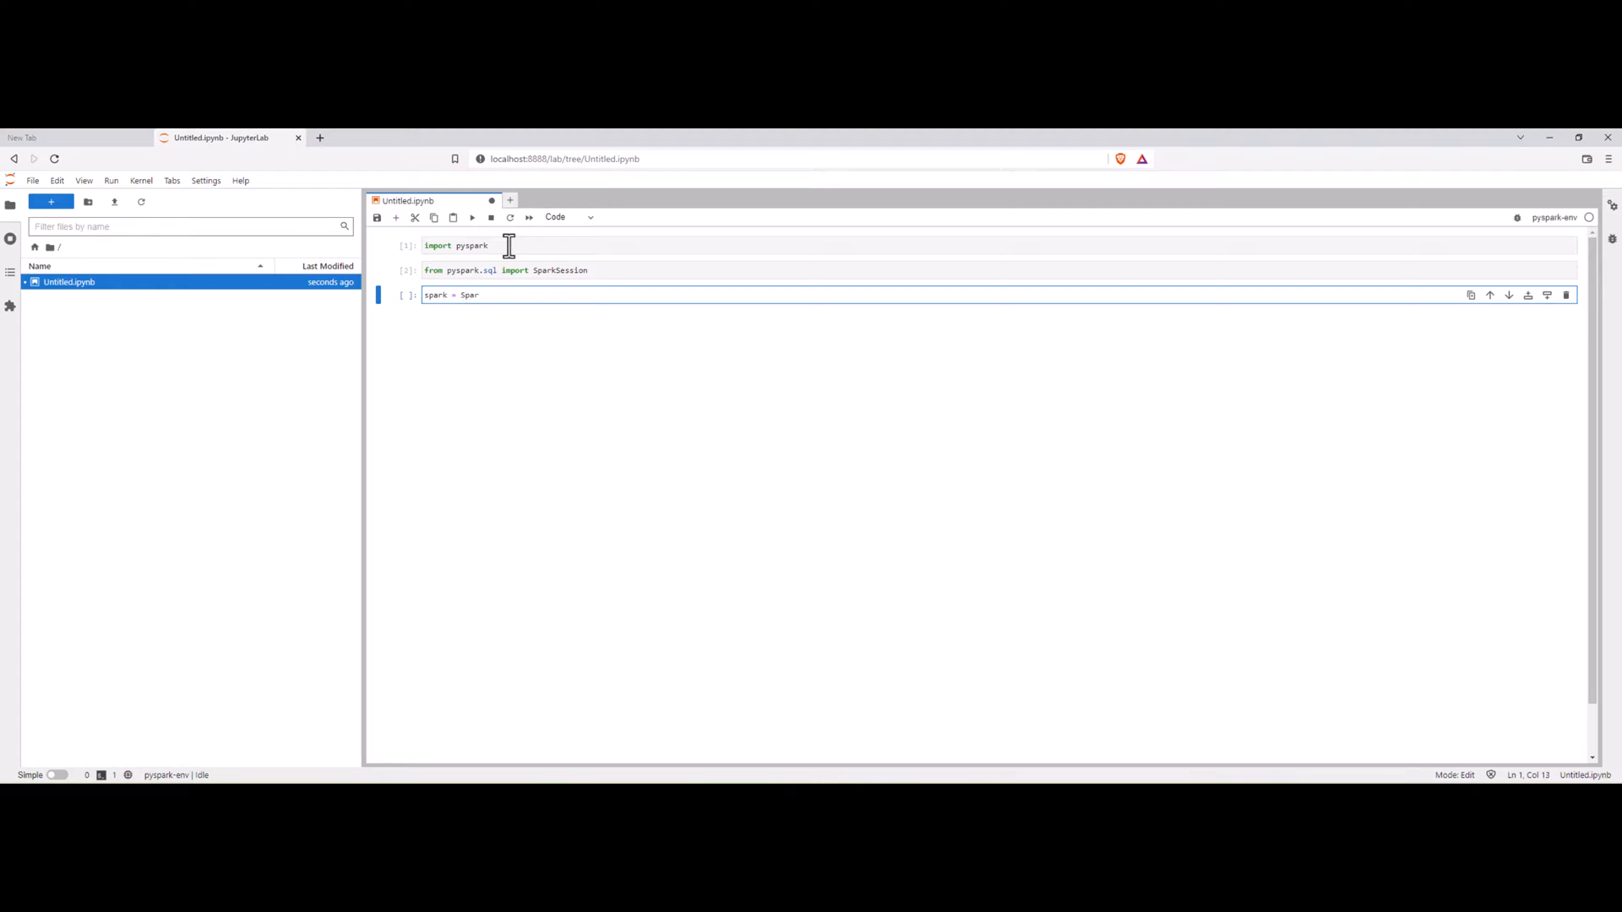
pyautogui.write('kSession.build')
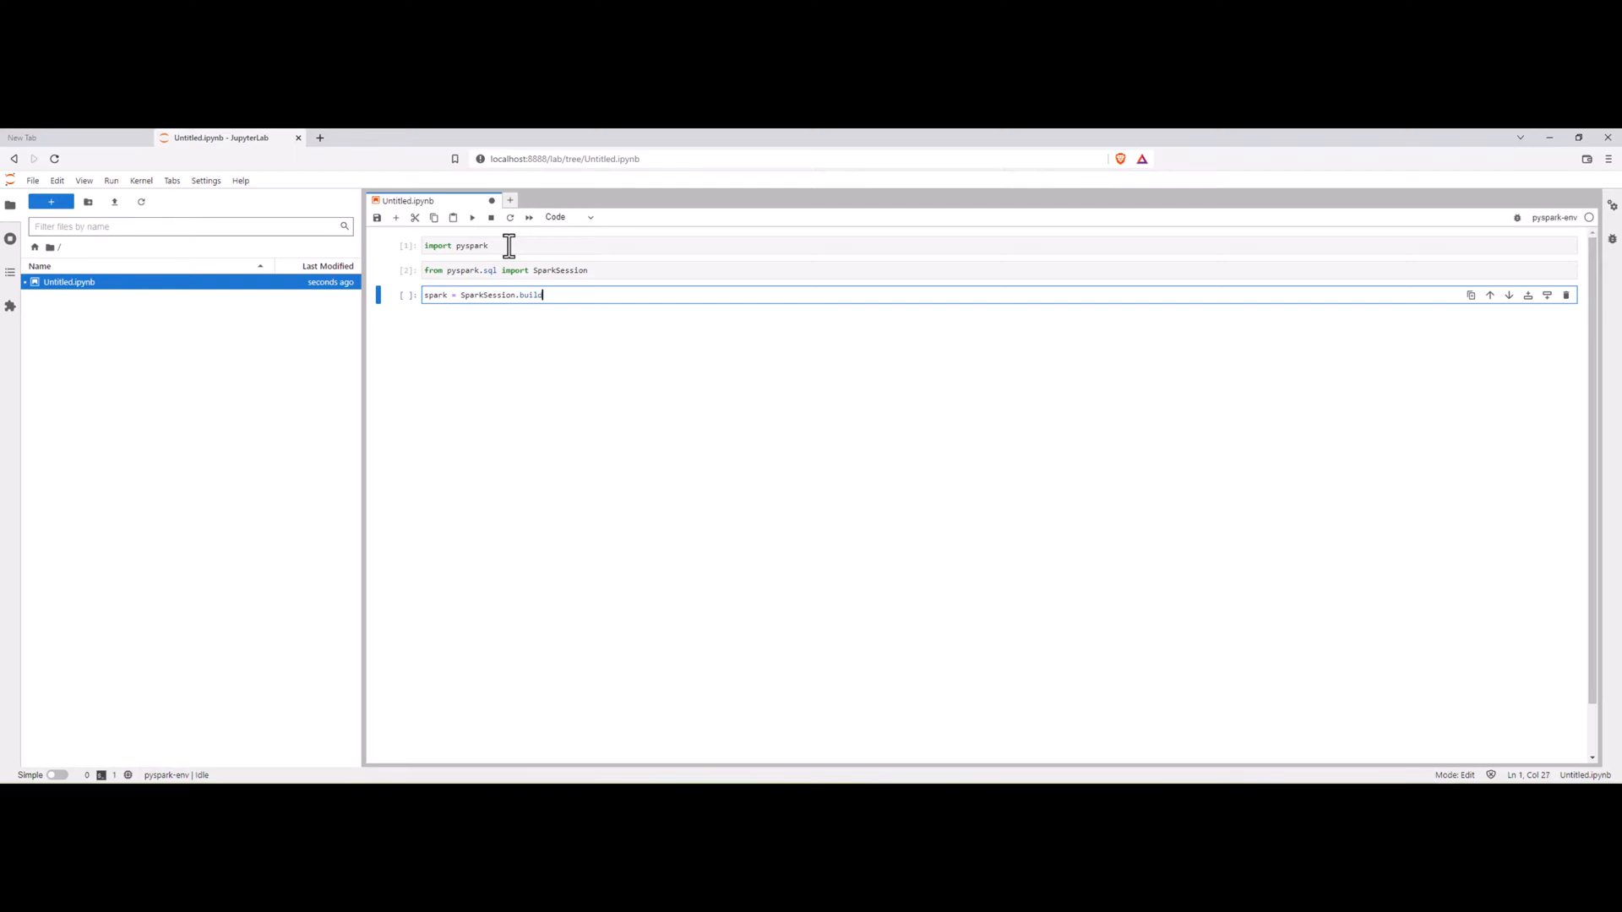
pyautogui.write('er.')
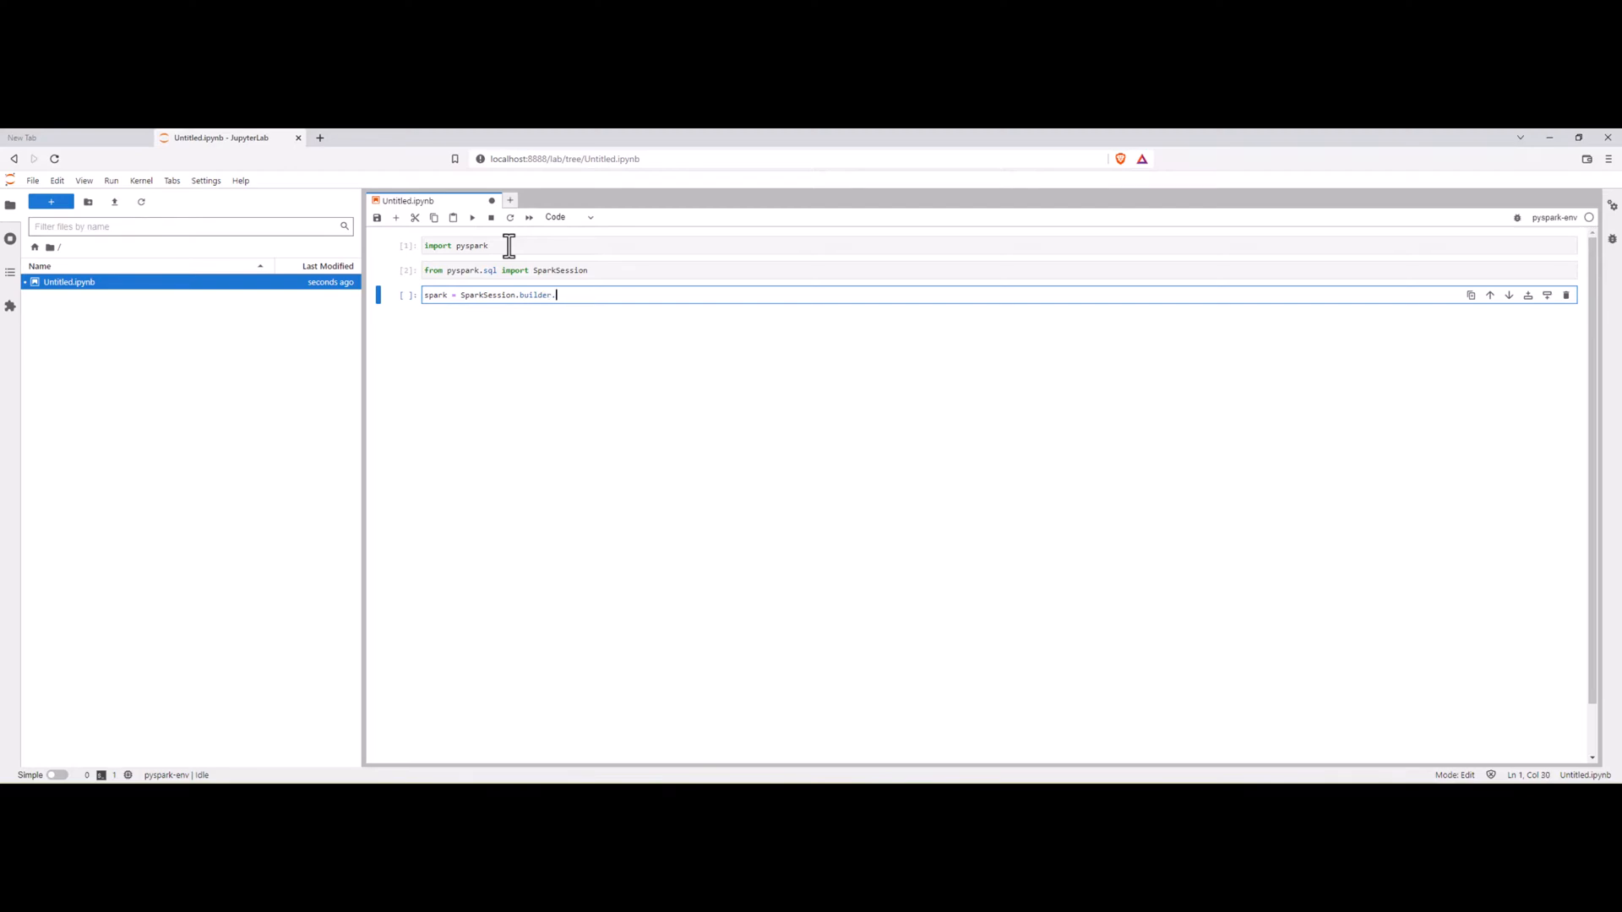
pyautogui.write('appName("')
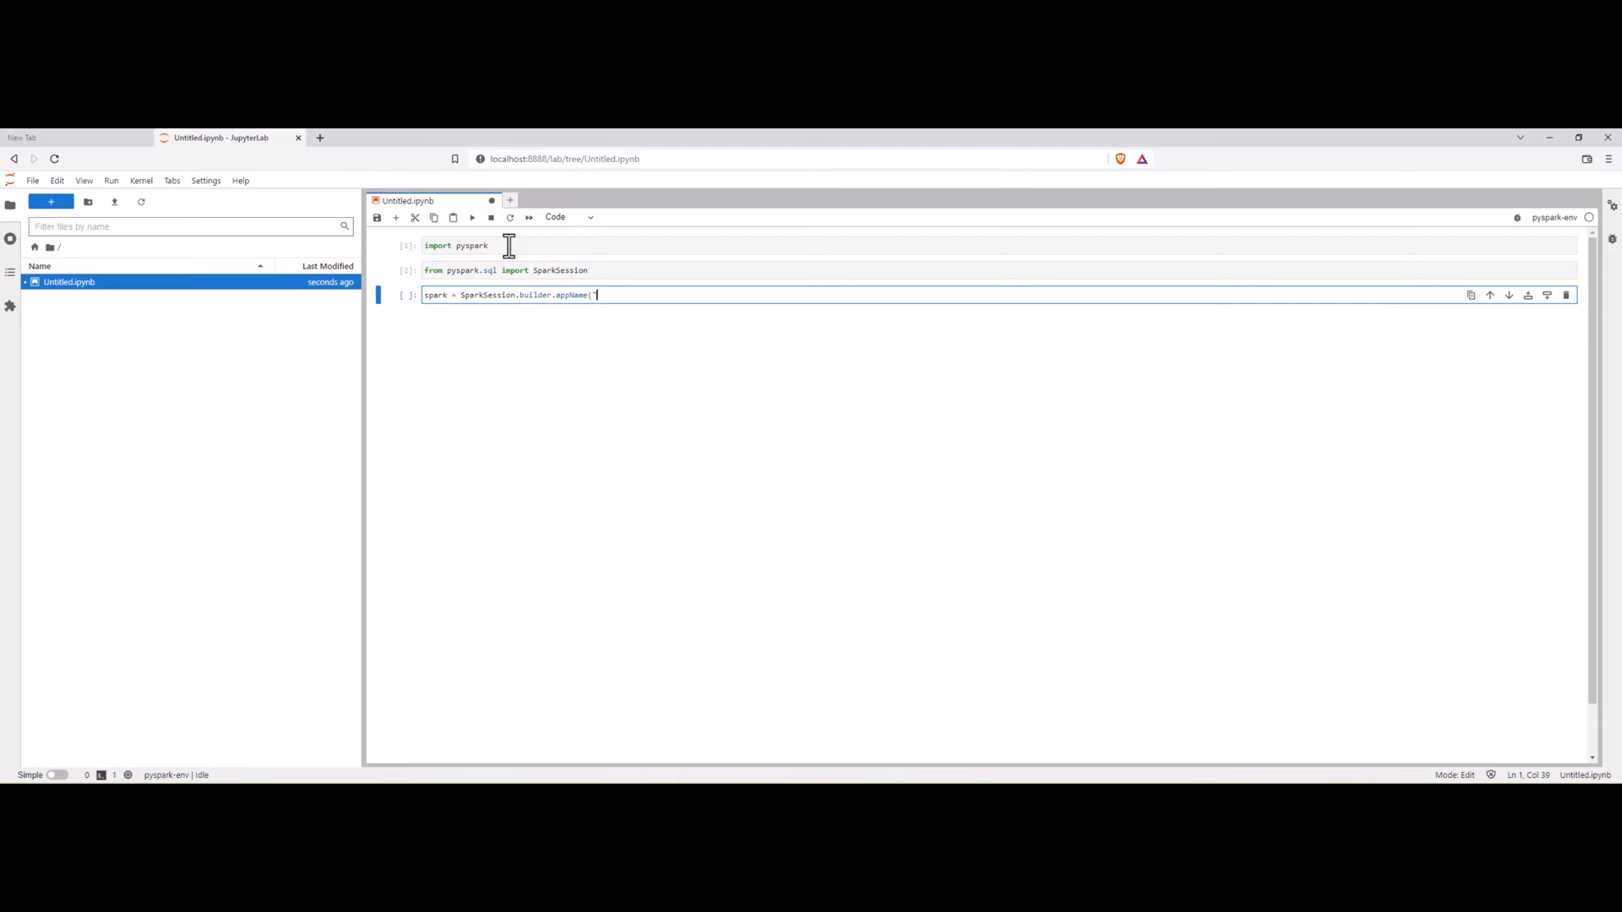
pyautogui.write('Jupyre')
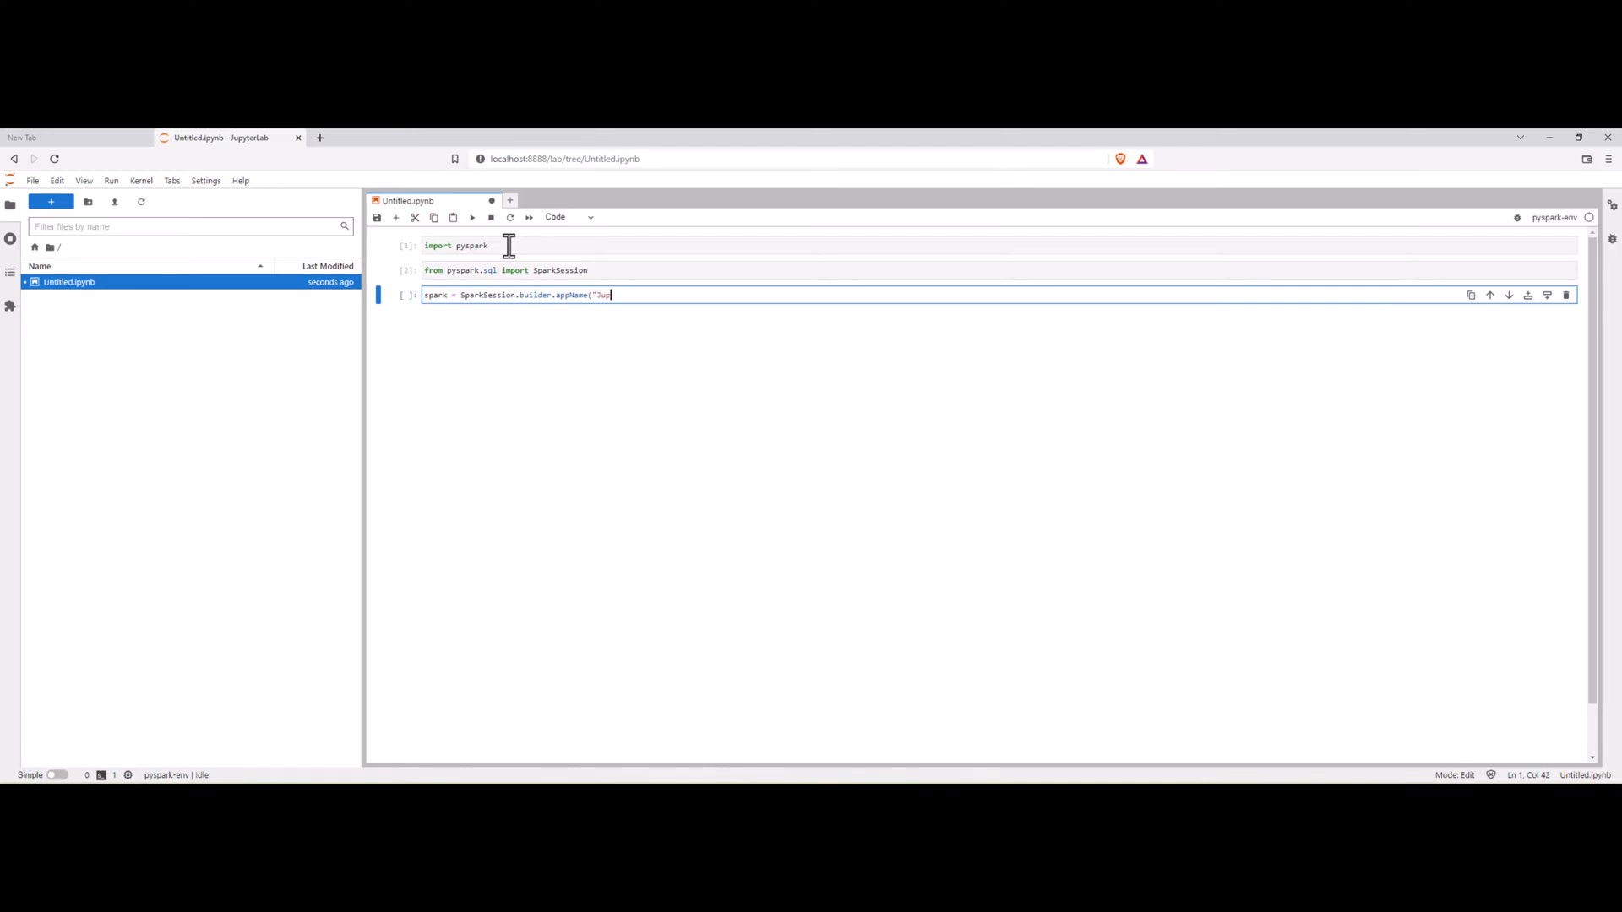
pyautogui.write('yter')
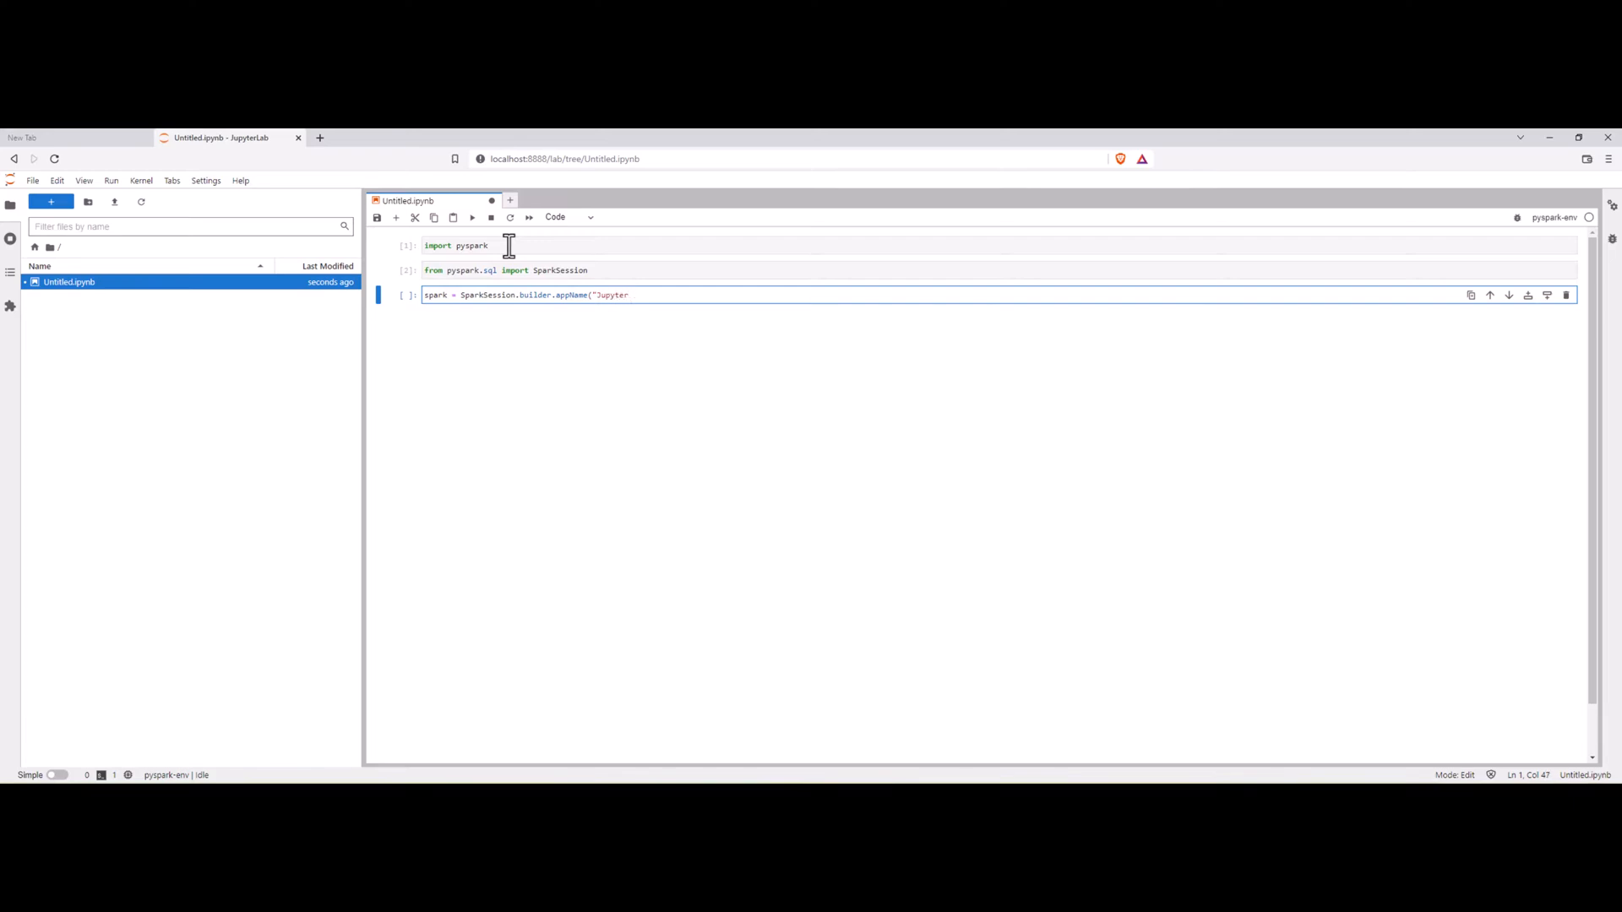
pyautogui.write('Notebook')
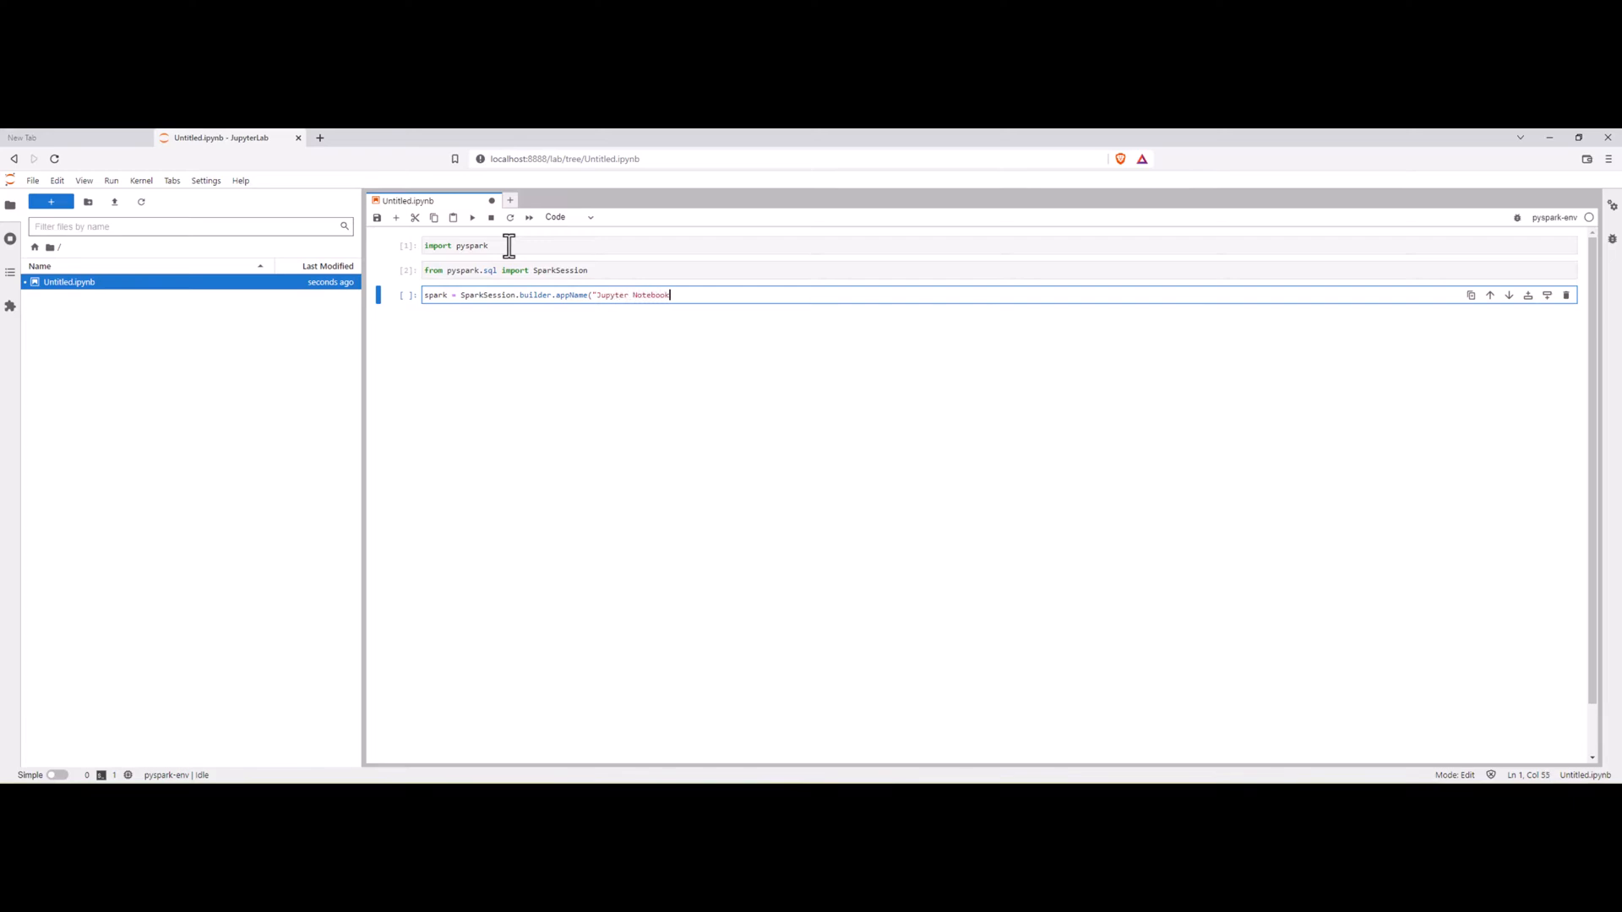
pyautogui.write('").')
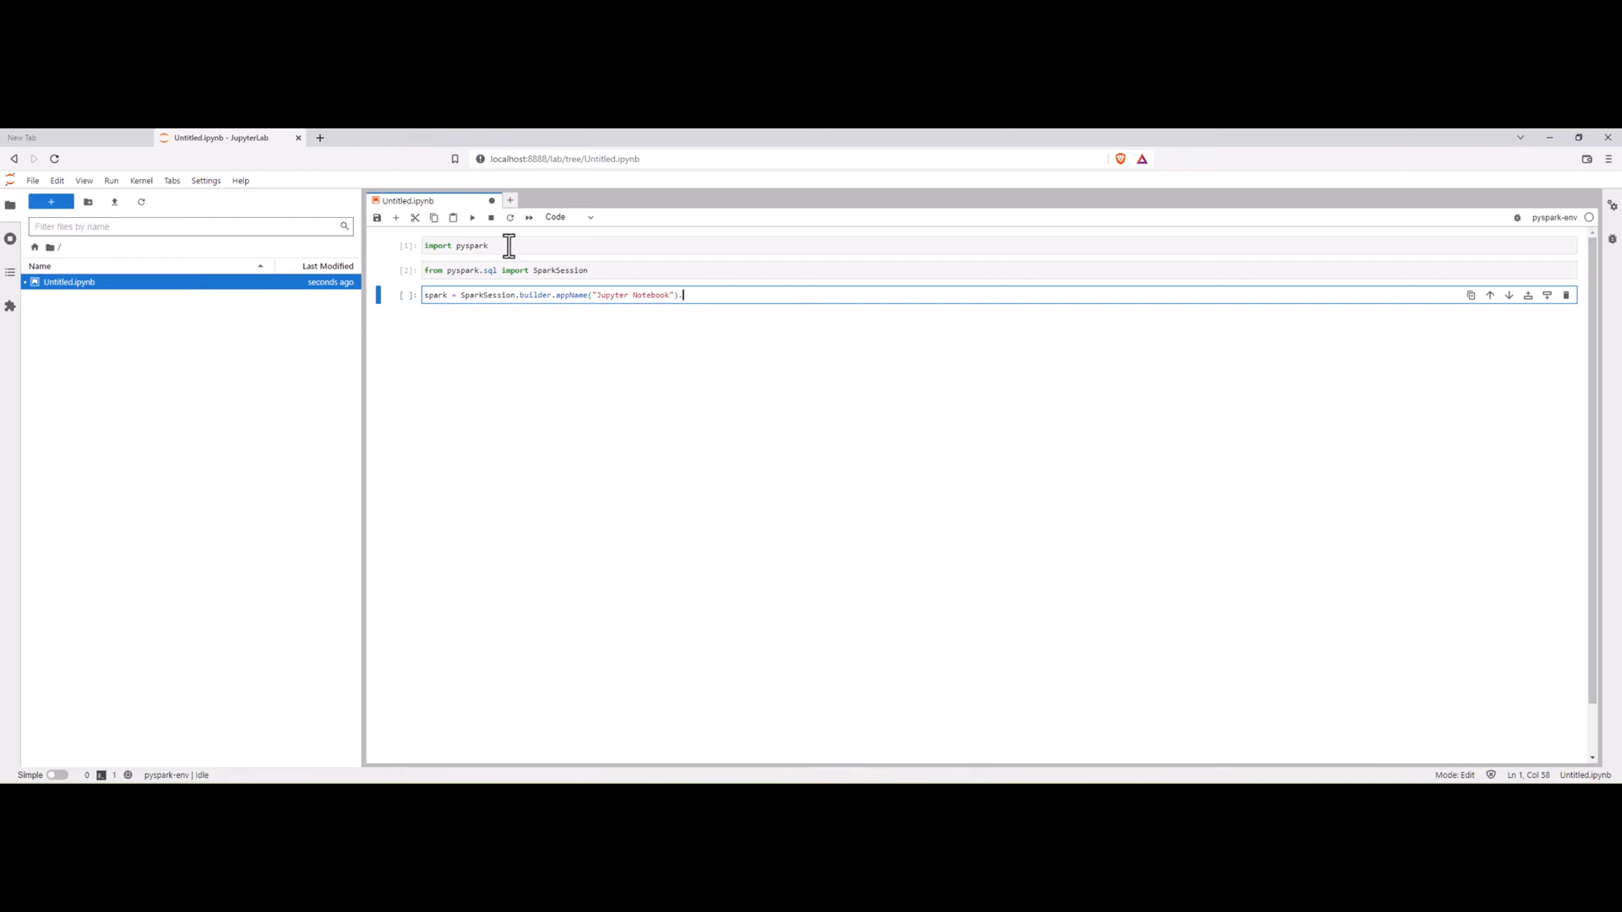
pyautogui.write('getOrCre')
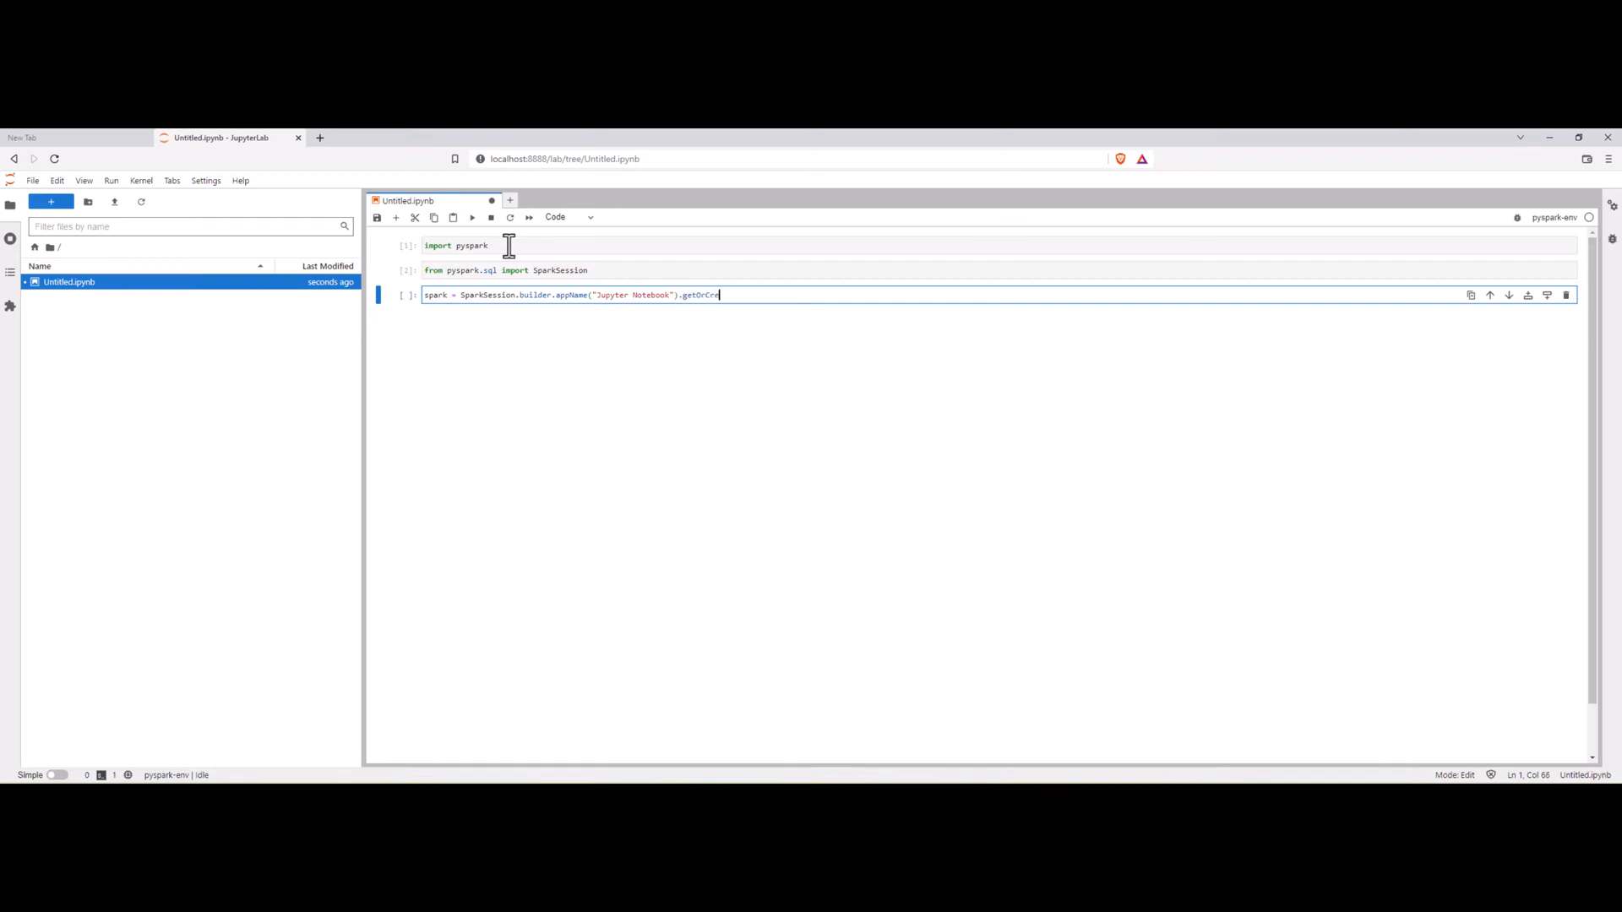
pyautogui.write('ate()')
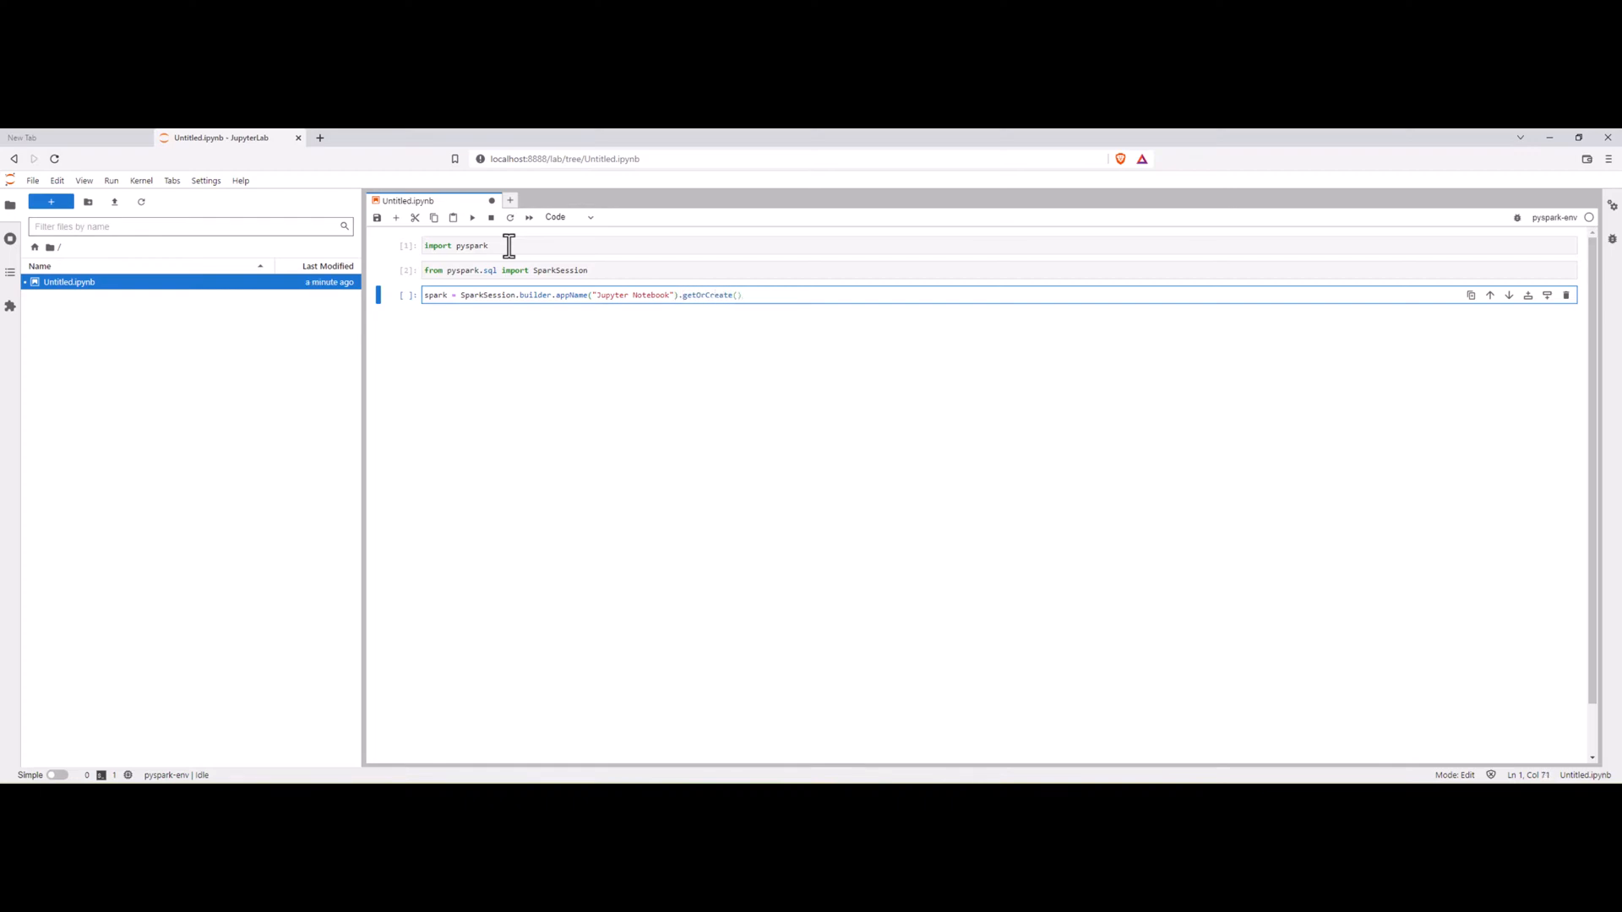
pyautogui.write('se')
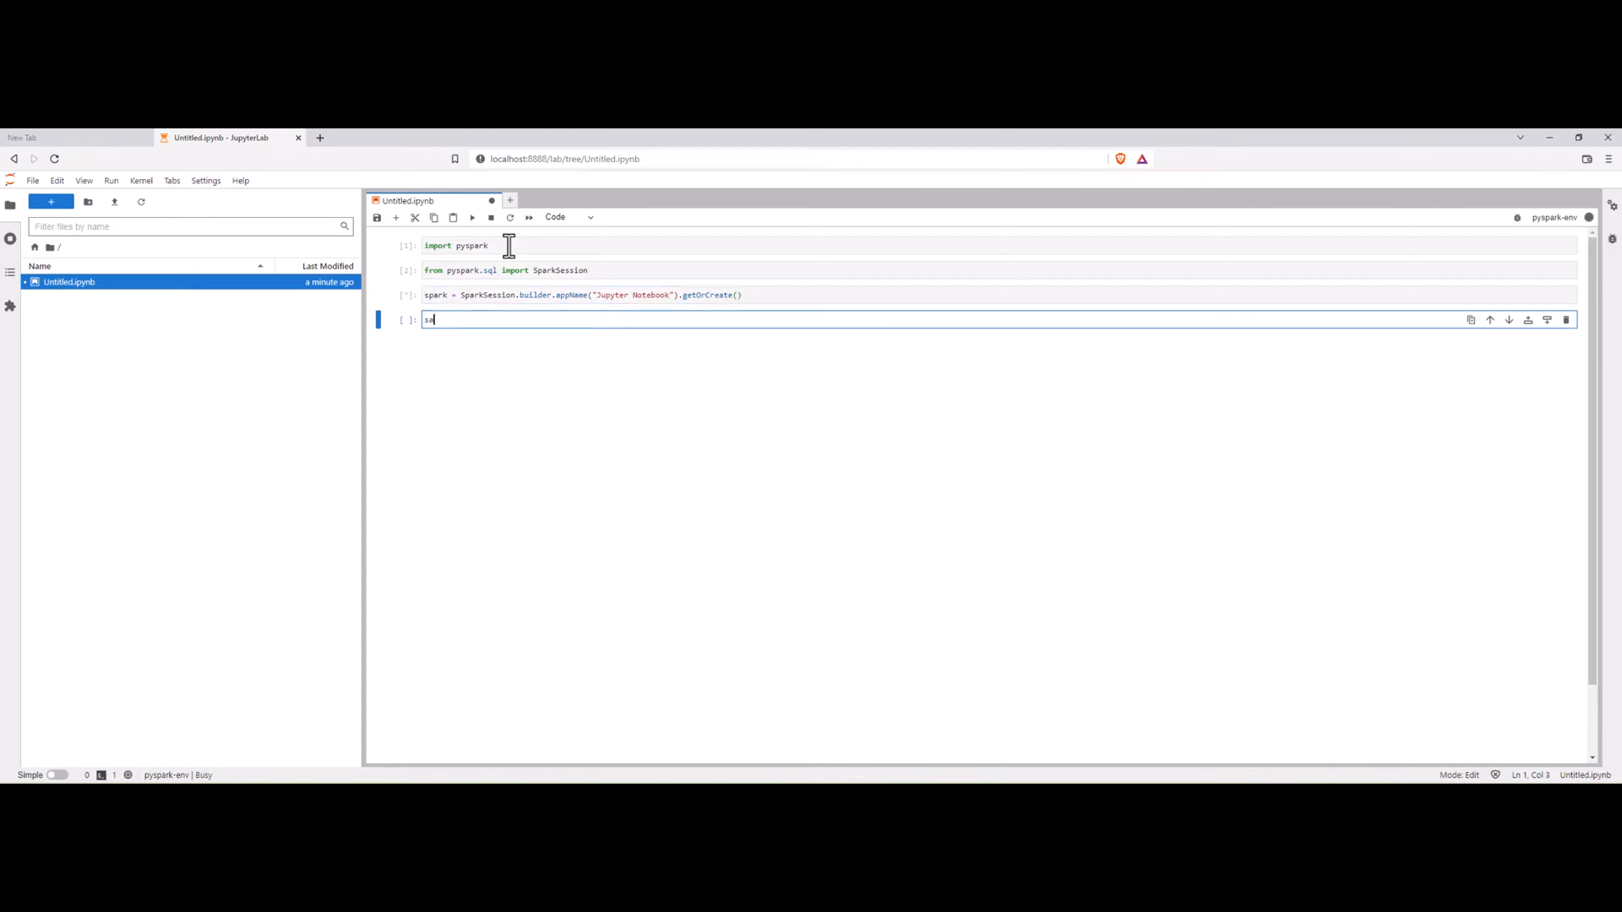
# - Evaluate spark to show the SparkSession summary, visit its Spark UI Jobs page, and return
pyautogui.write('park')
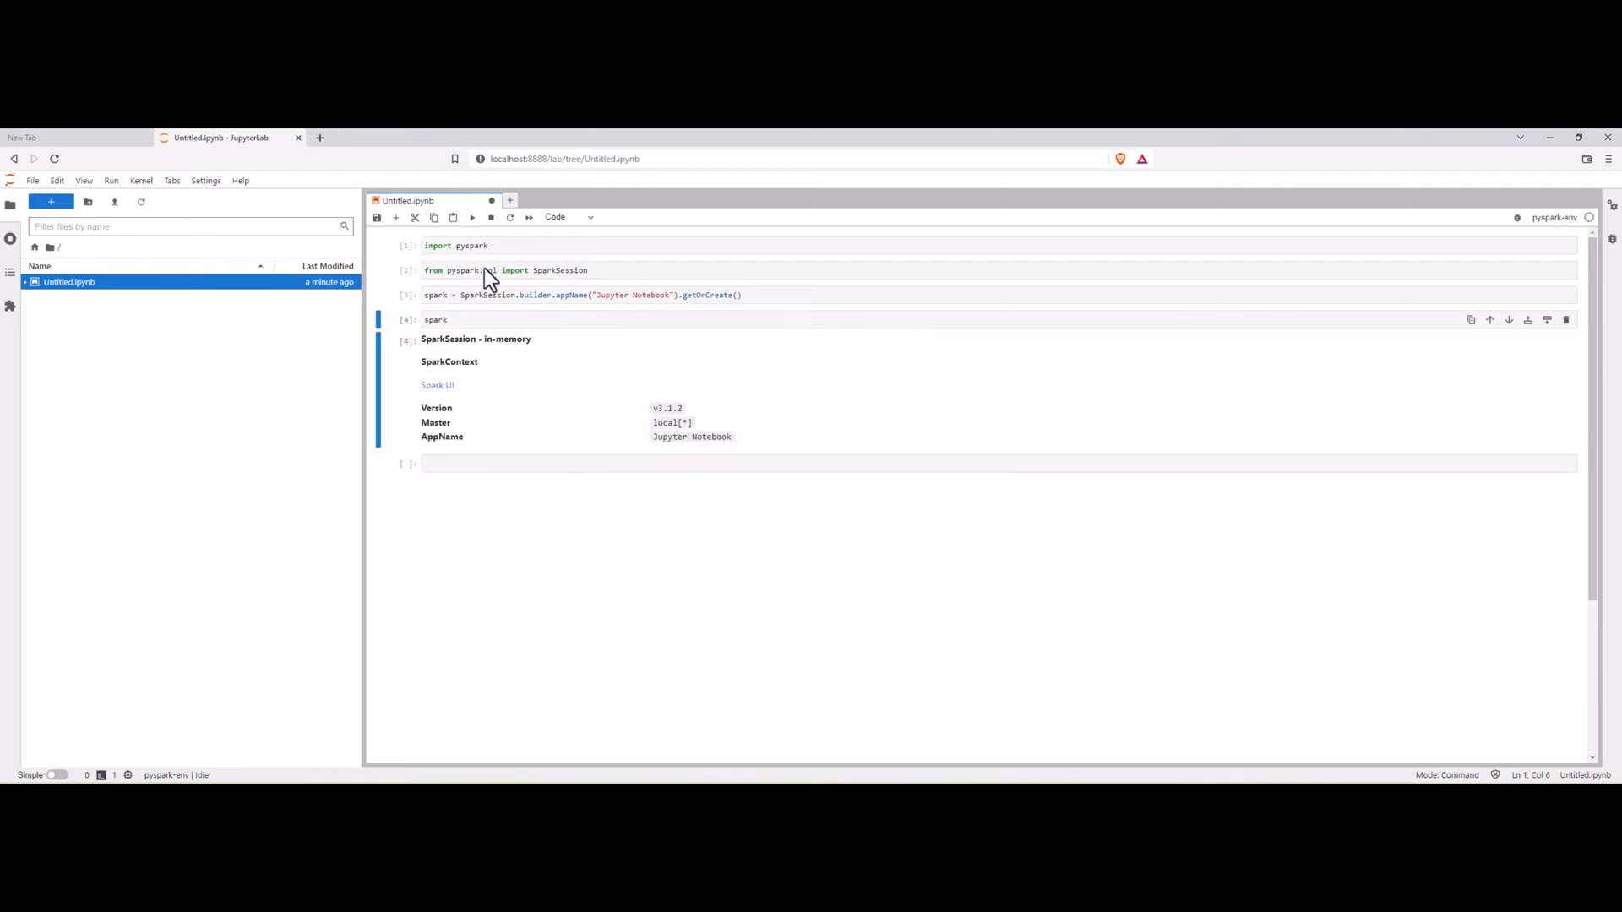
pyautogui.moveTo(492, 351)
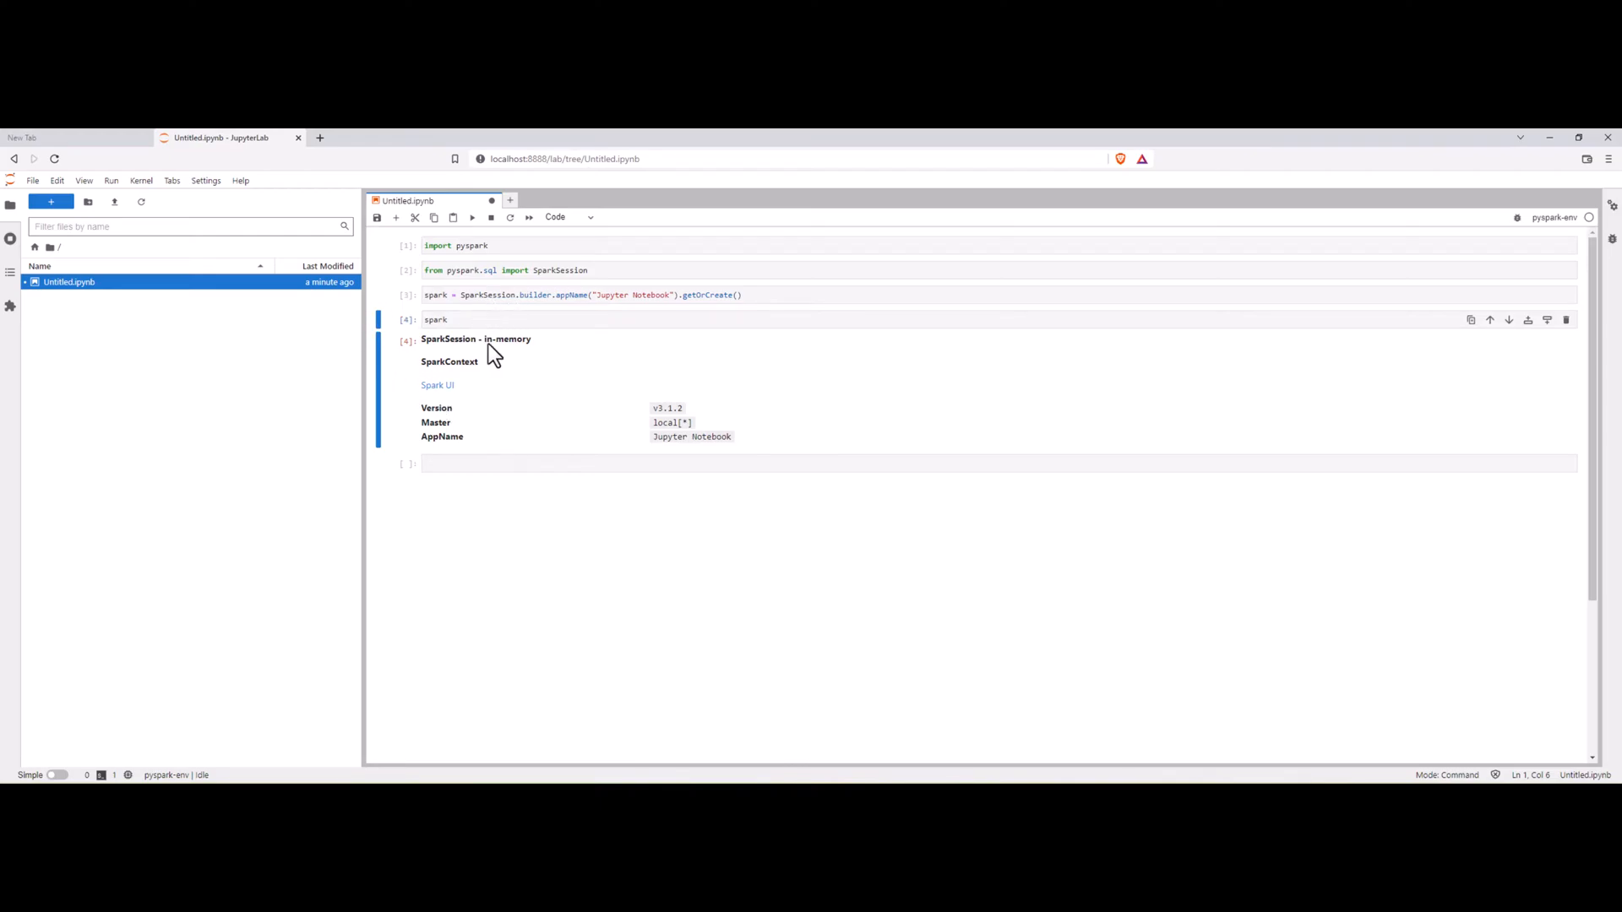
pyautogui.moveTo(434, 355)
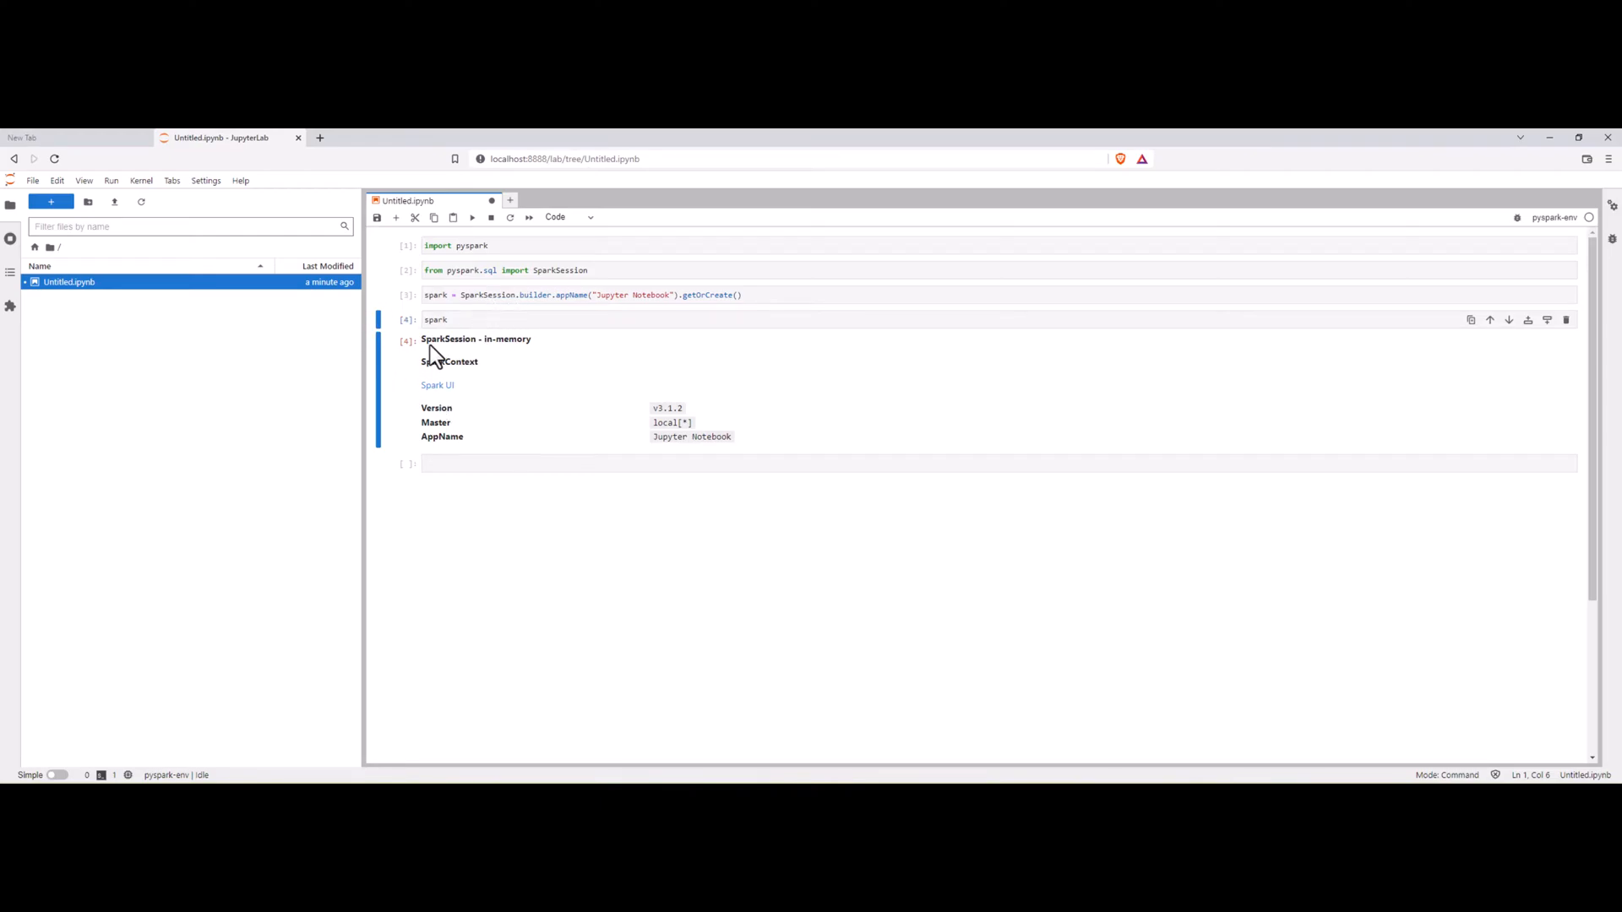
pyautogui.moveTo(436, 385)
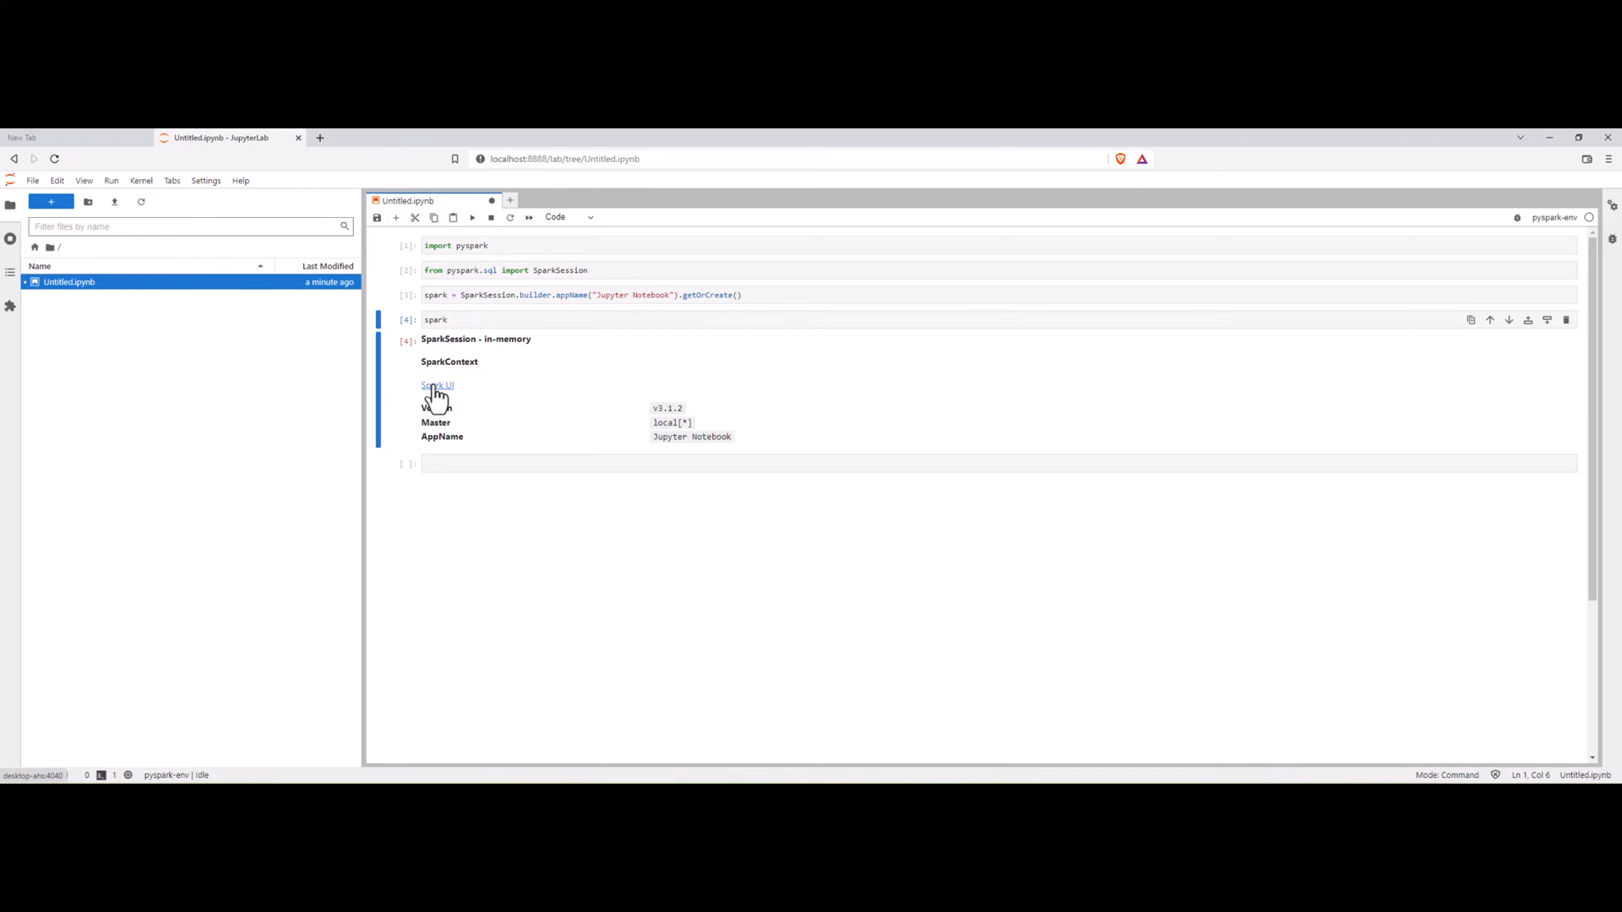
pyautogui.click(436, 385)
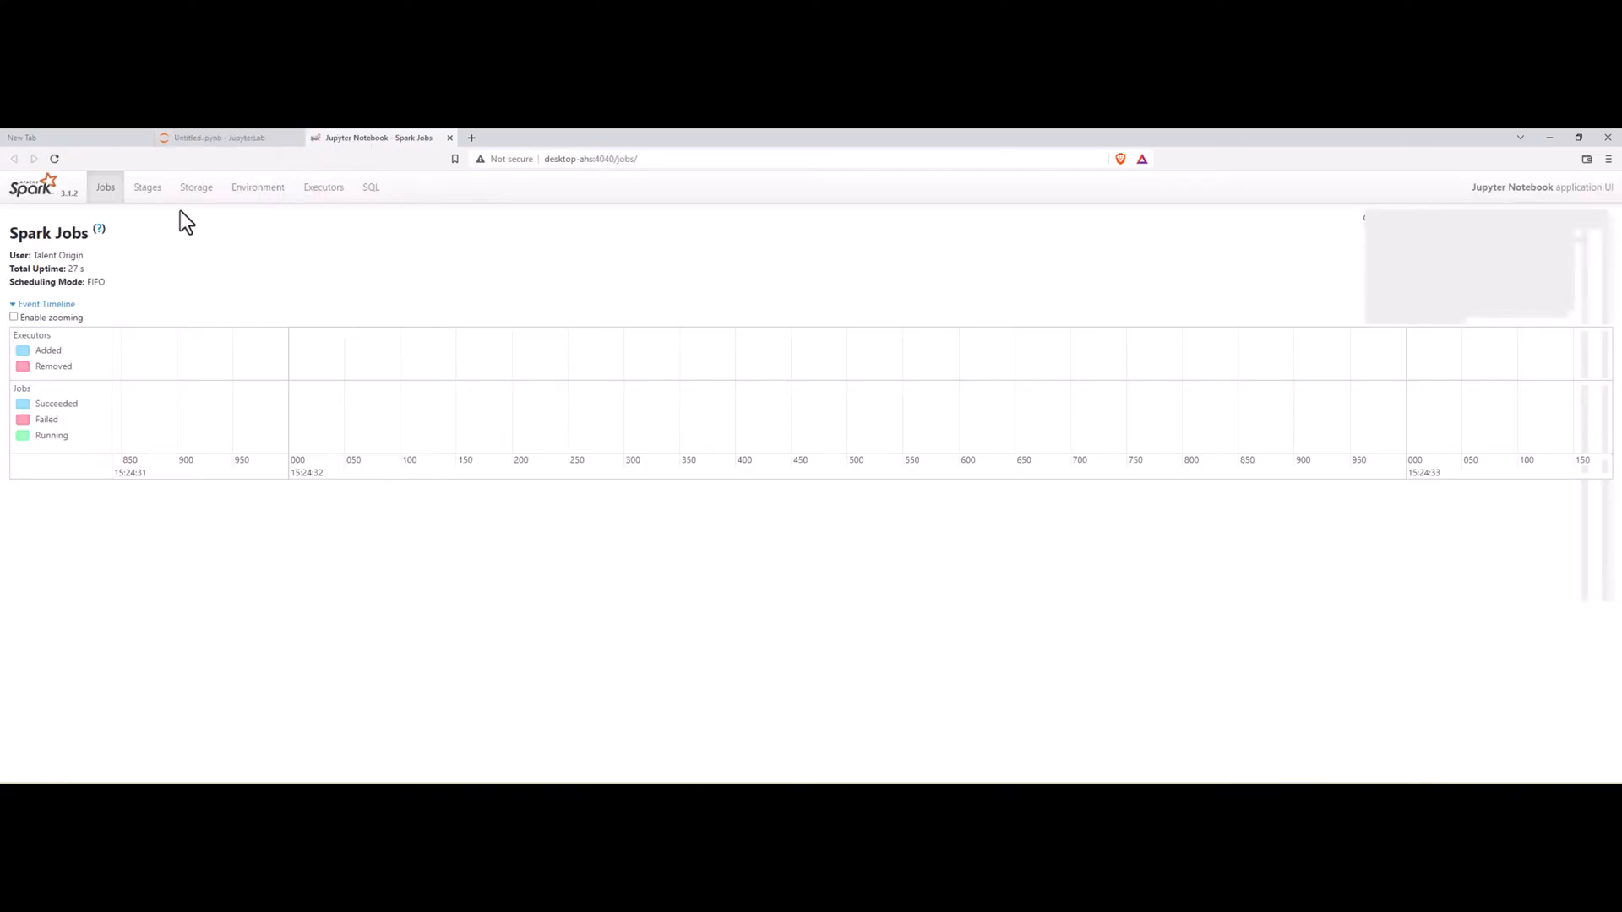
pyautogui.click(224, 137)
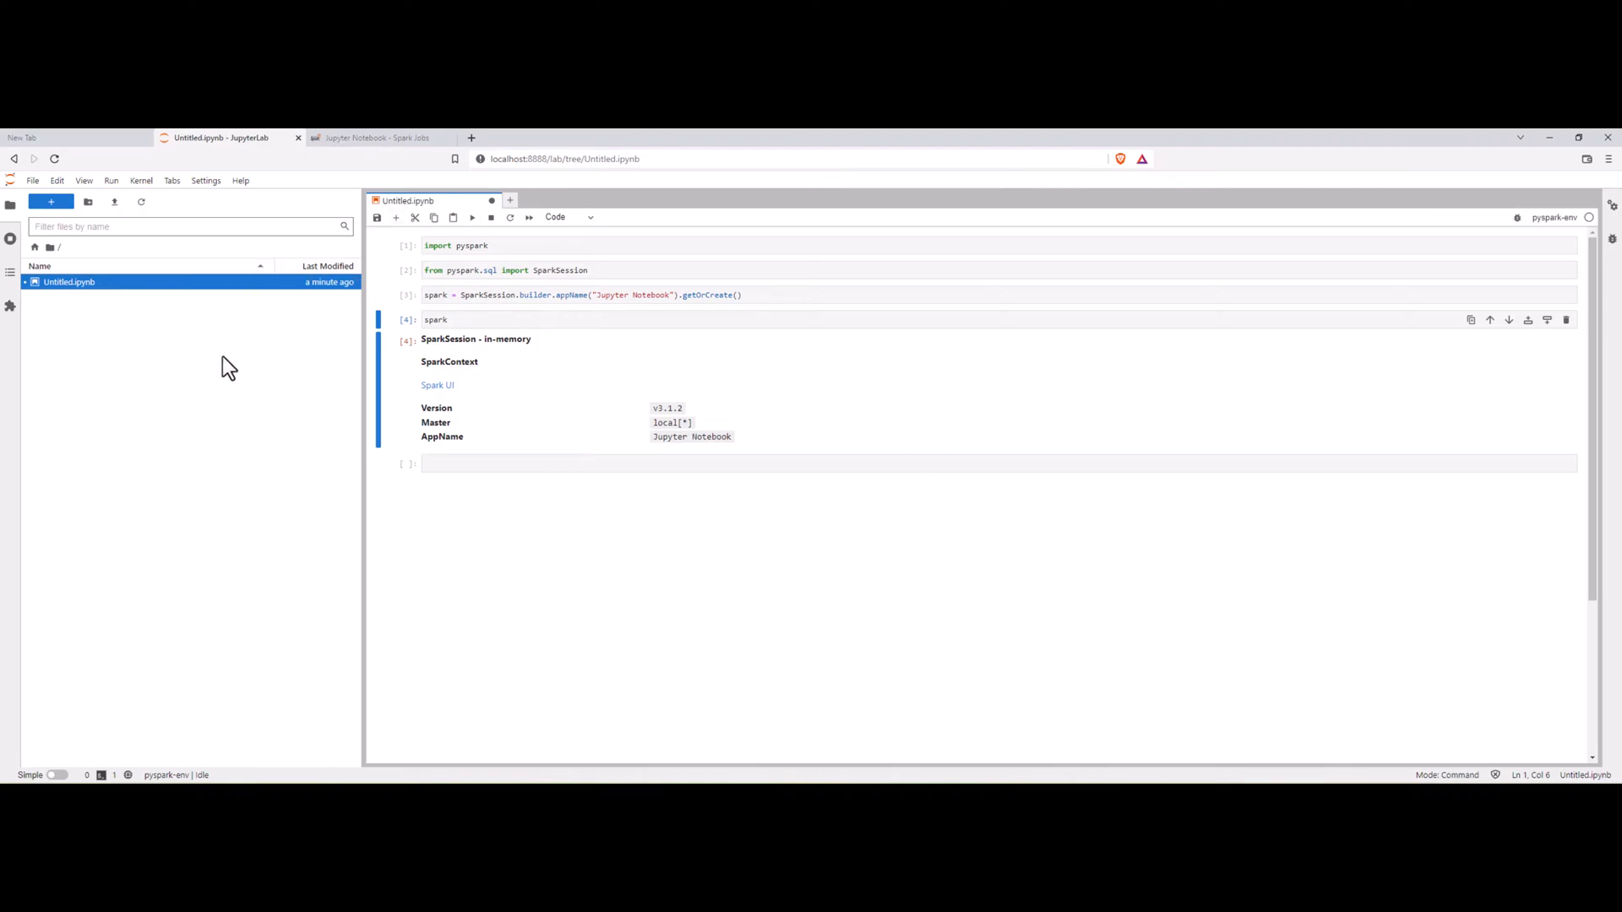
pyautogui.moveTo(649, 441)
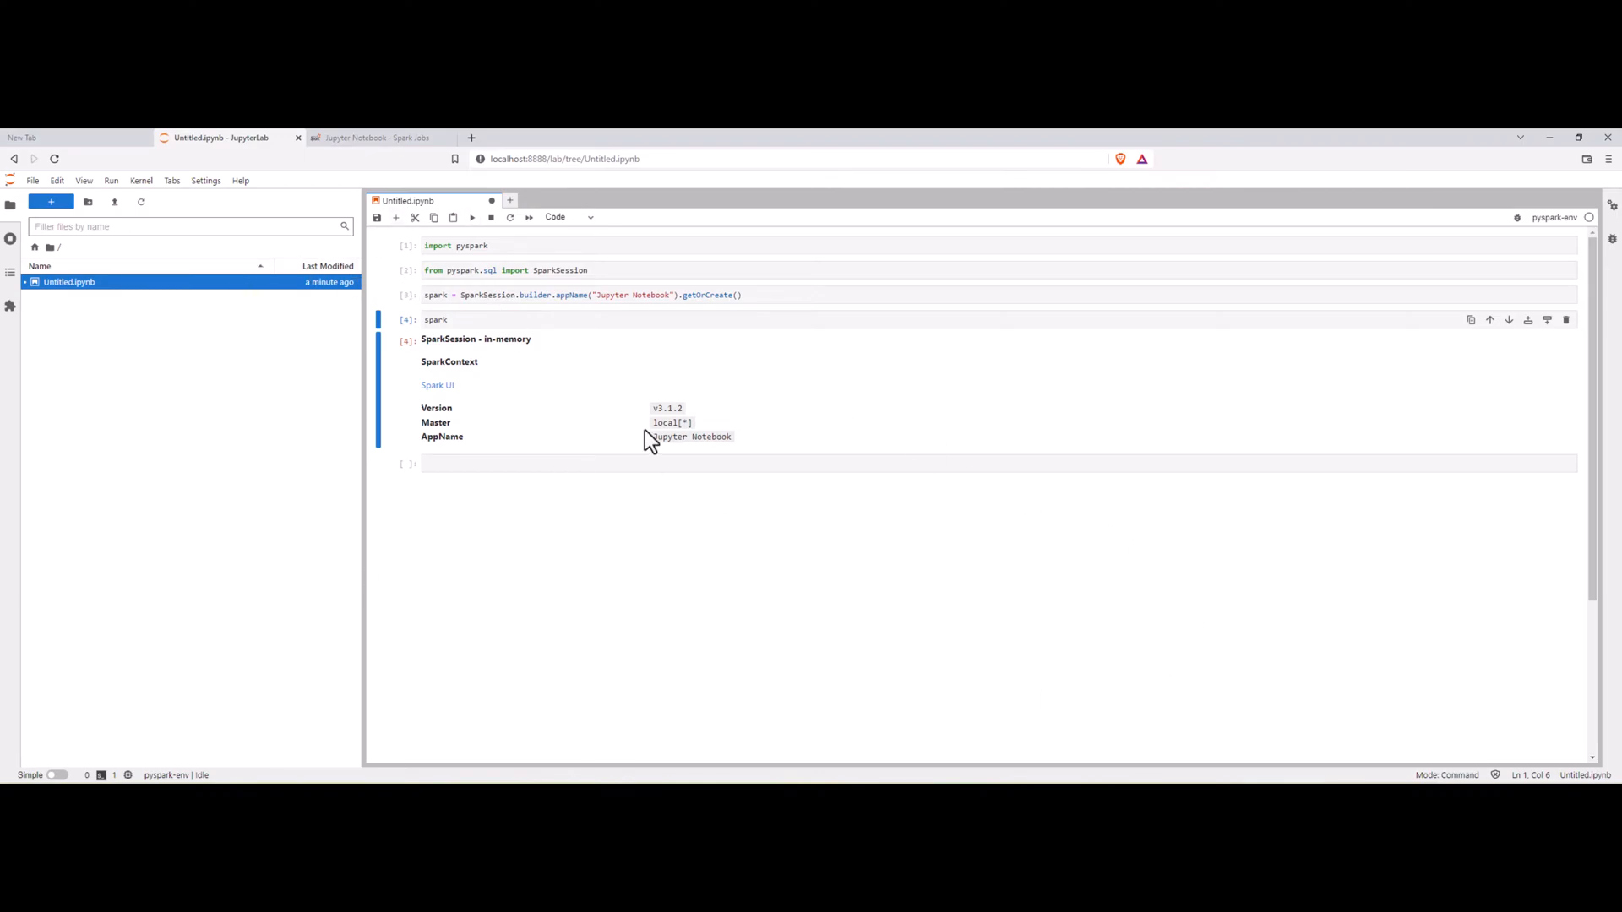
# - Select the 'Jupyter Notebook' app name value in the SparkSession summary output
pyautogui.doubleClick(671, 422)
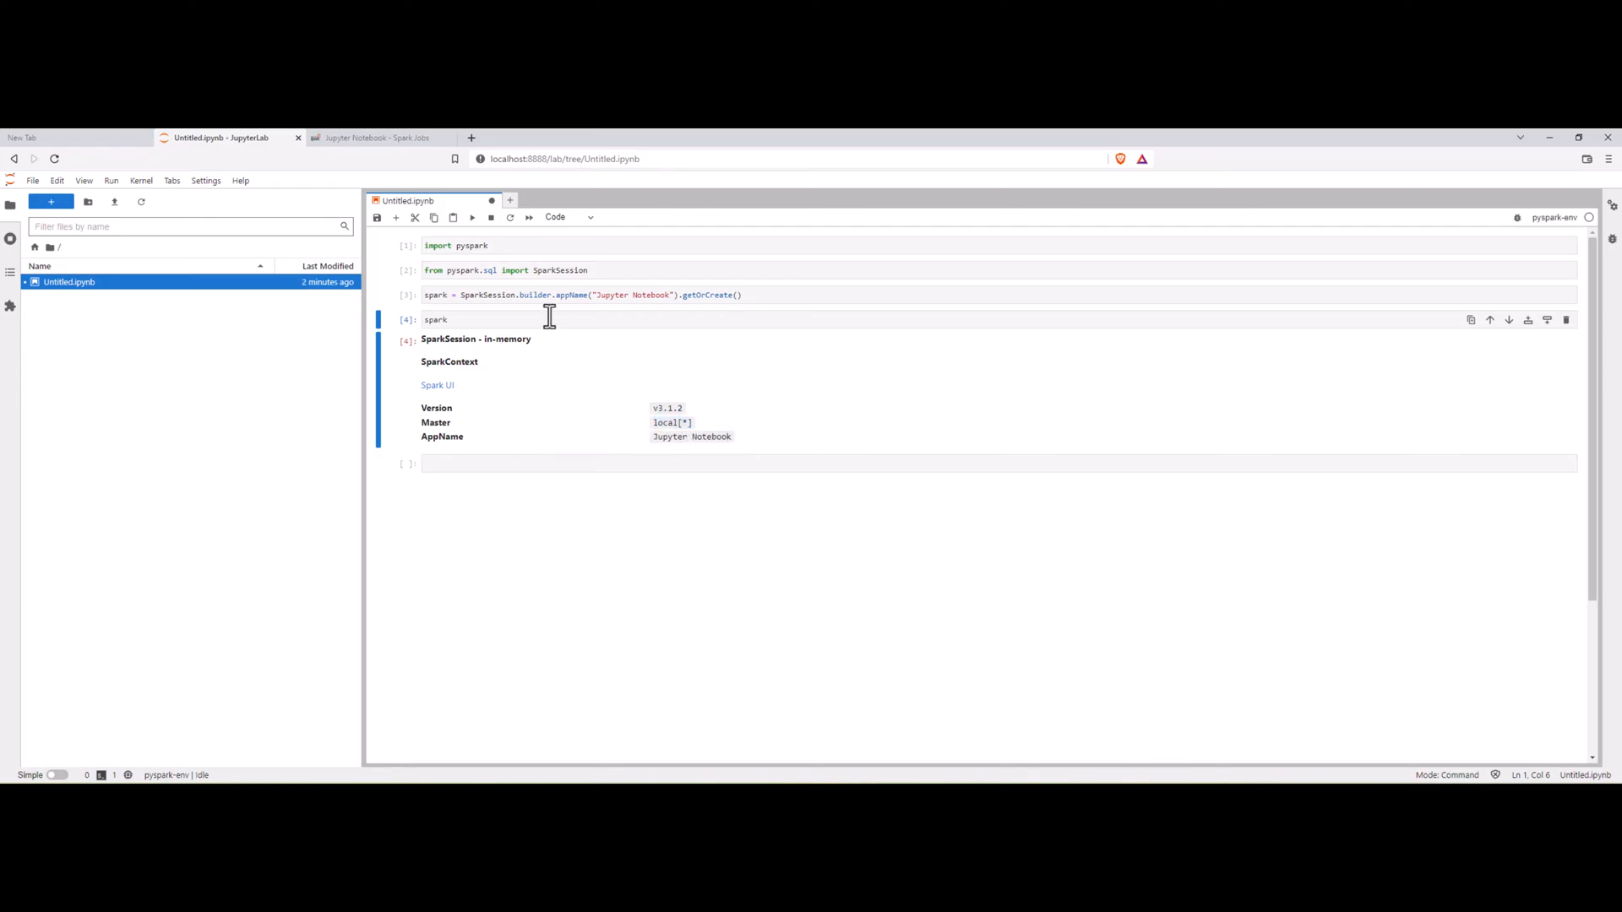
pyautogui.moveTo(827, 433)
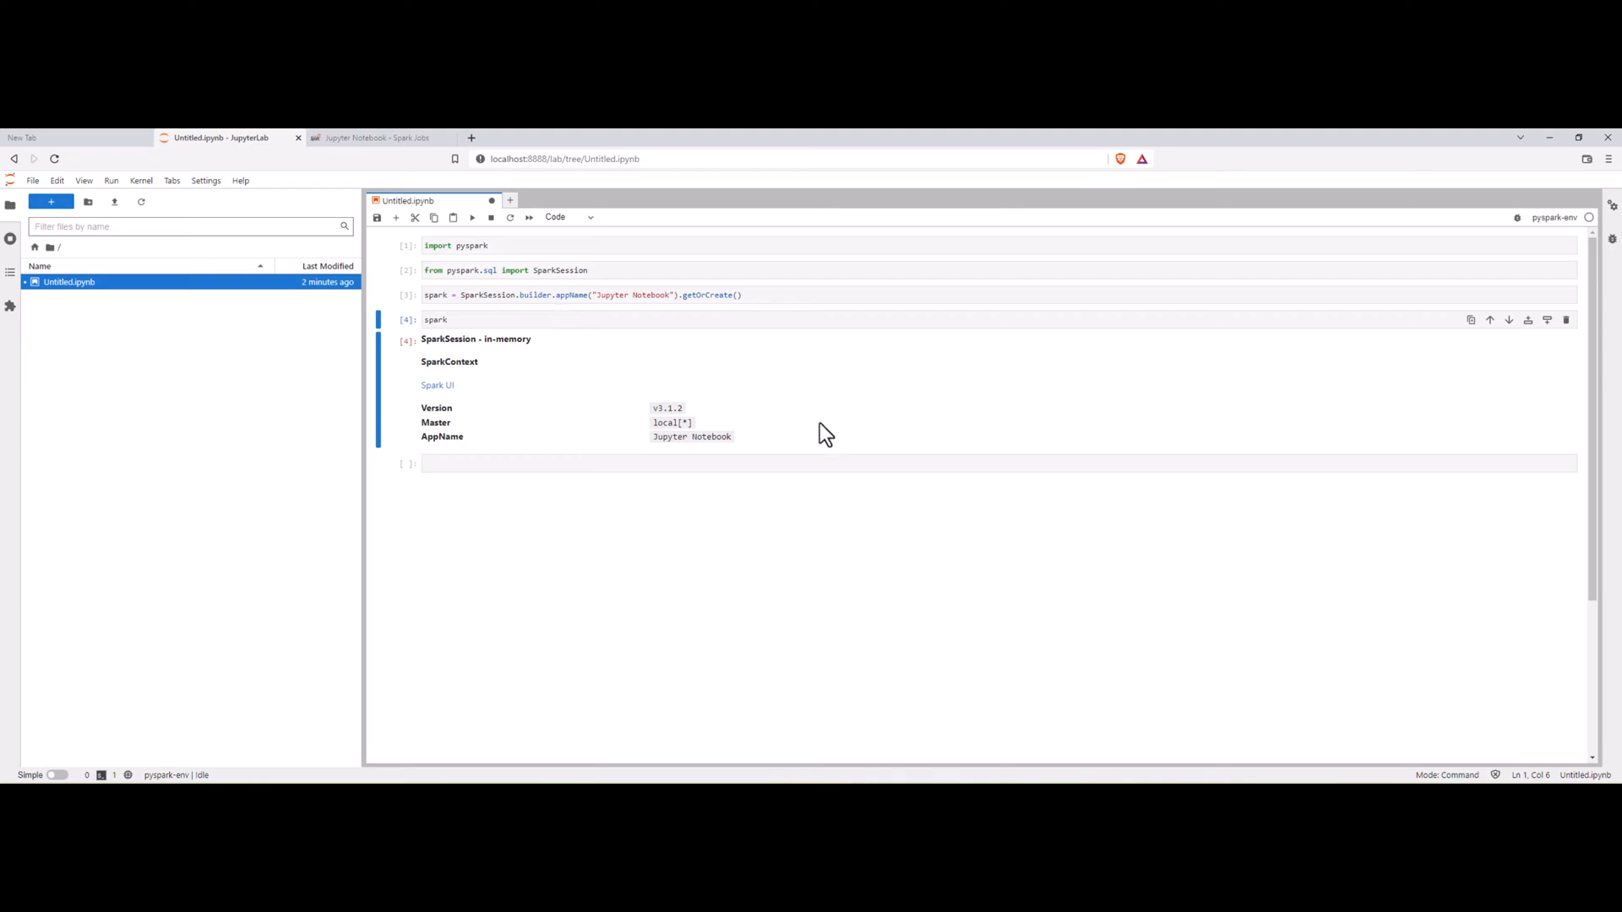